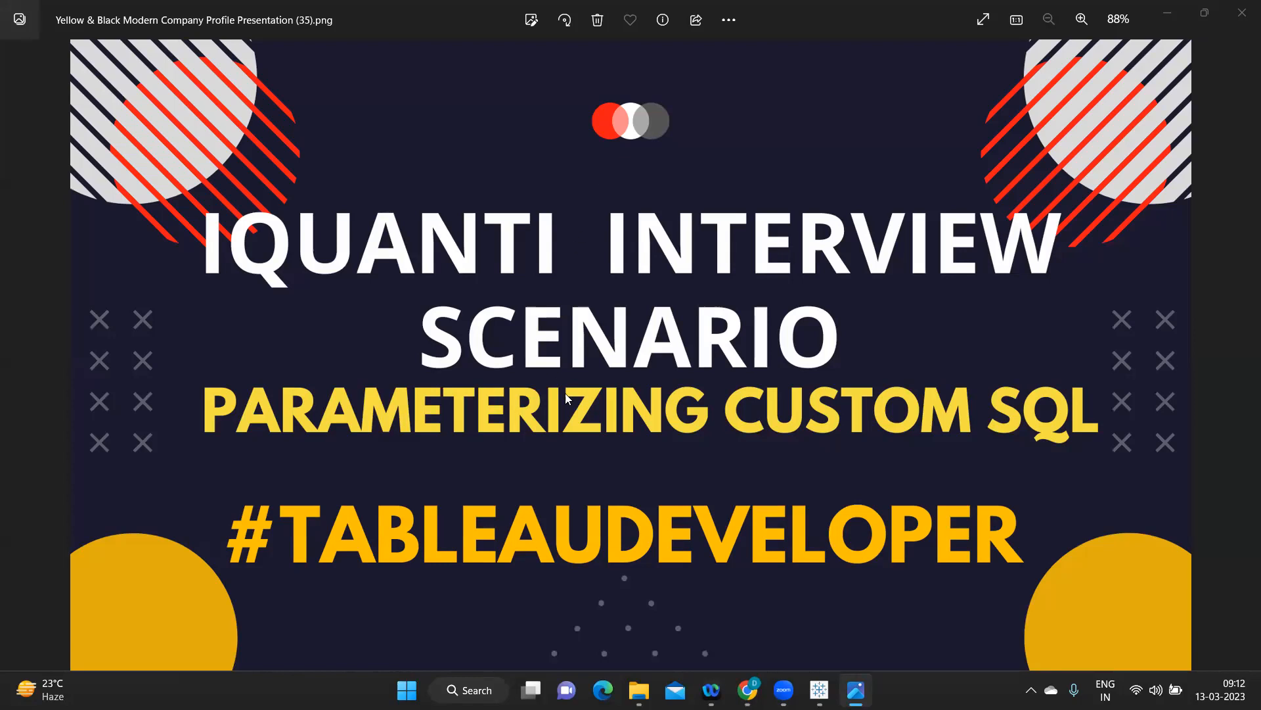
mouse_move(818, 689)
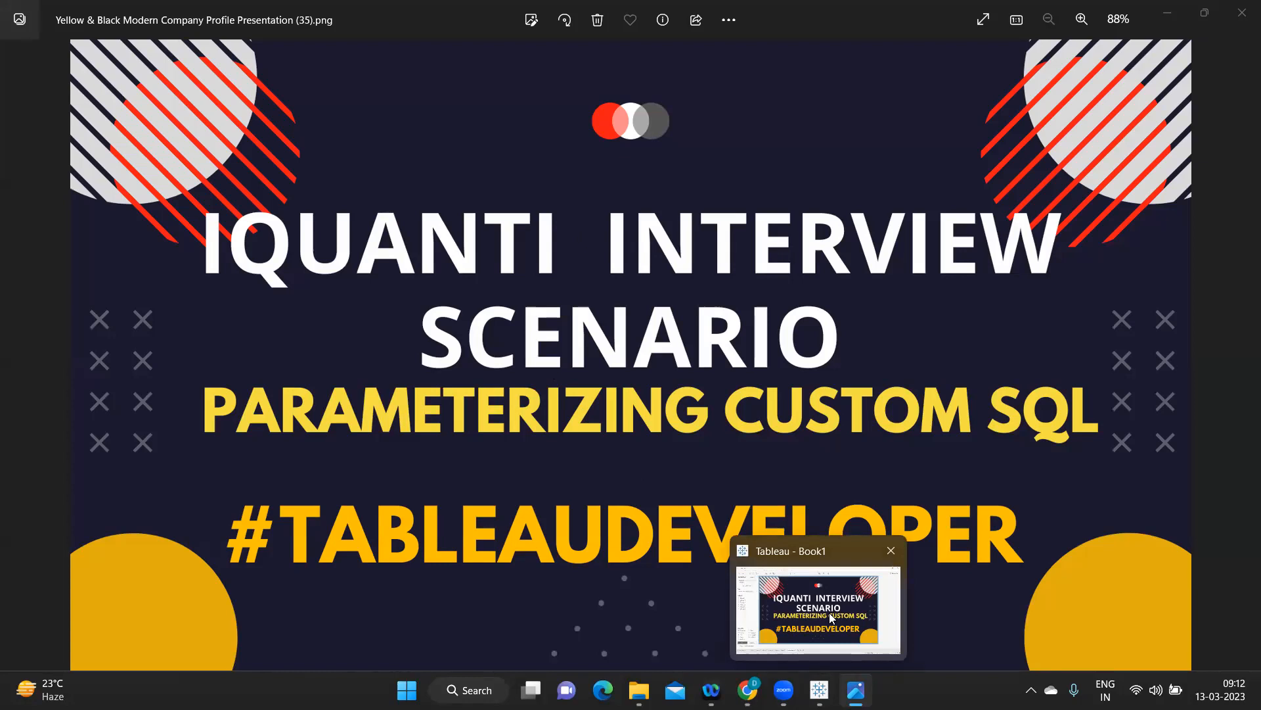
Switch to the Tableau Book1 workbook showing the empty Sheet 7
left_click(817, 599)
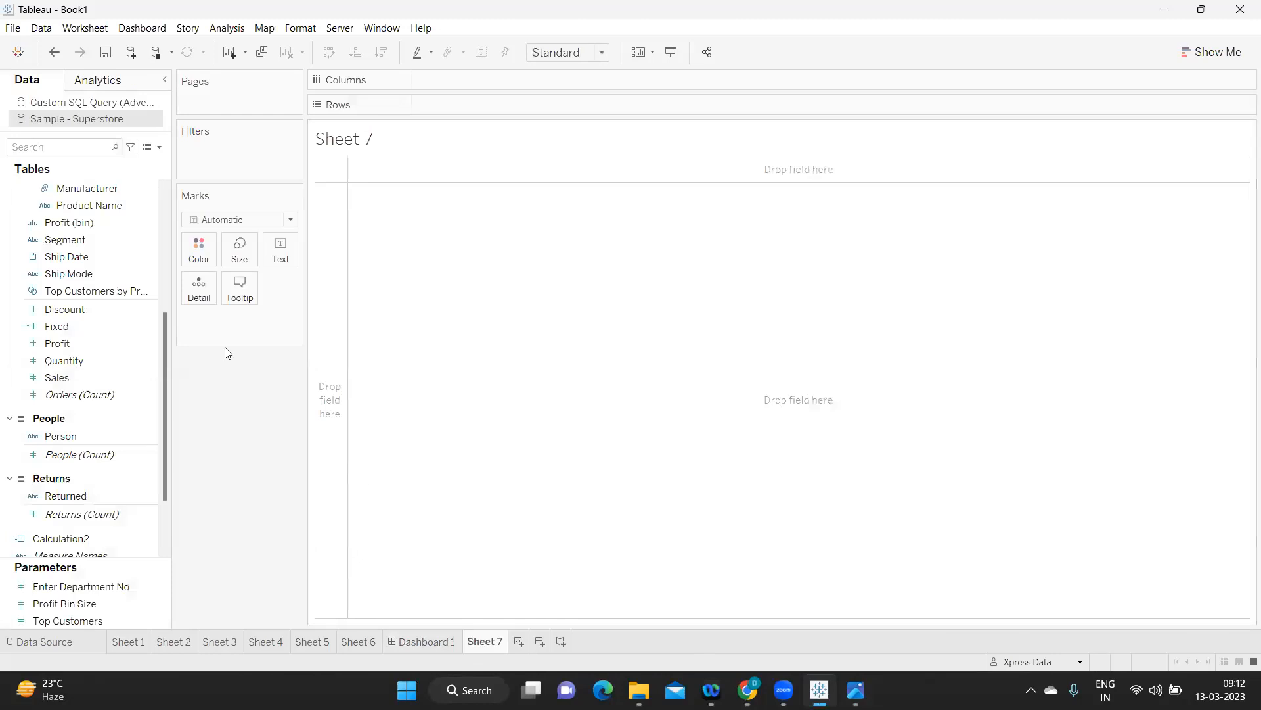
mouse_move(130, 51)
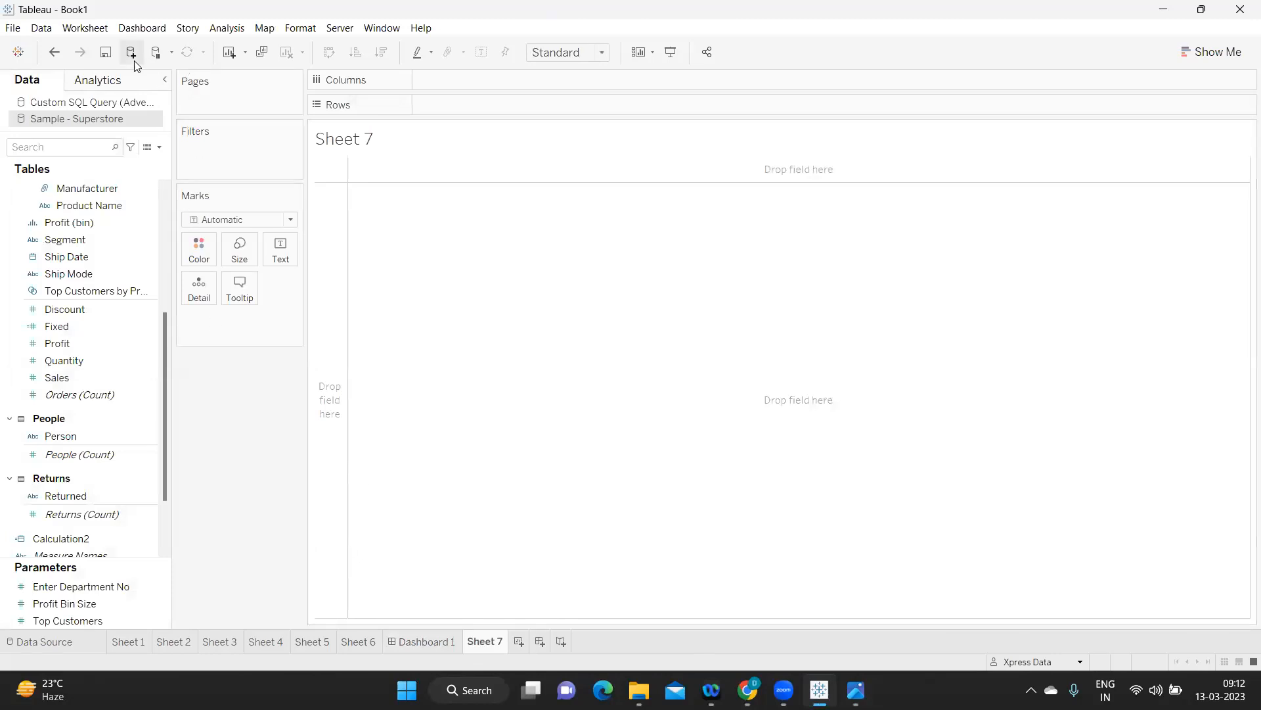
Connect to Microsoft SQL Server and sign in to the AdventureWorksDW2017 database
left_click(129, 52)
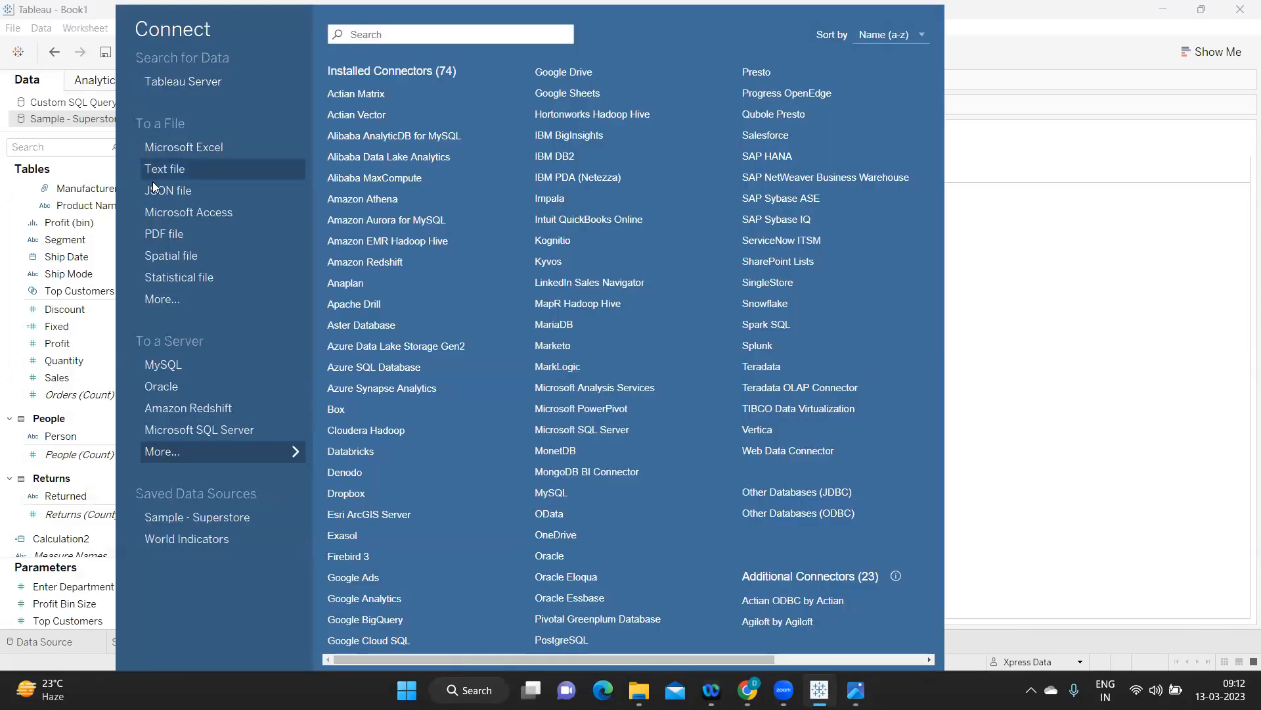
mouse_move(199, 429)
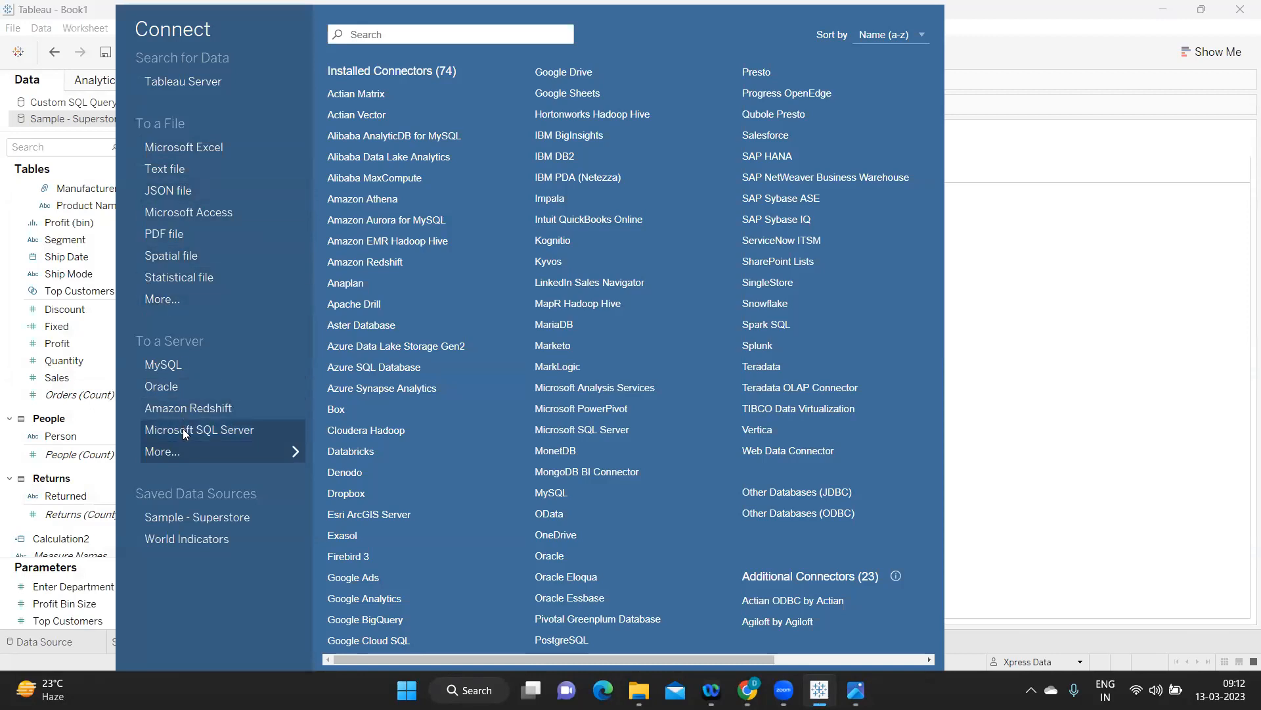
left_click(199, 429)
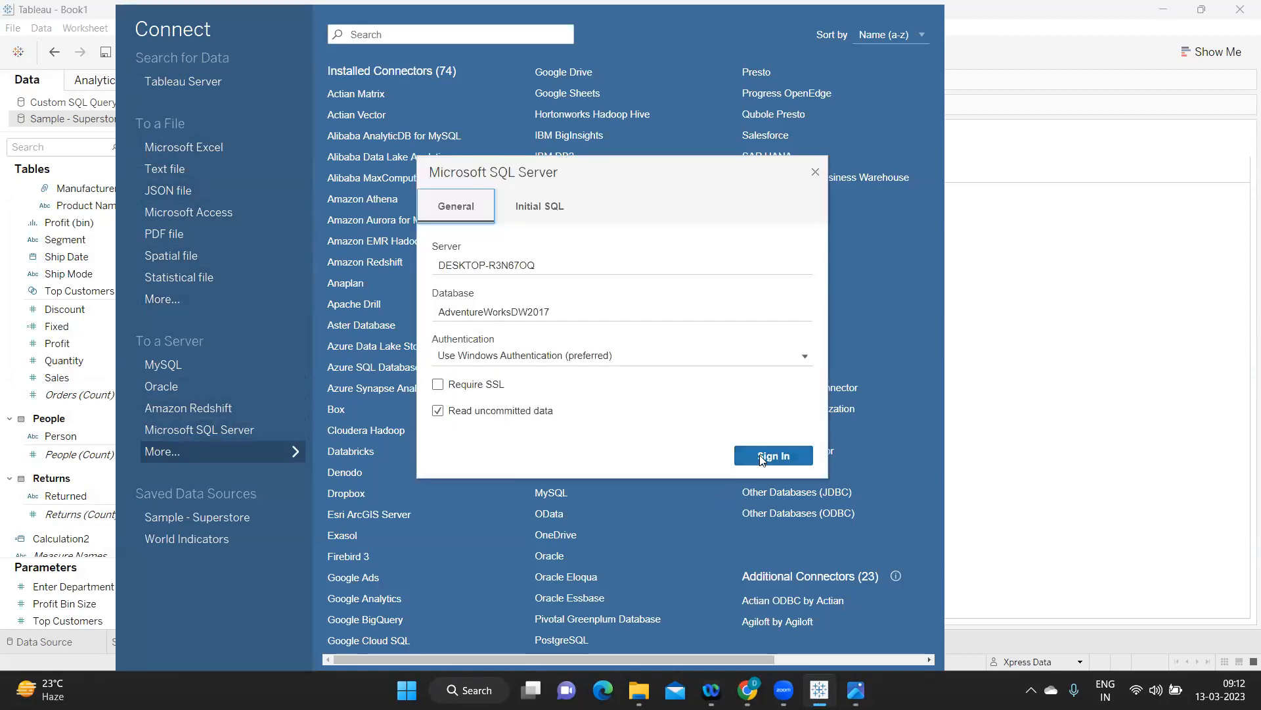
left_click(771, 455)
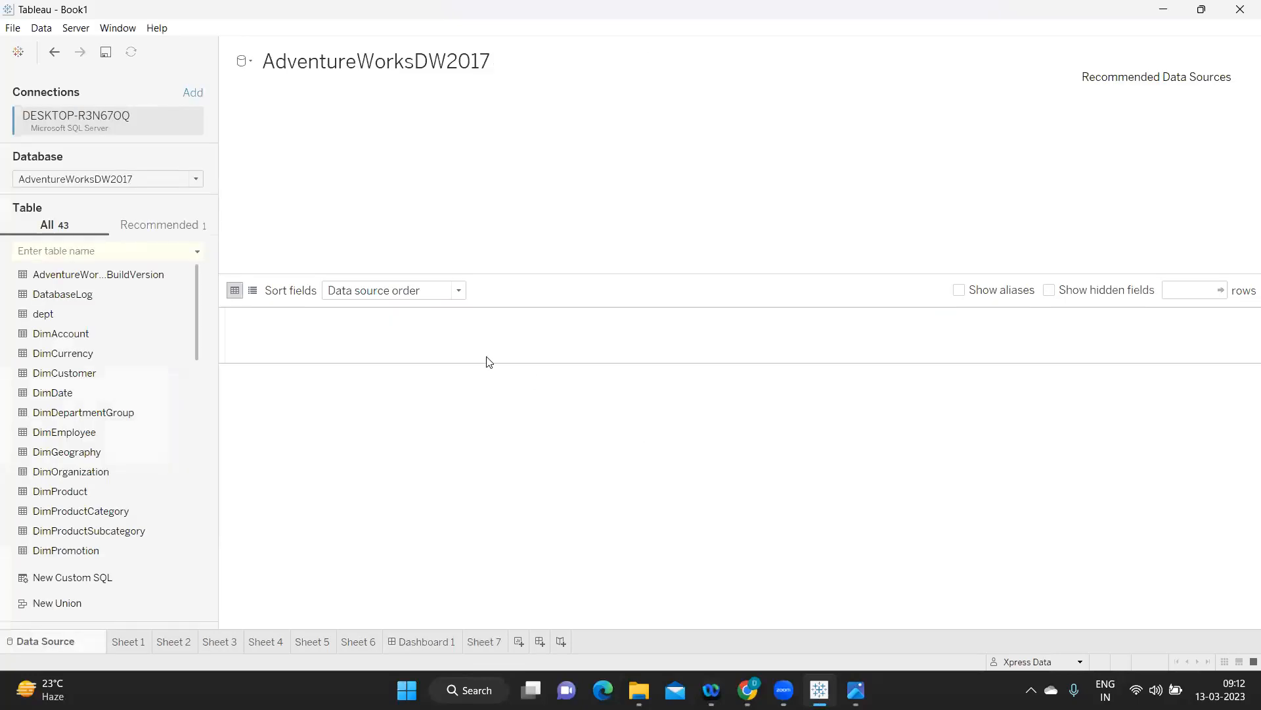
mouse_move(320, 491)
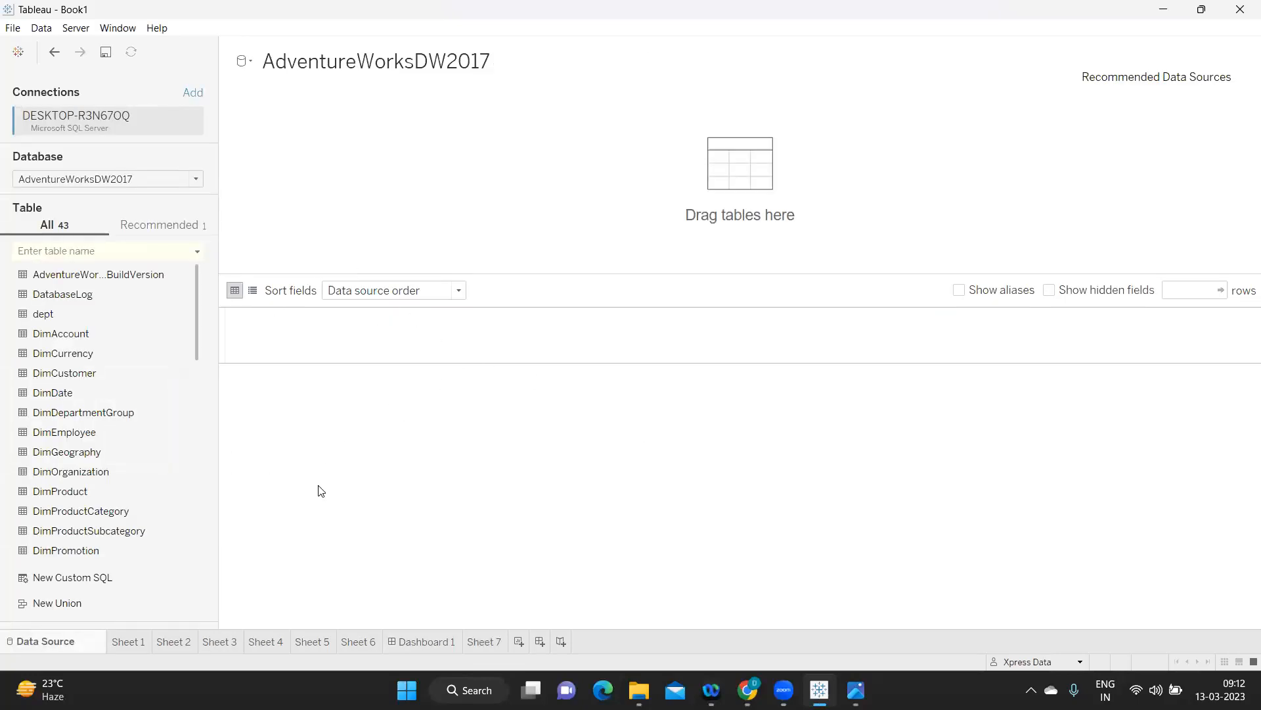
mouse_move(72, 577)
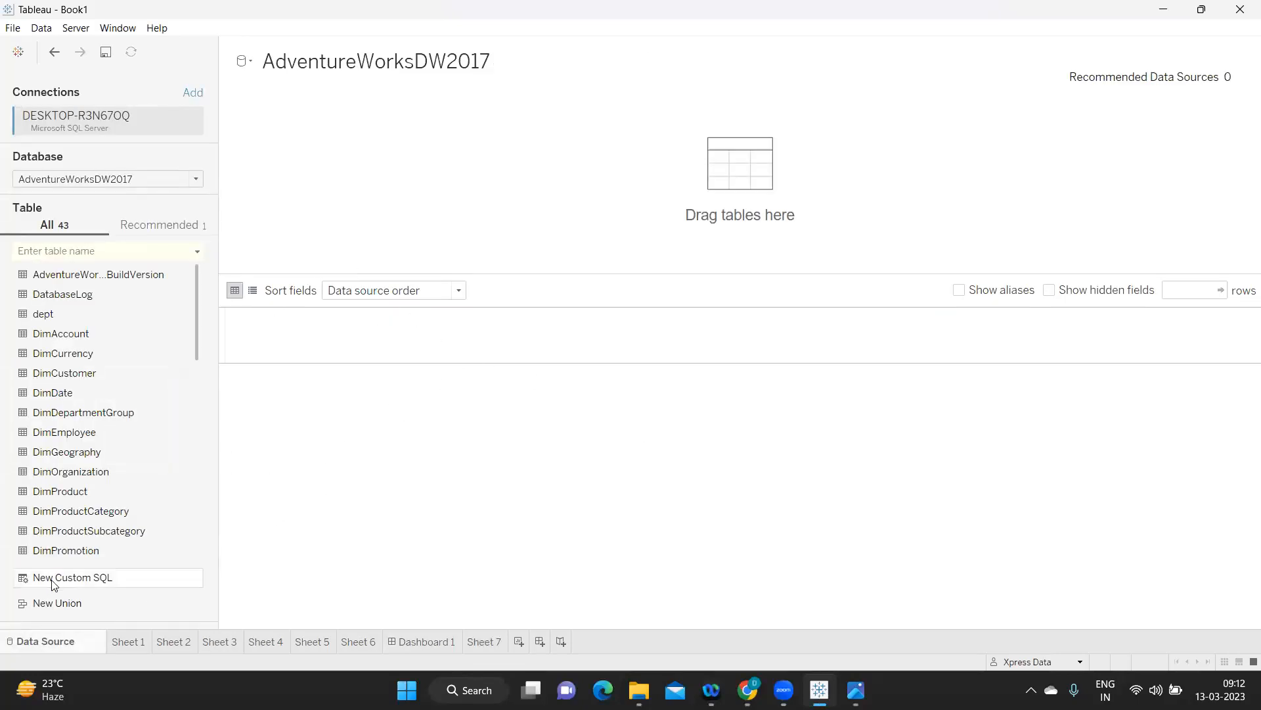
mouse_move(354, 188)
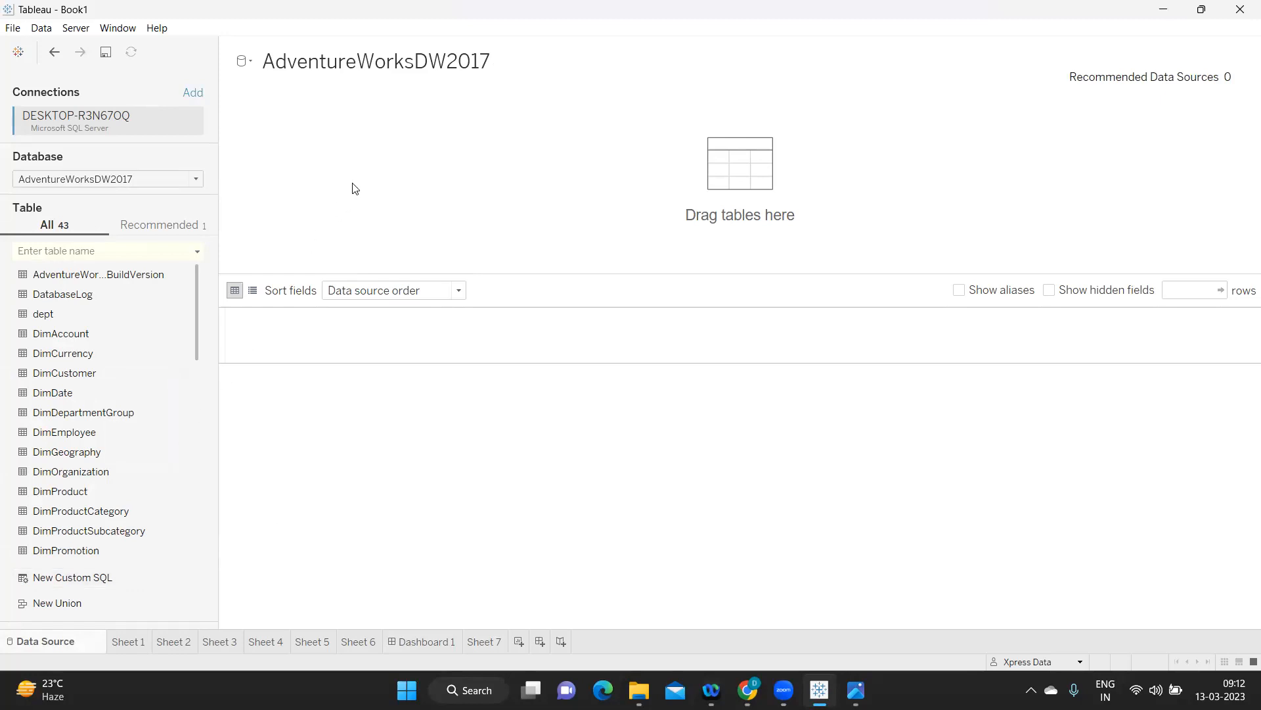
Write the custom SQL 'SELECT * FROM EMP' and preview its 14 returned rows
left_click(72, 576)
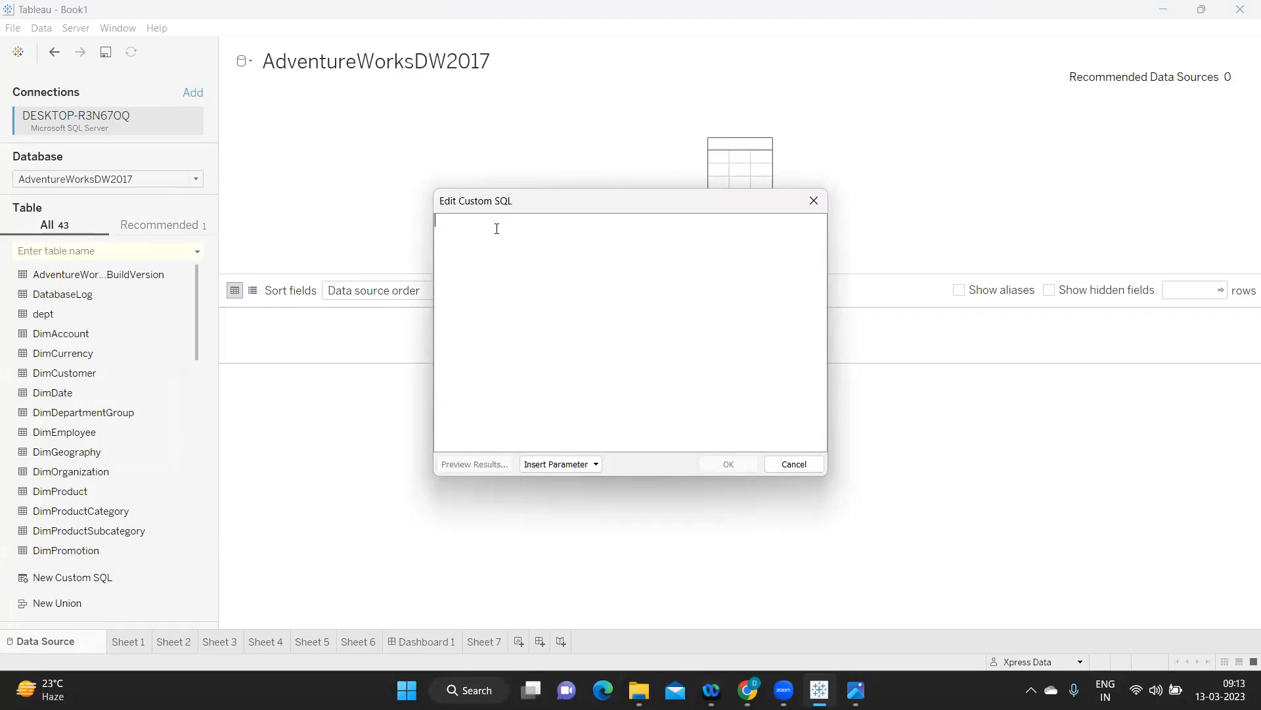
type("SELECT")
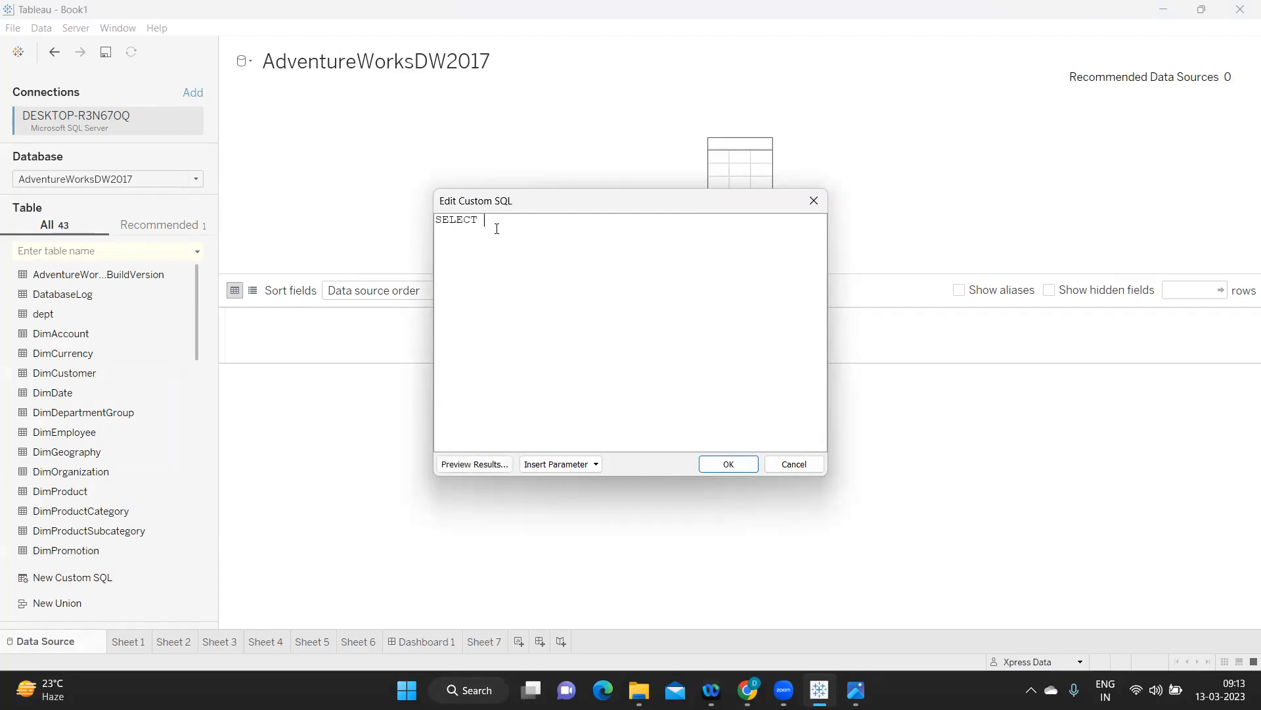
type("* FR")
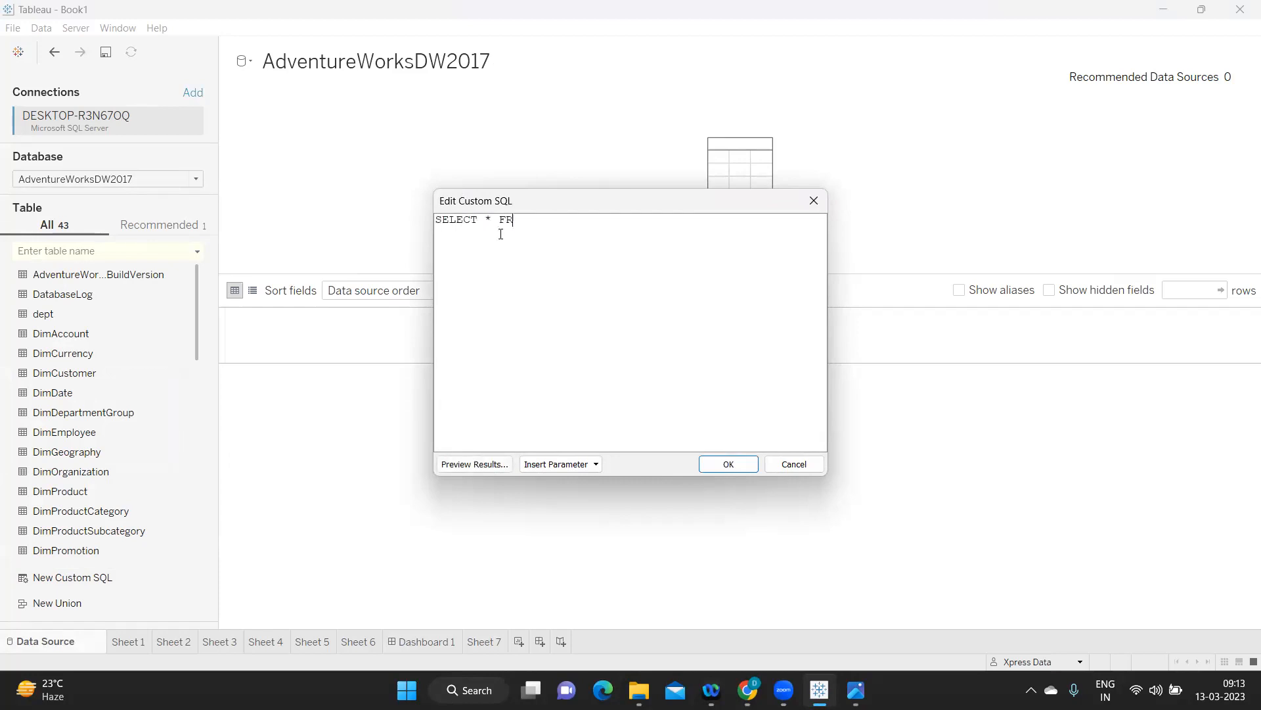
type("OM EMP")
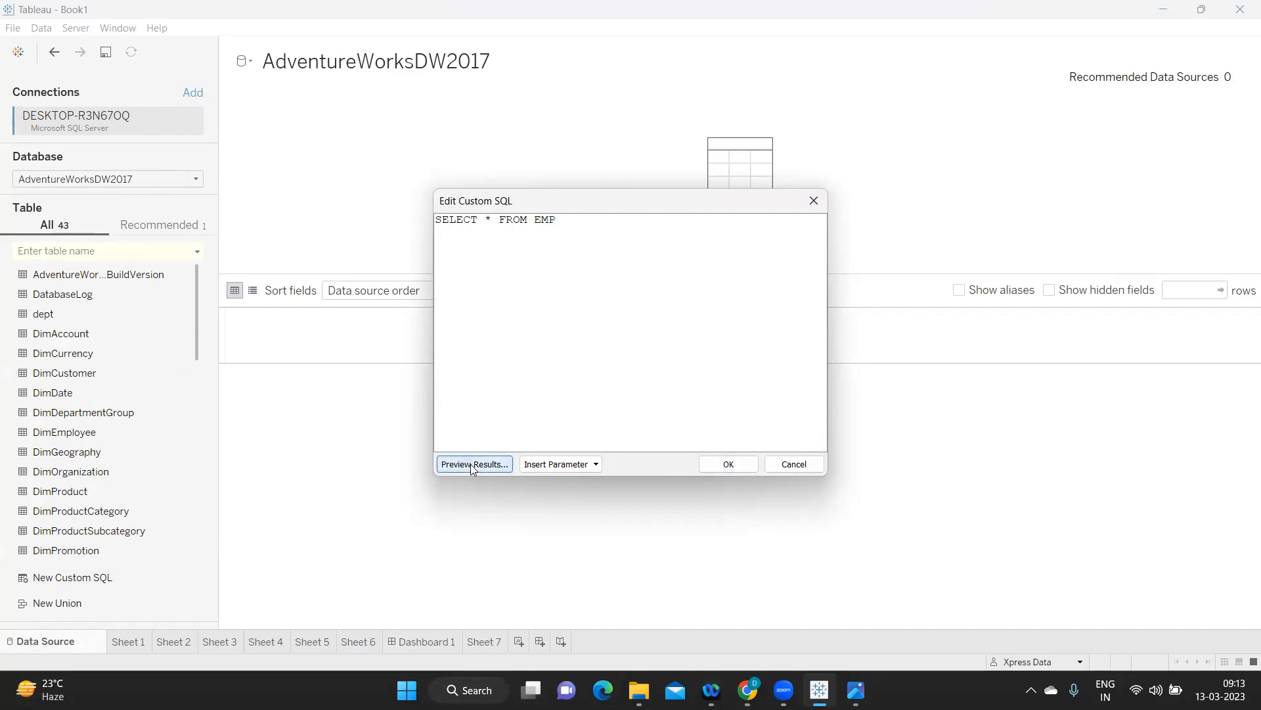
left_click(473, 464)
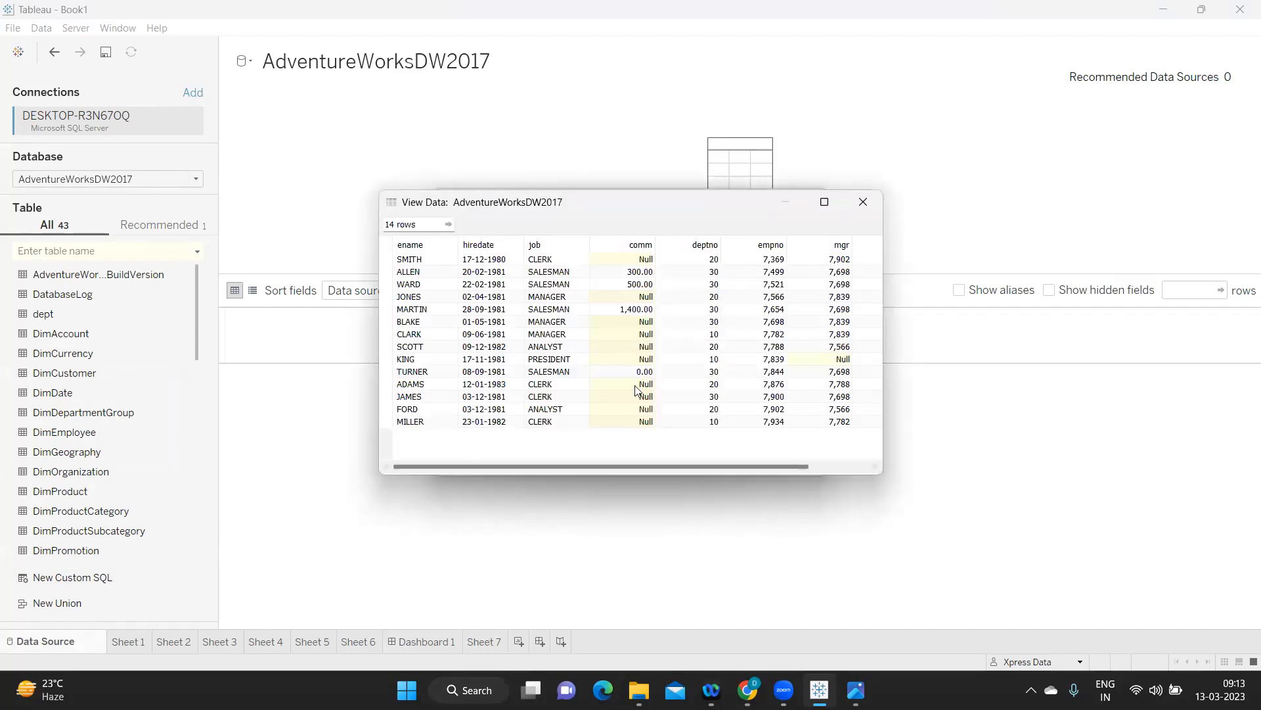
left_click(863, 201)
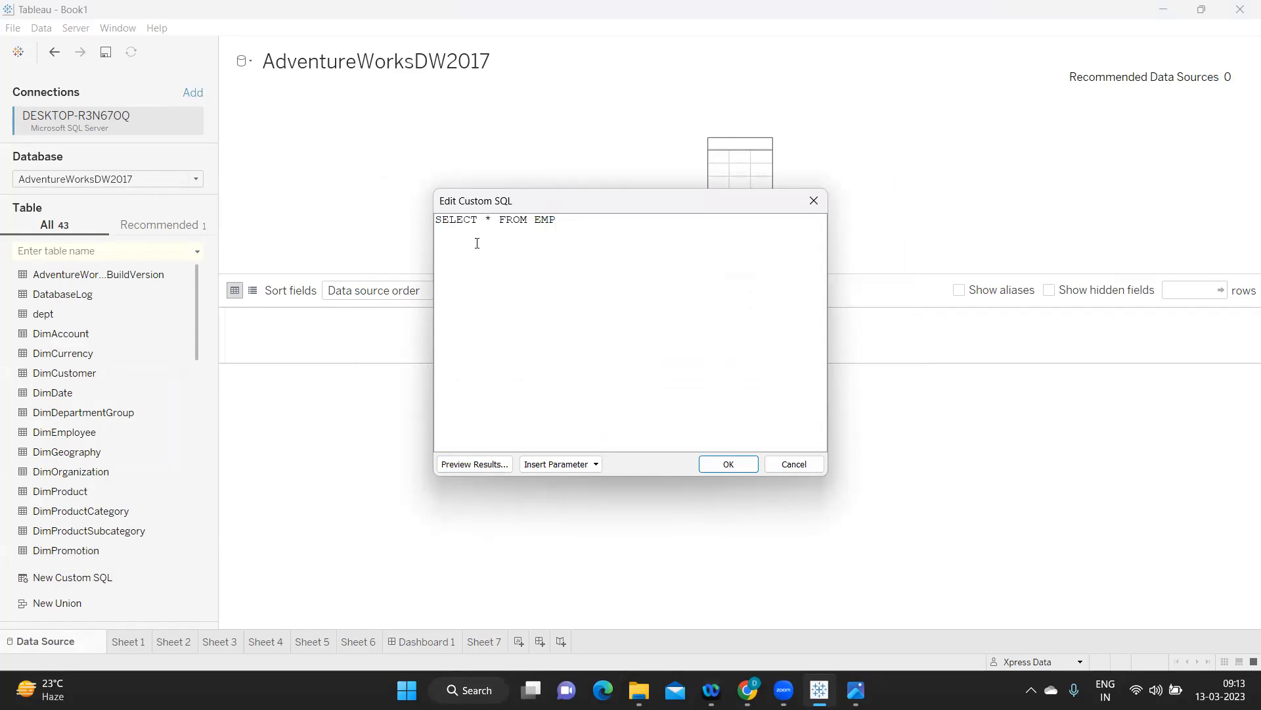
left_click(553, 219)
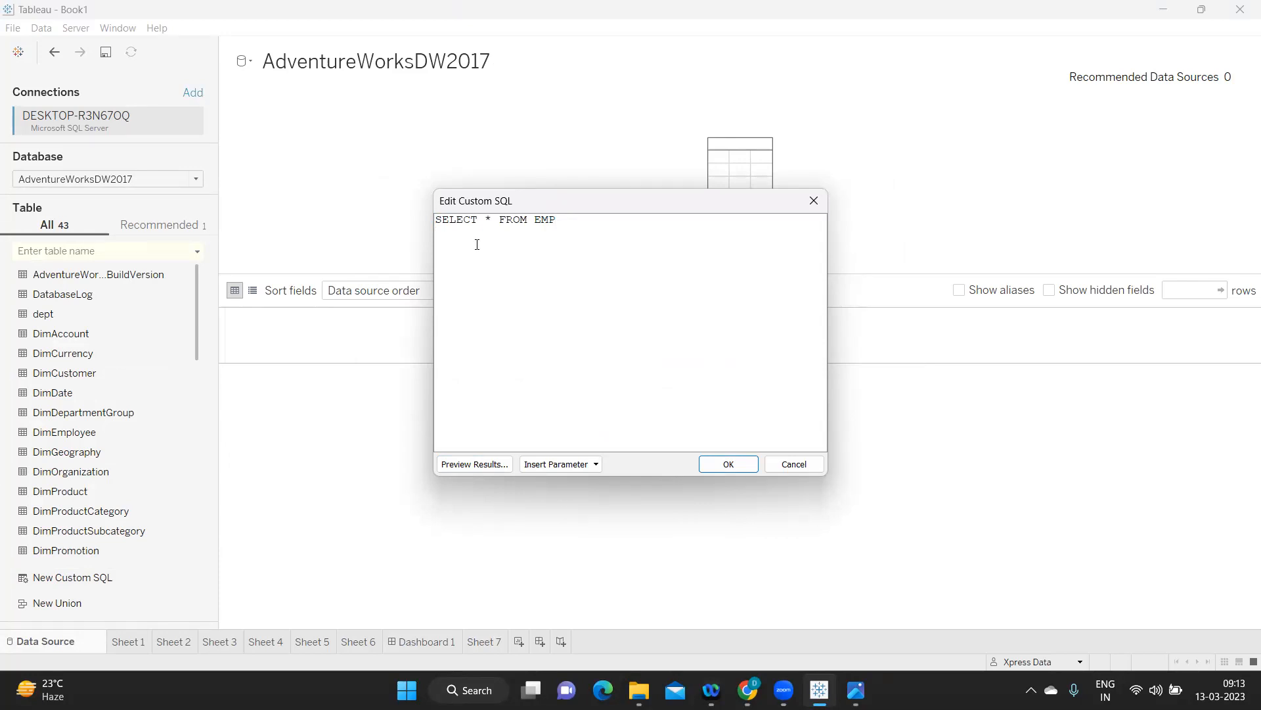
mouse_move(474, 463)
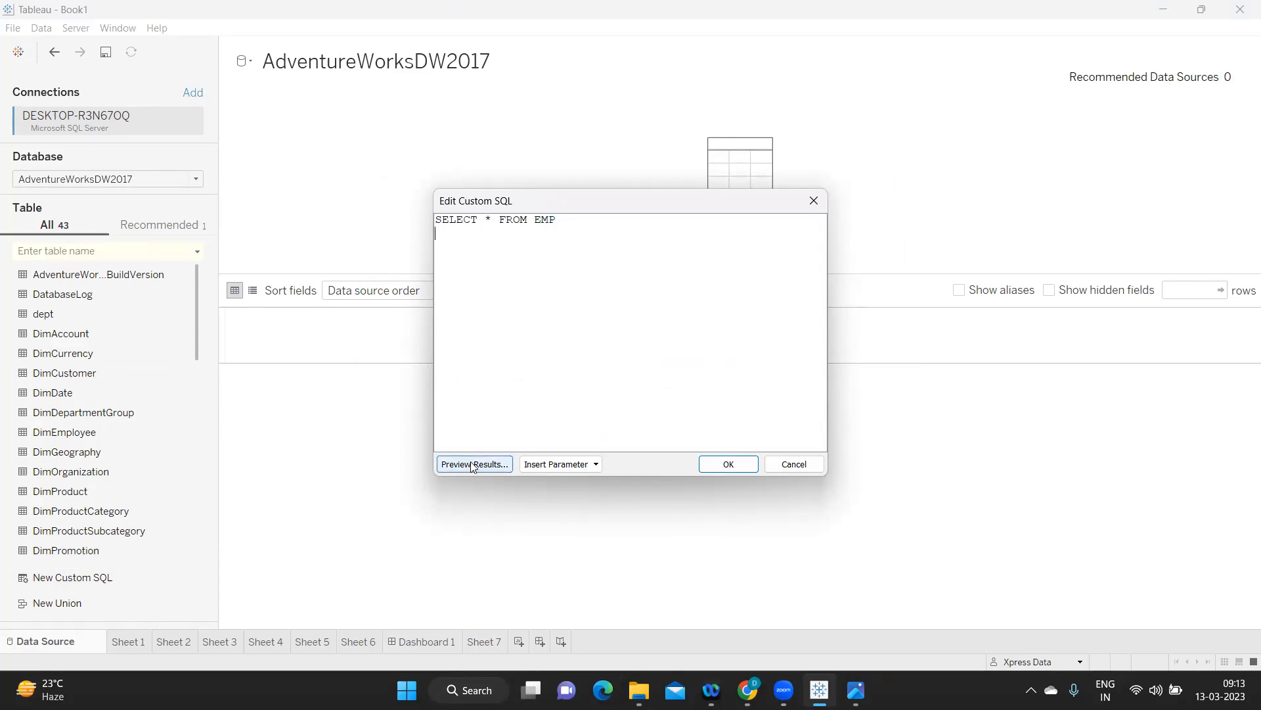
Apply the EMP query as the data source, review its 14 rows, and reopen it
left_click(474, 463)
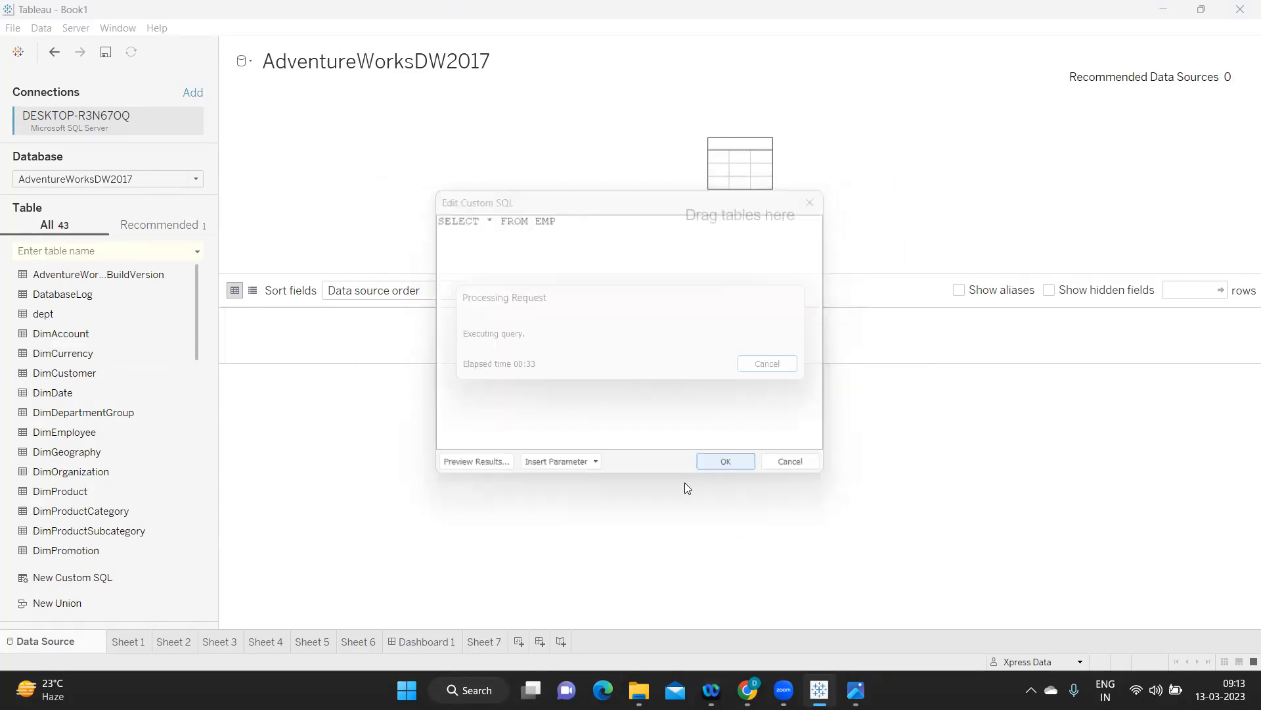
left_click(723, 461)
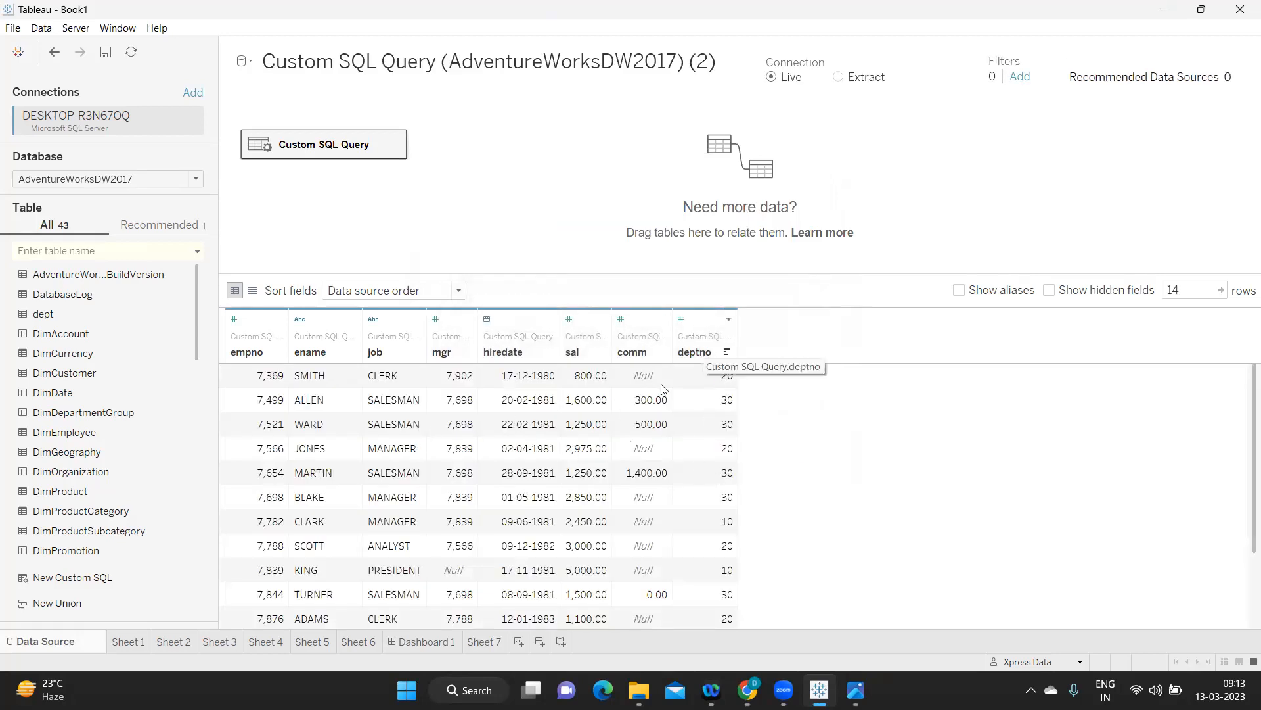
mouse_move(716, 414)
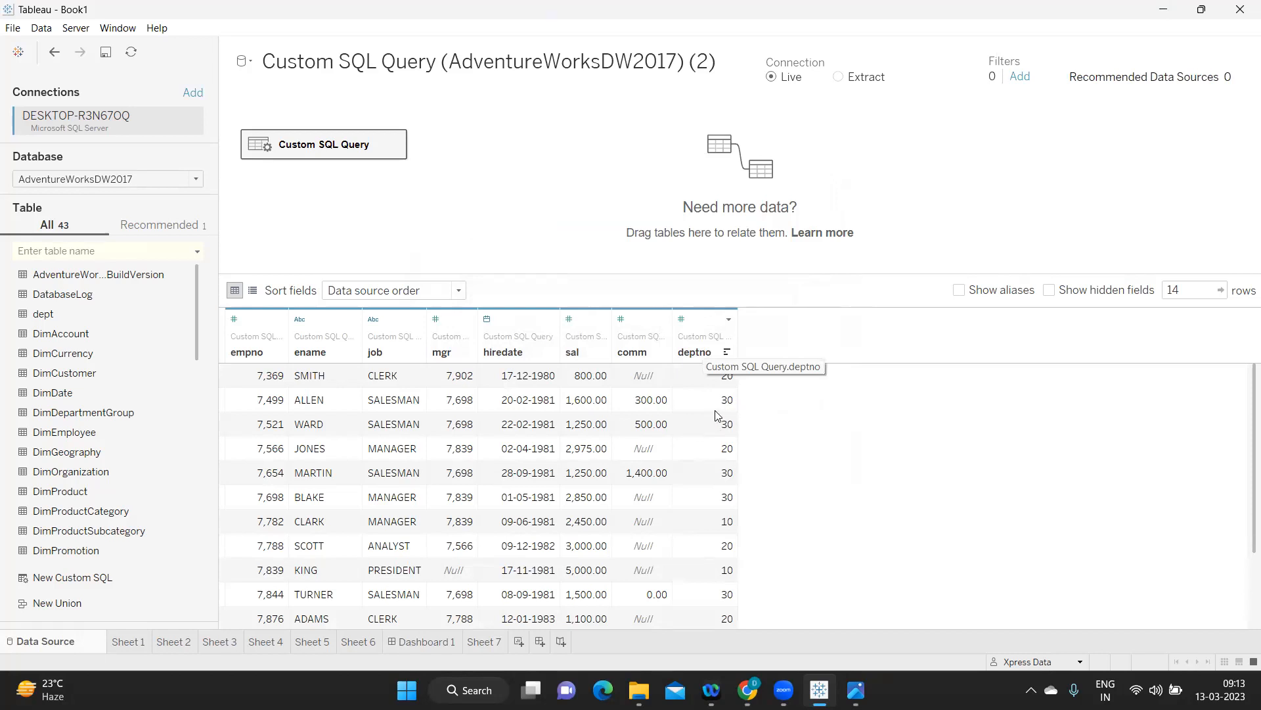
mouse_move(741, 447)
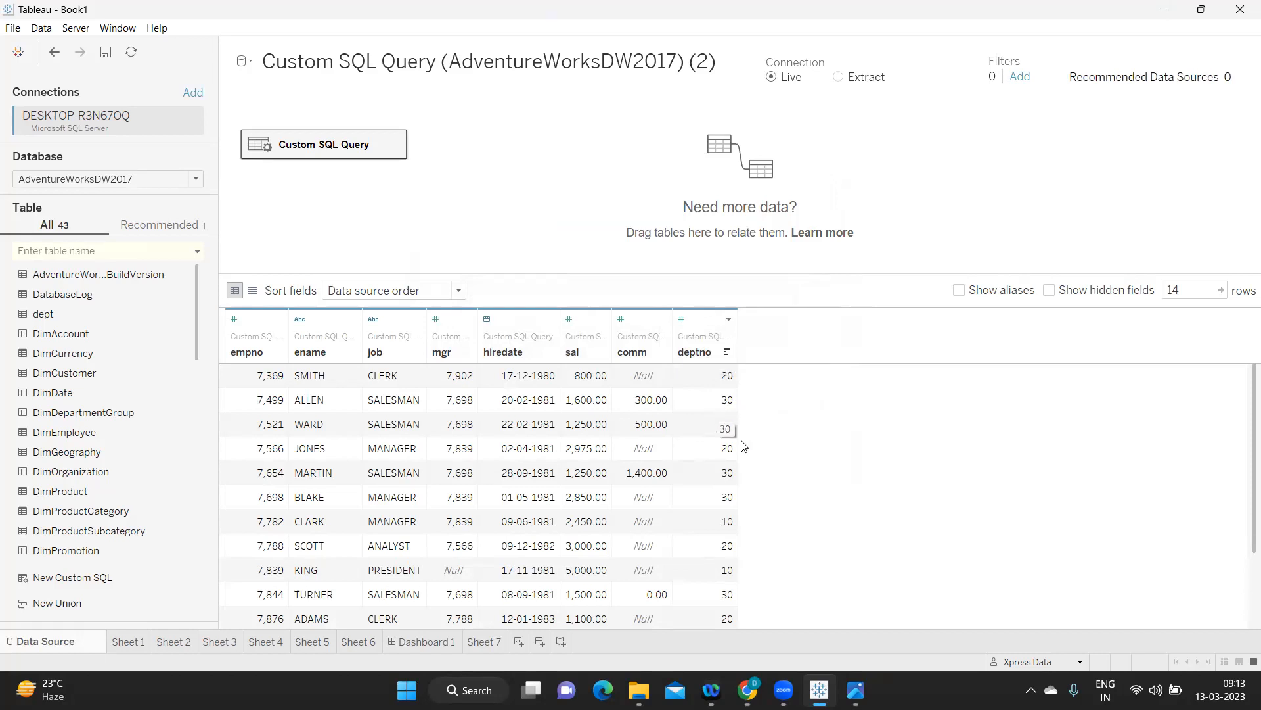
mouse_move(730, 392)
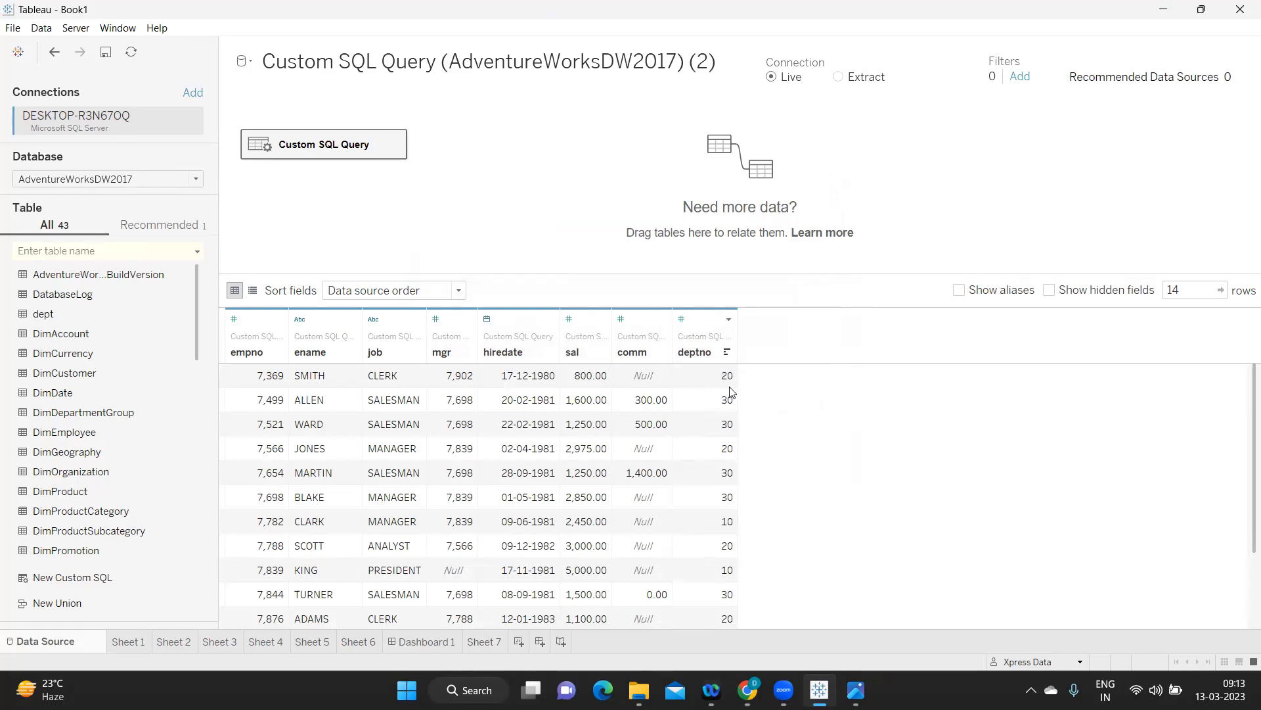
mouse_move(513, 351)
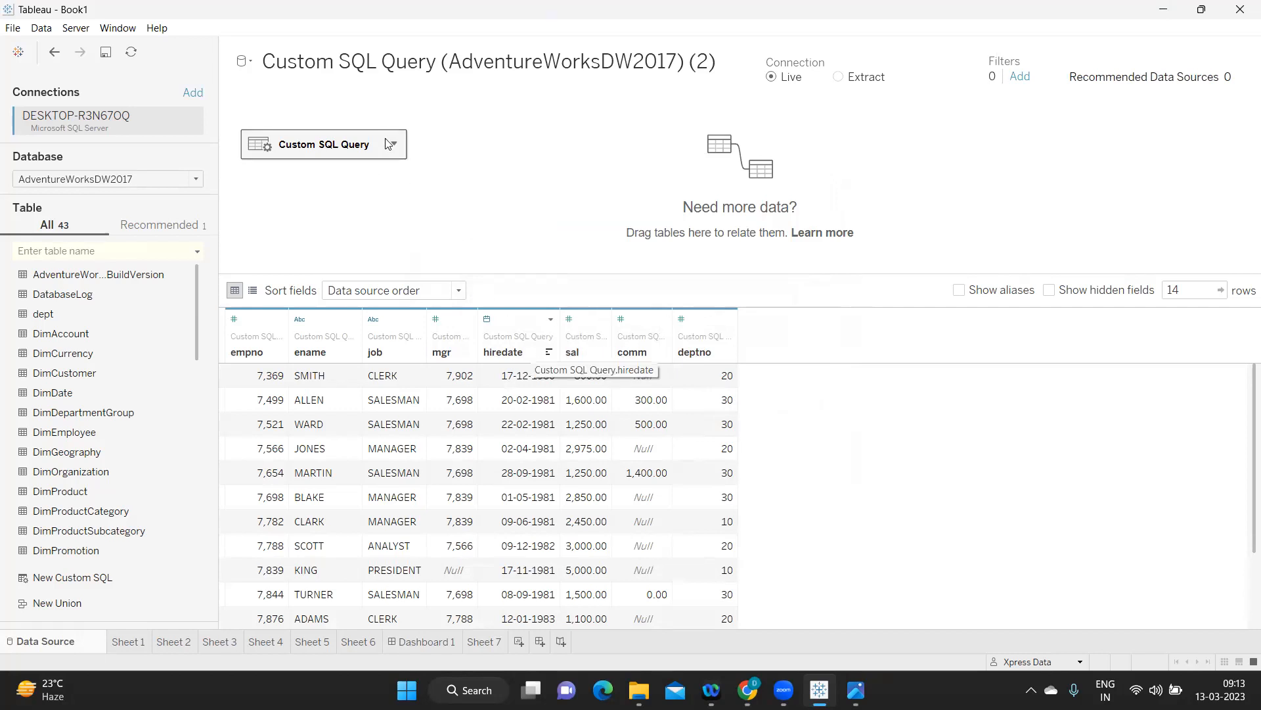
left_click(323, 144)
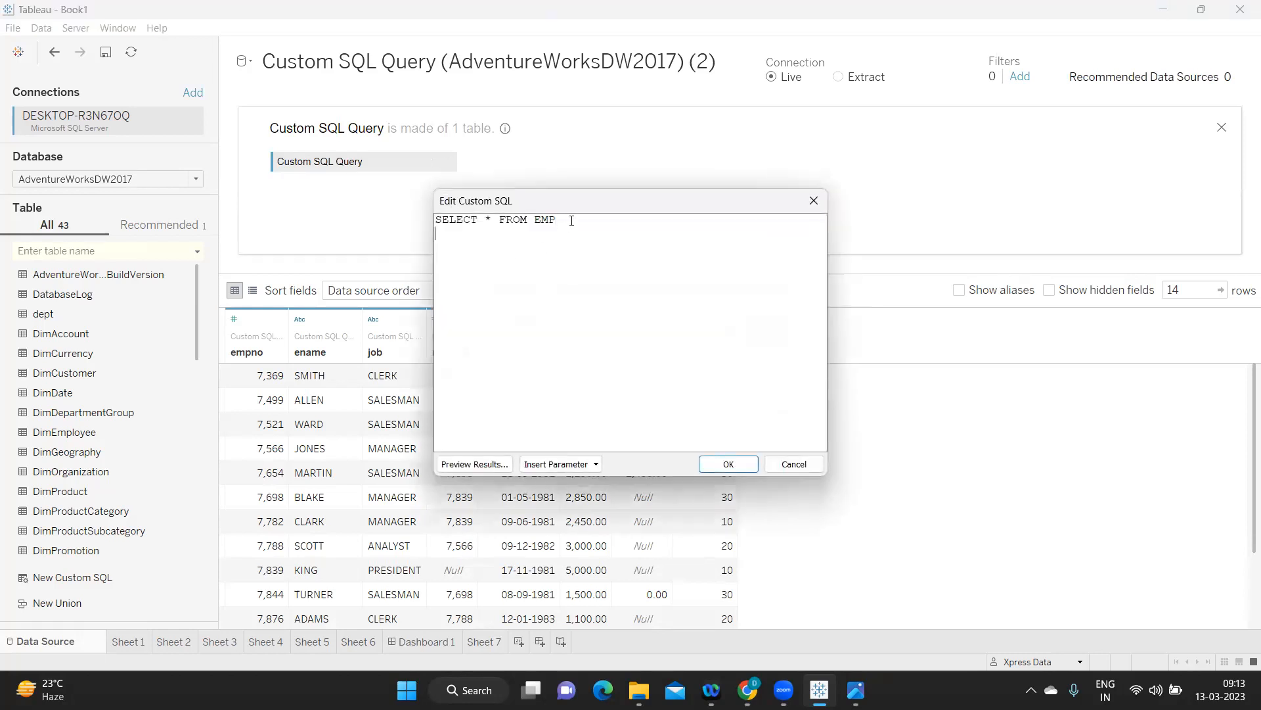
Add WHERE DEPTNO = 10 to the EMP query and apply it, leaving 3 rows
type("WHERE")
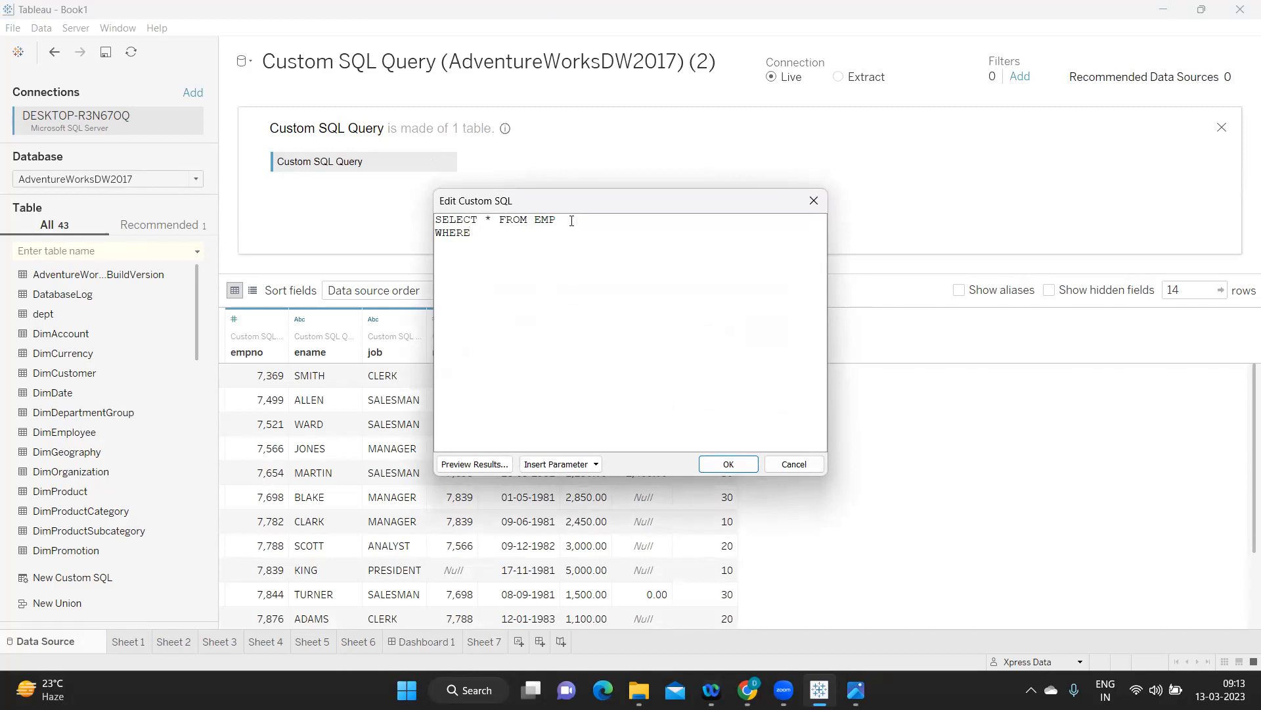
type("DE")
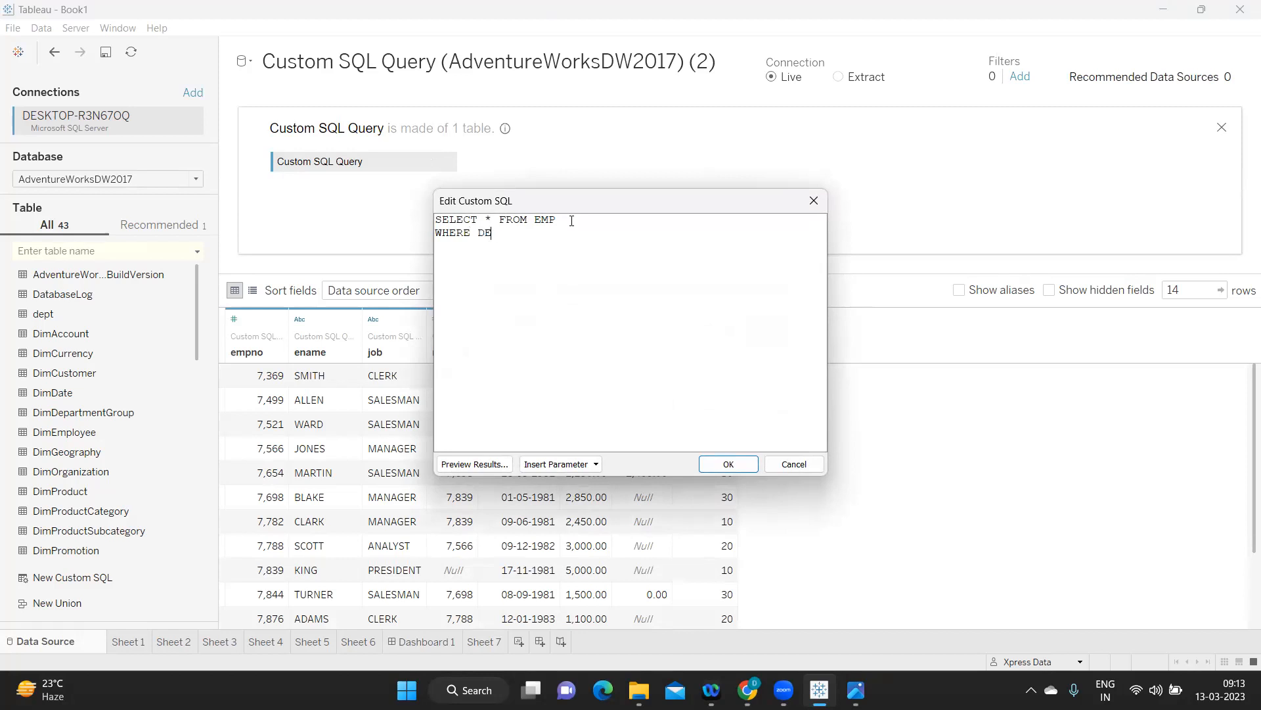
type("PTNO =")
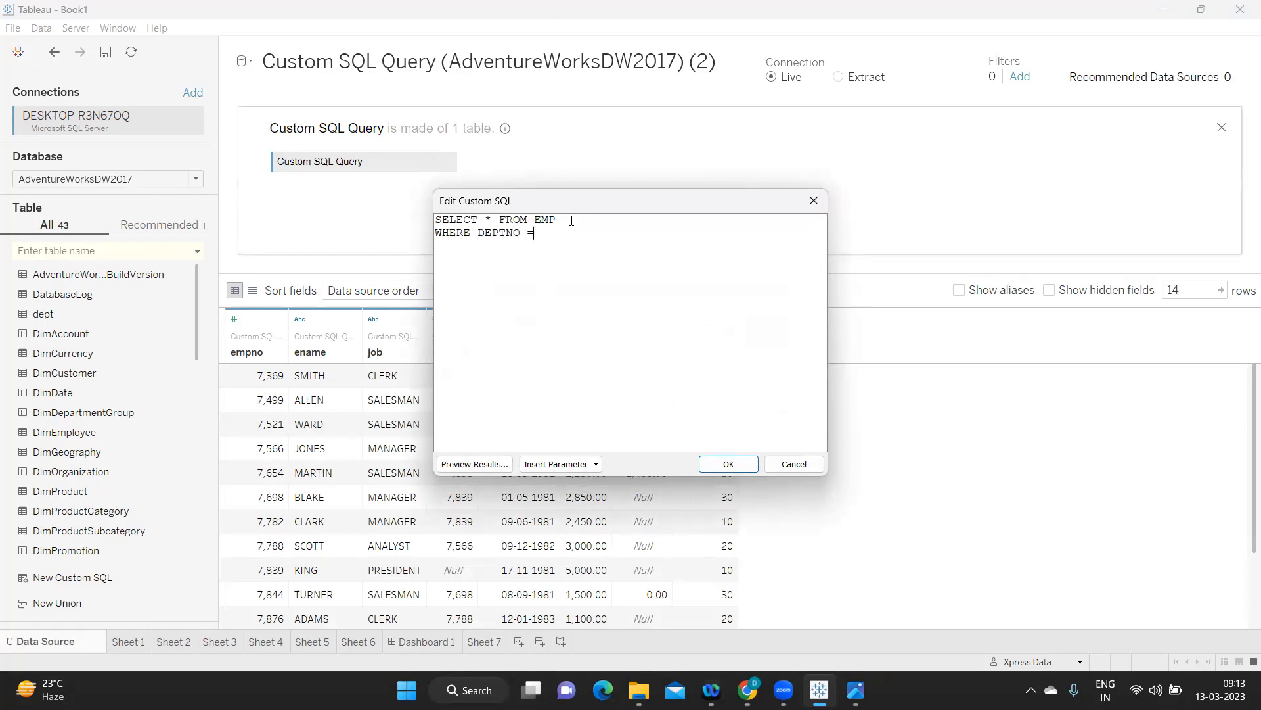
type("10")
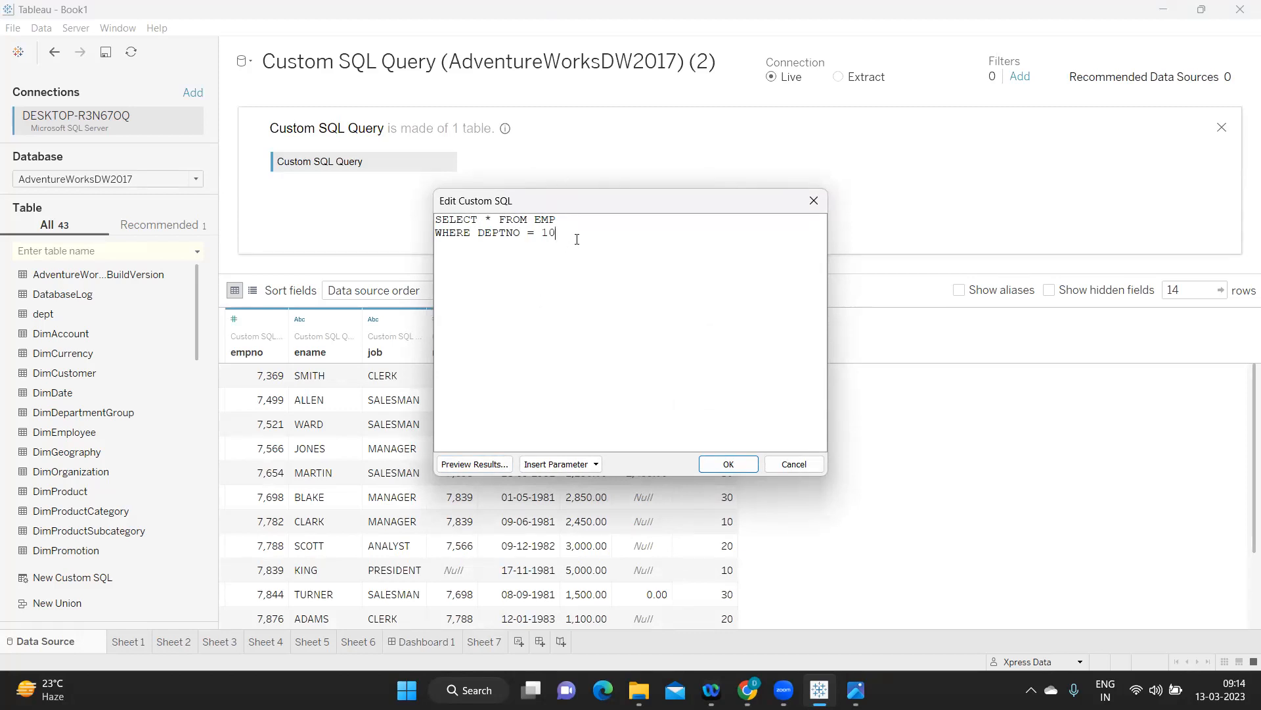
key("ctrl+a")
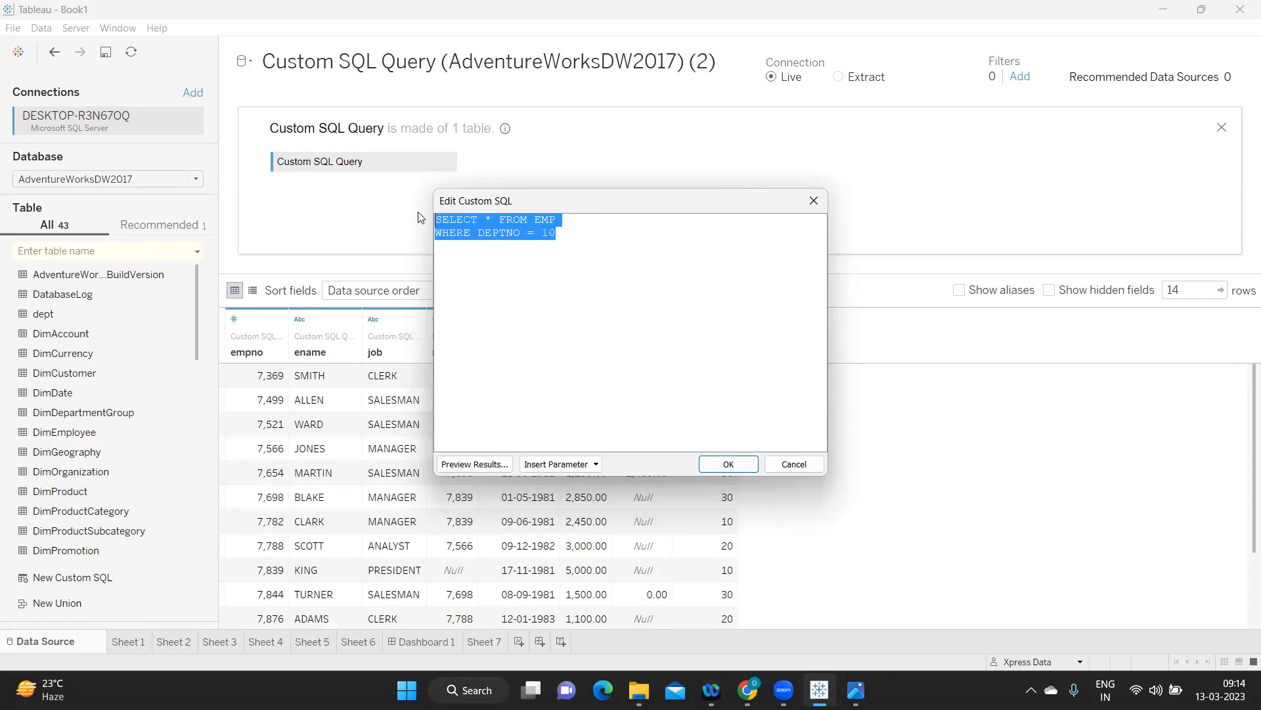
left_click(612, 260)
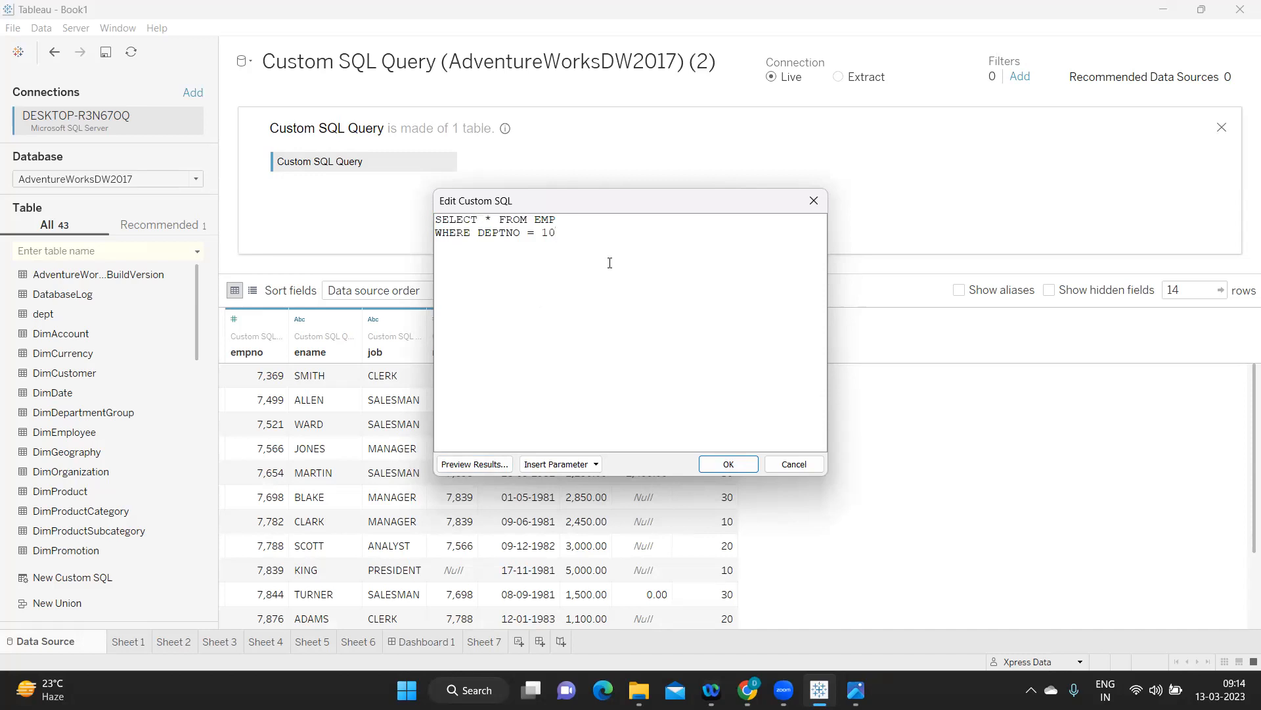
left_click(547, 233)
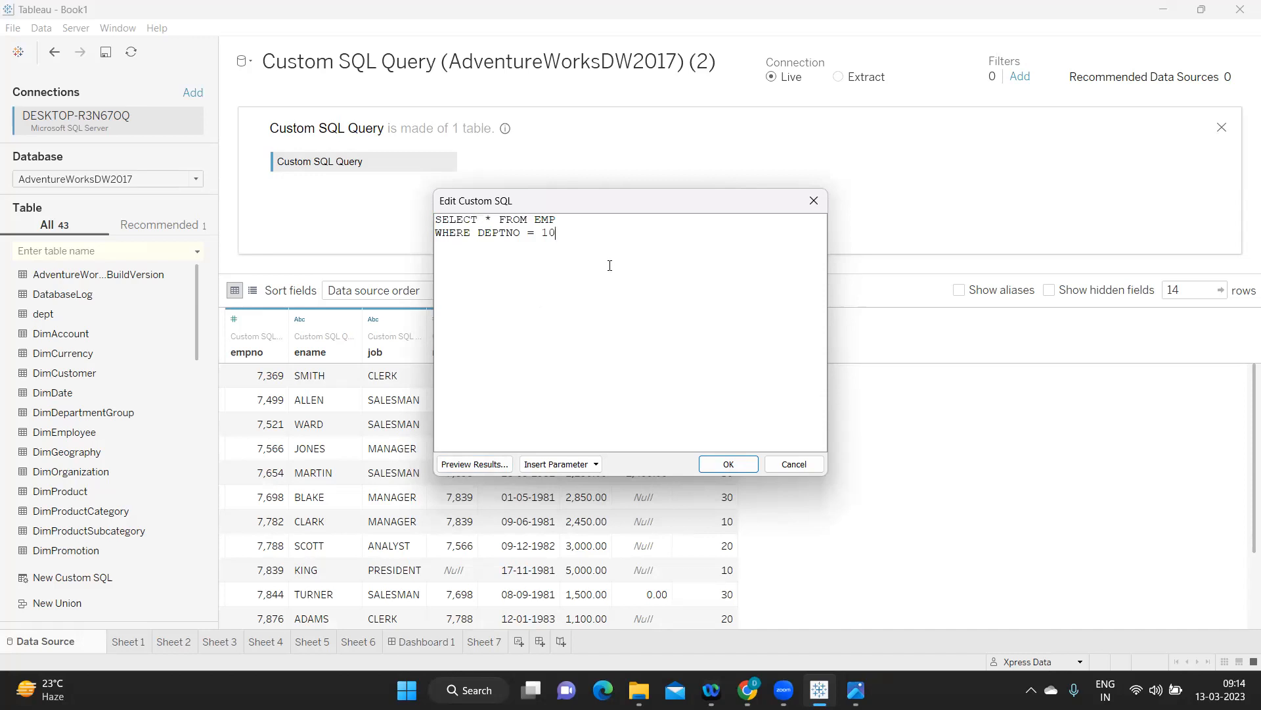
left_click(727, 463)
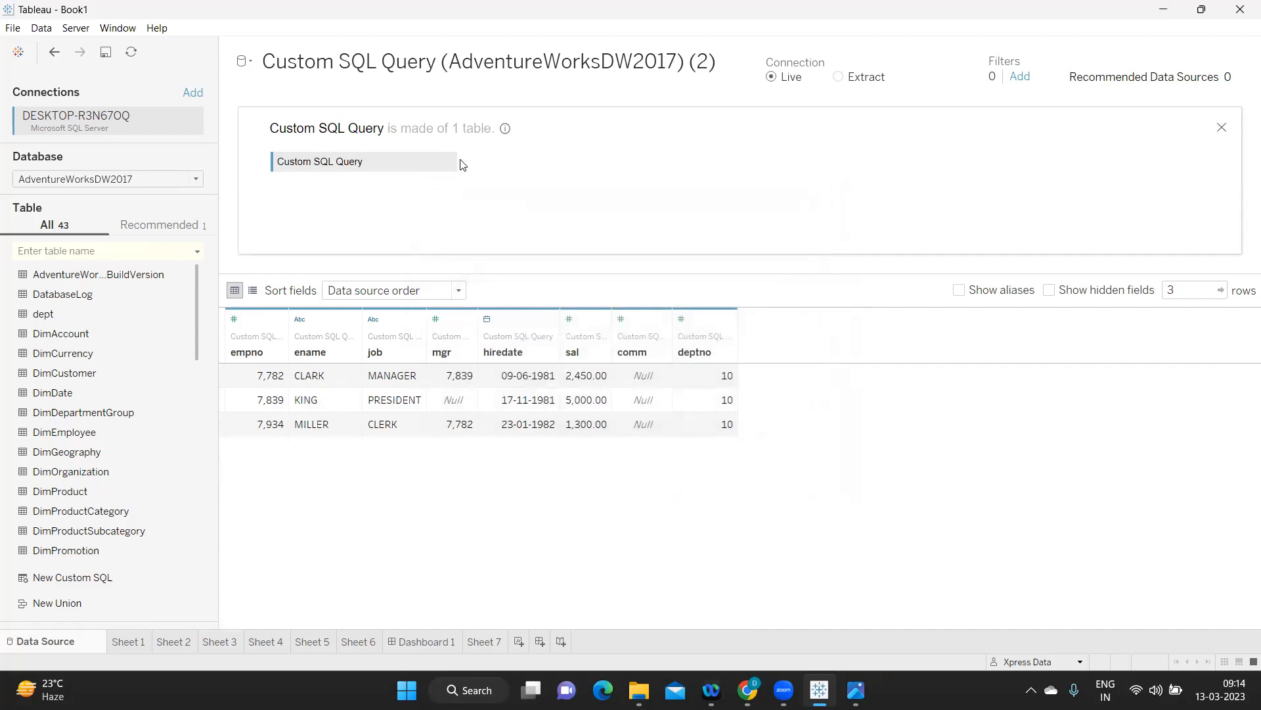
Change the query's filter to DEPTNO = 20 and apply it, showing 5 employees
left_click(448, 161)
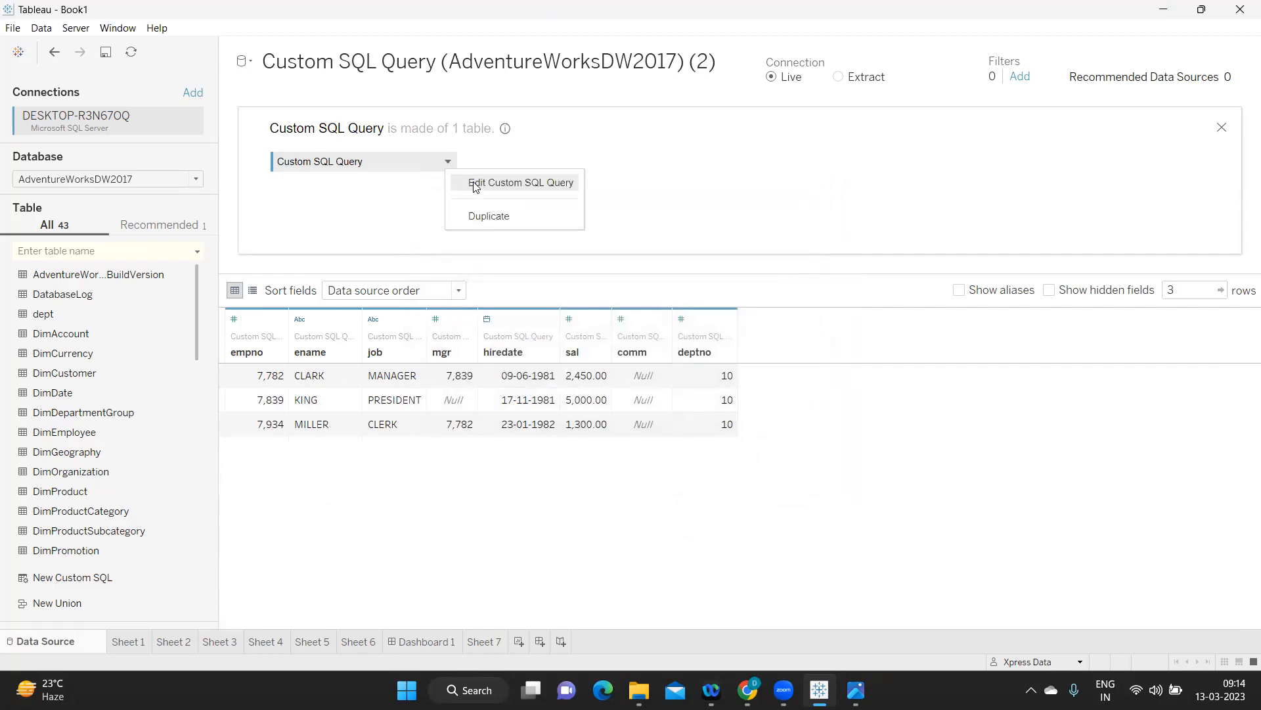
left_click(521, 182)
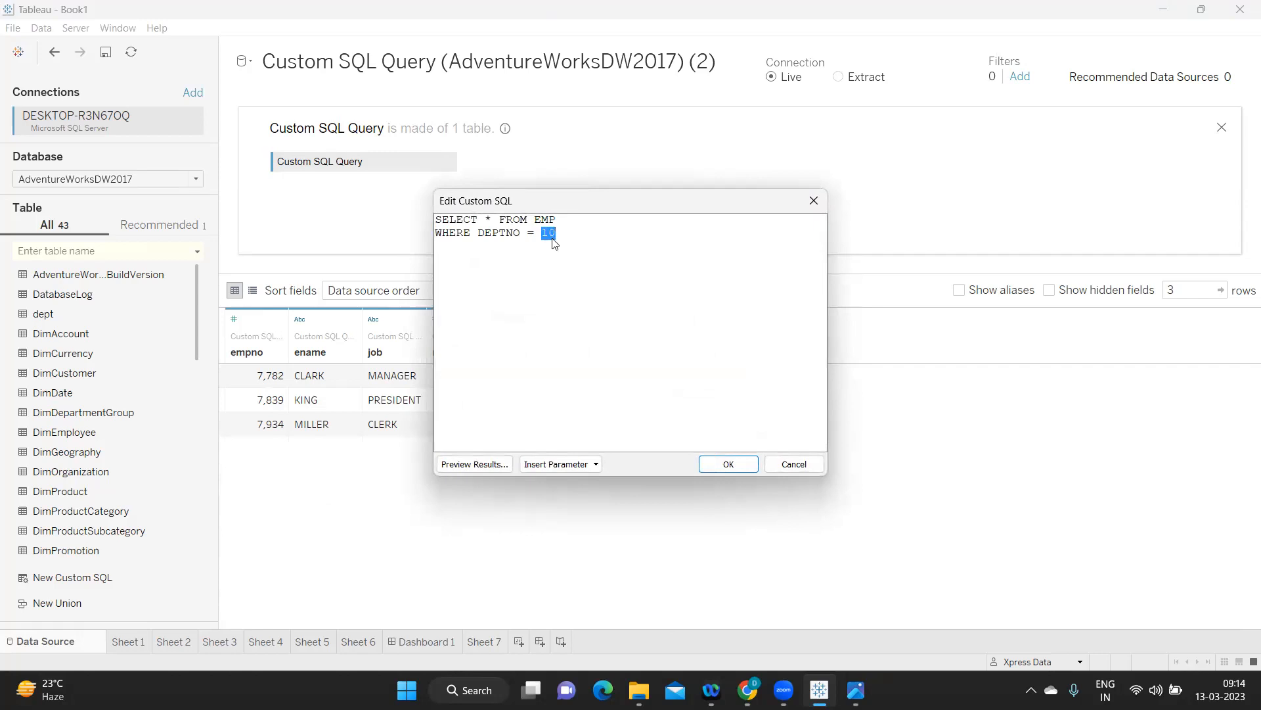
left_click(727, 463)
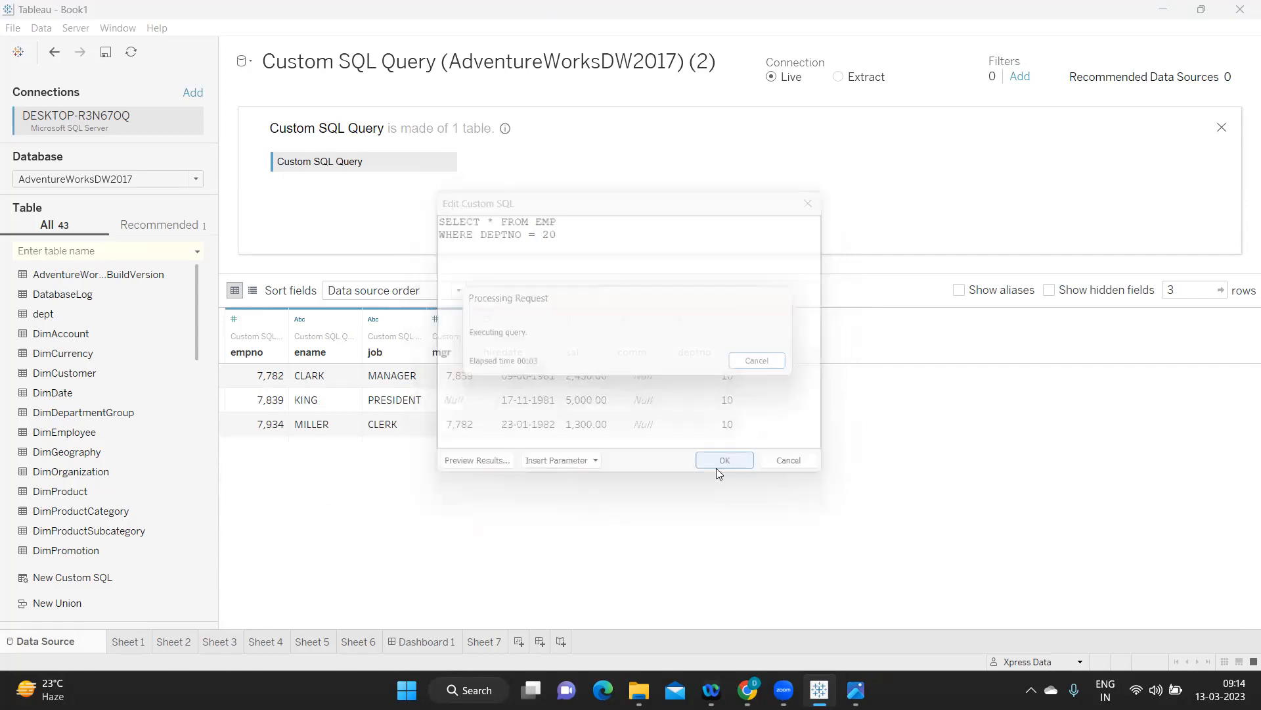
left_click(723, 459)
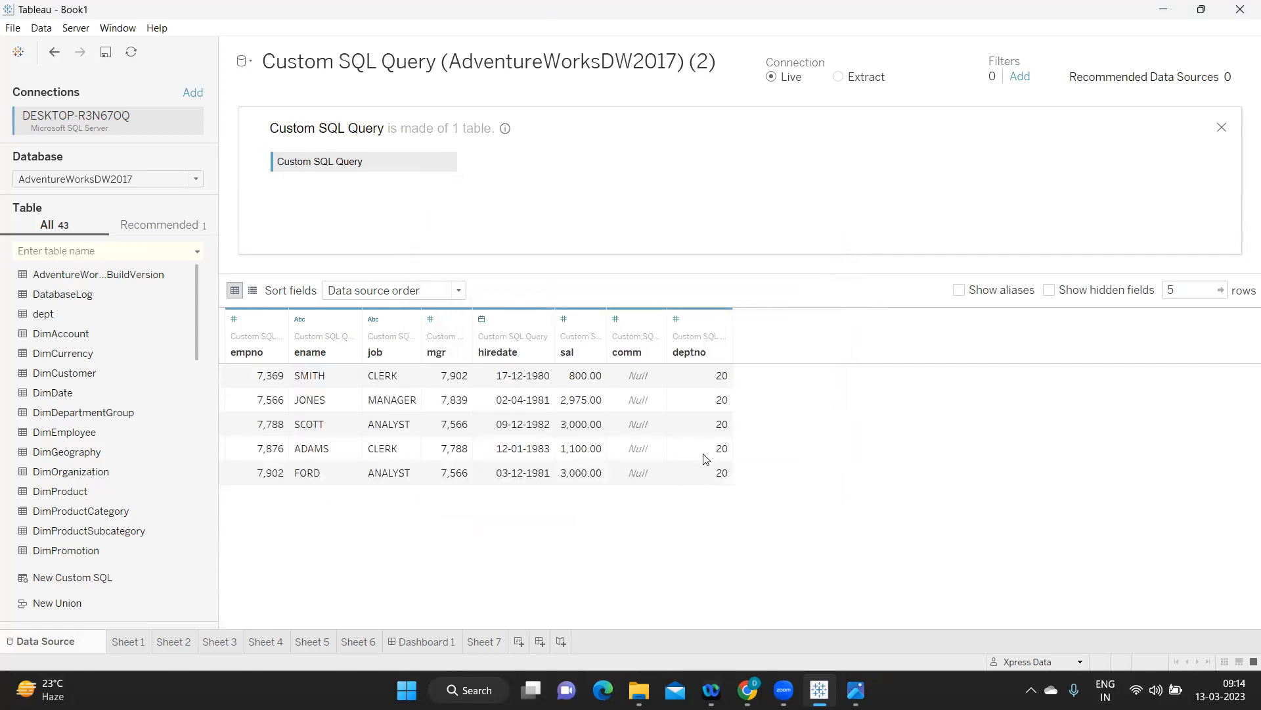
mouse_move(560, 400)
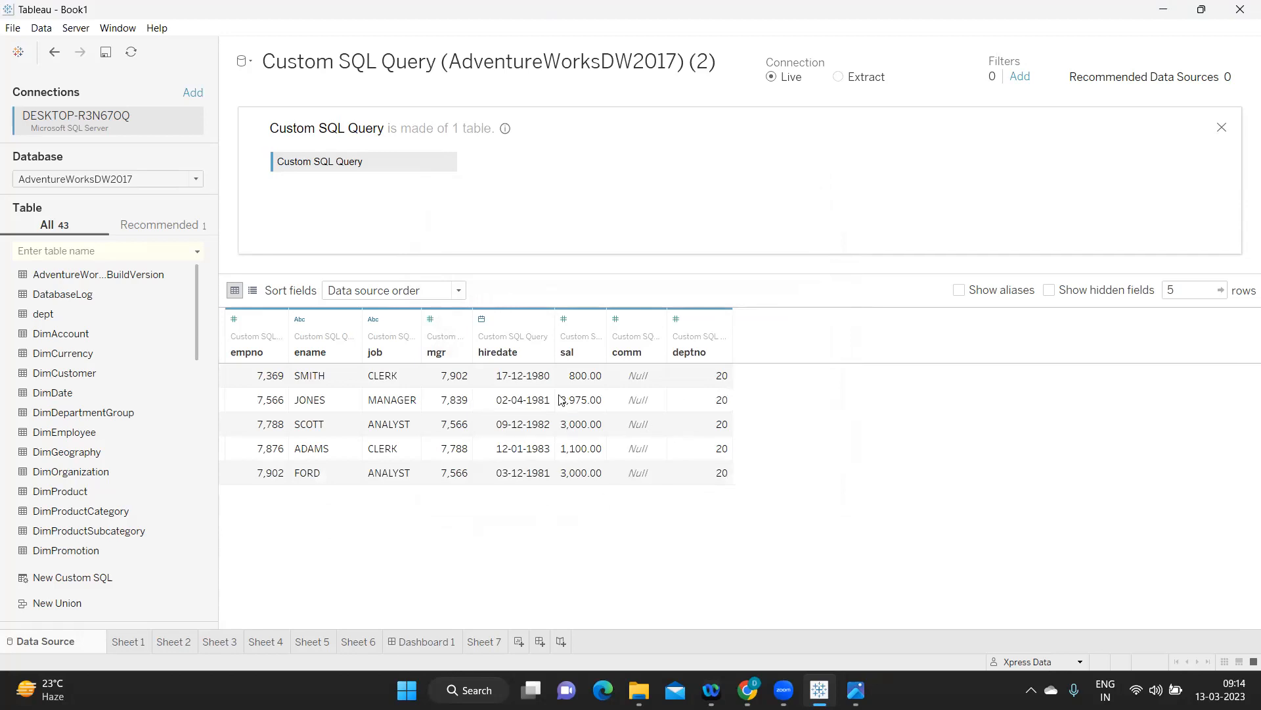
mouse_move(446, 175)
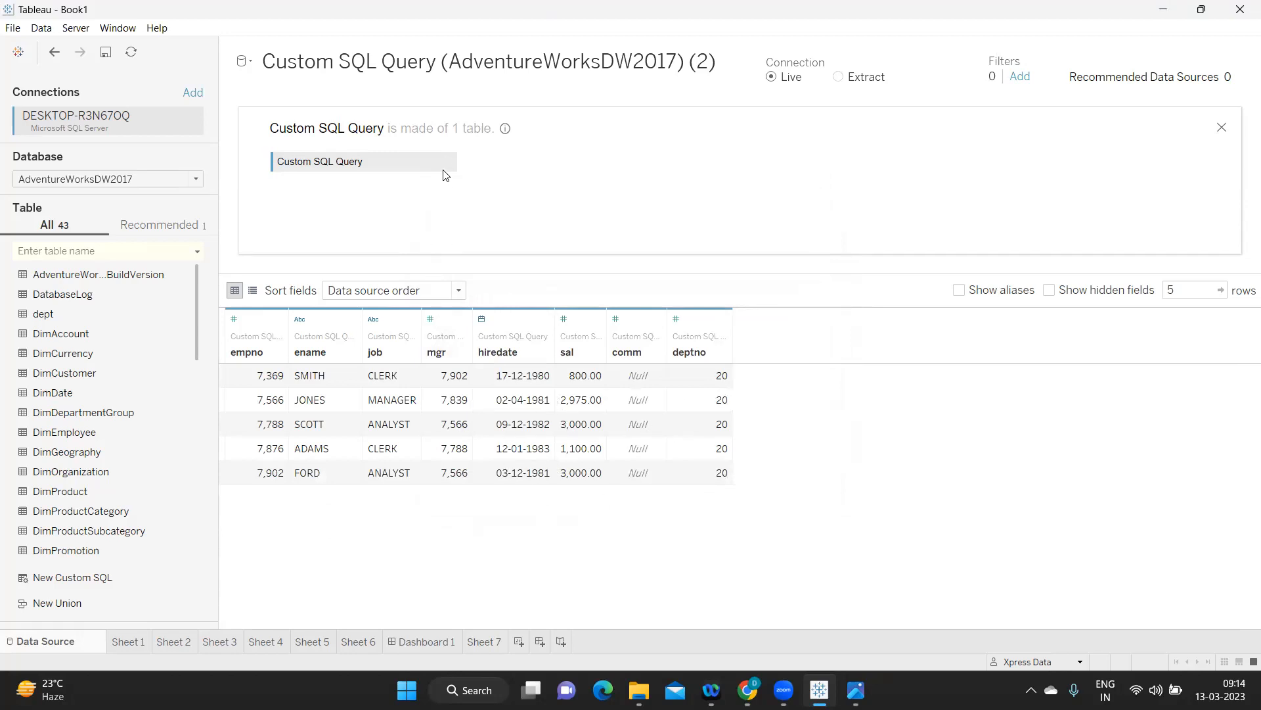
Reopen the department 20 query, select the hard-coded 20, and start a new parameter
left_click(448, 161)
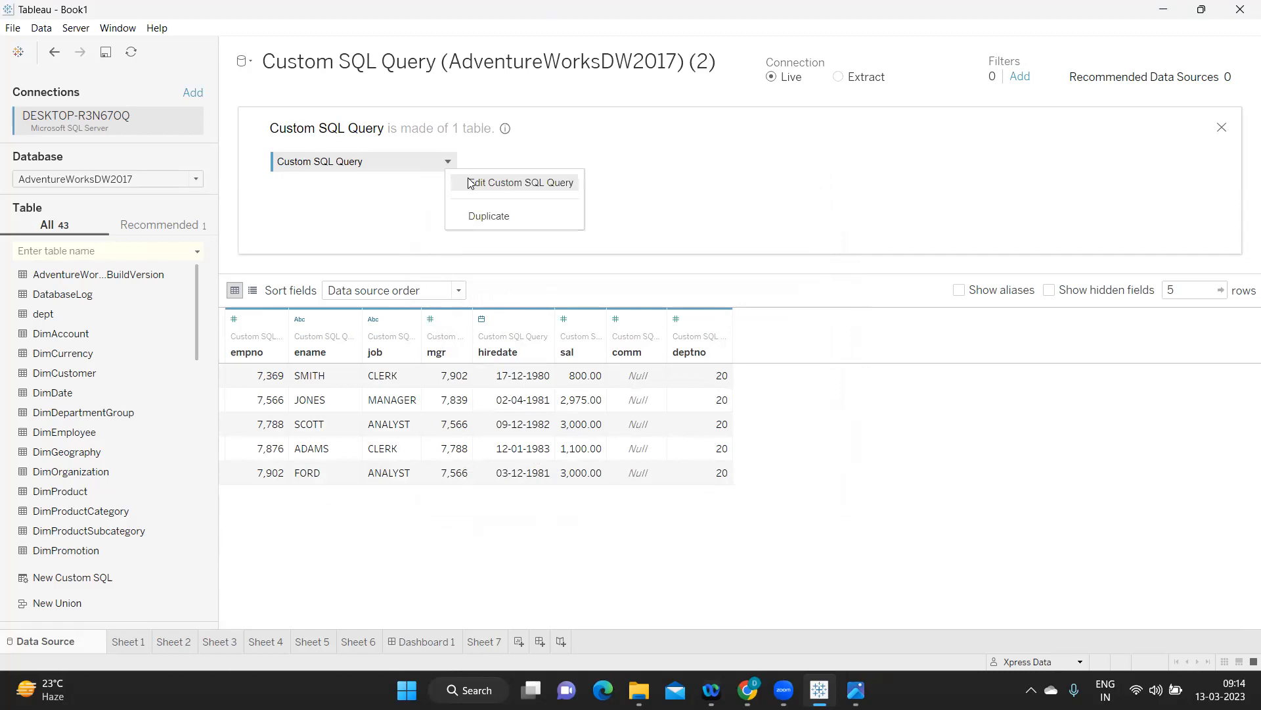
left_click(521, 182)
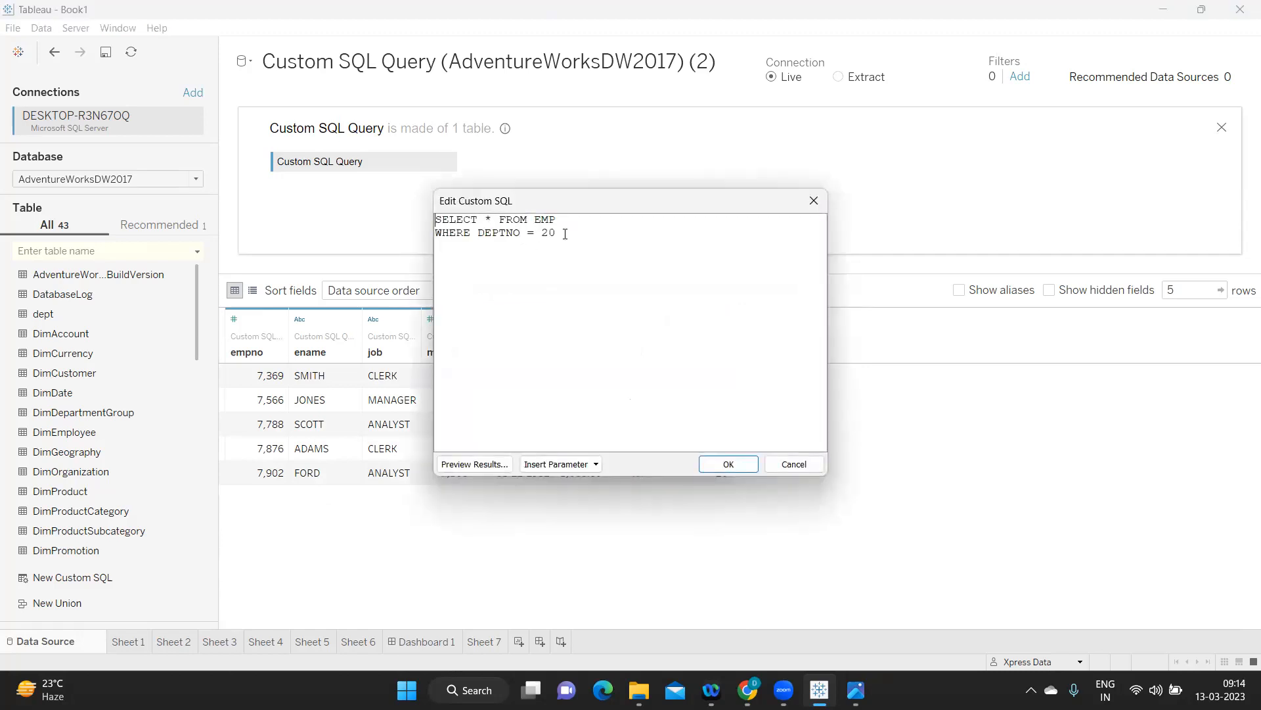
double_click(548, 233)
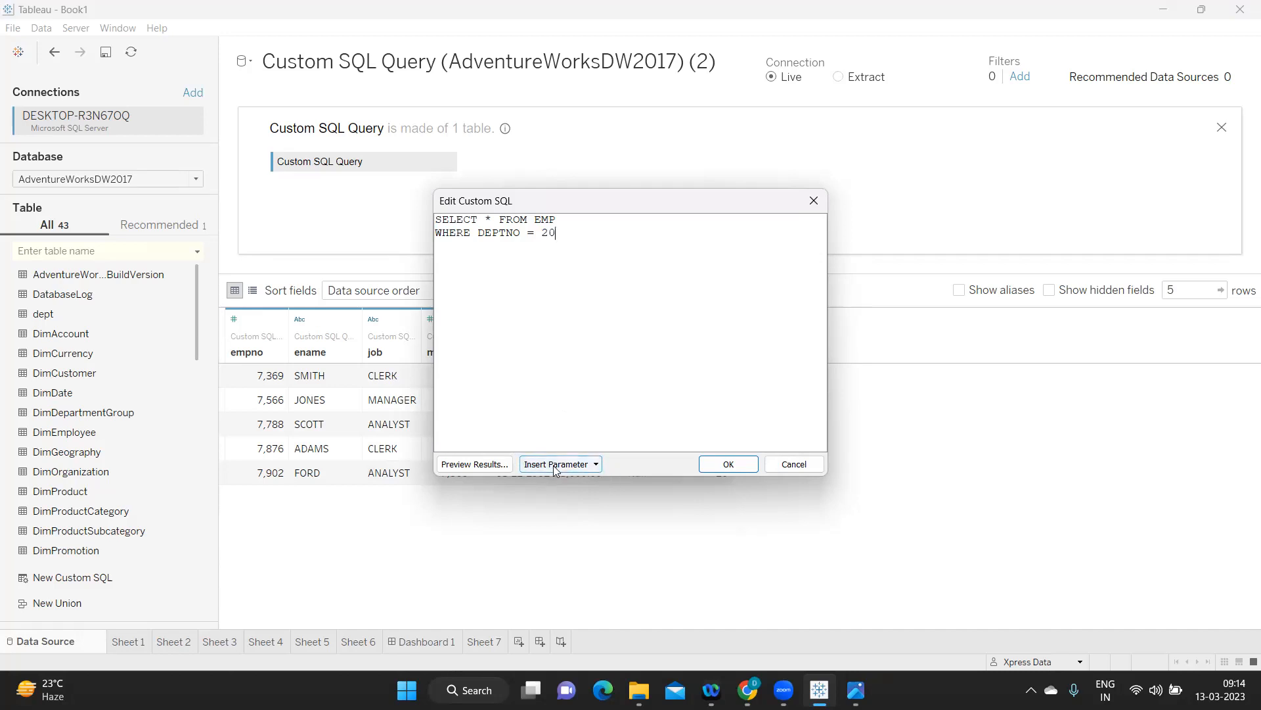
left_click(555, 463)
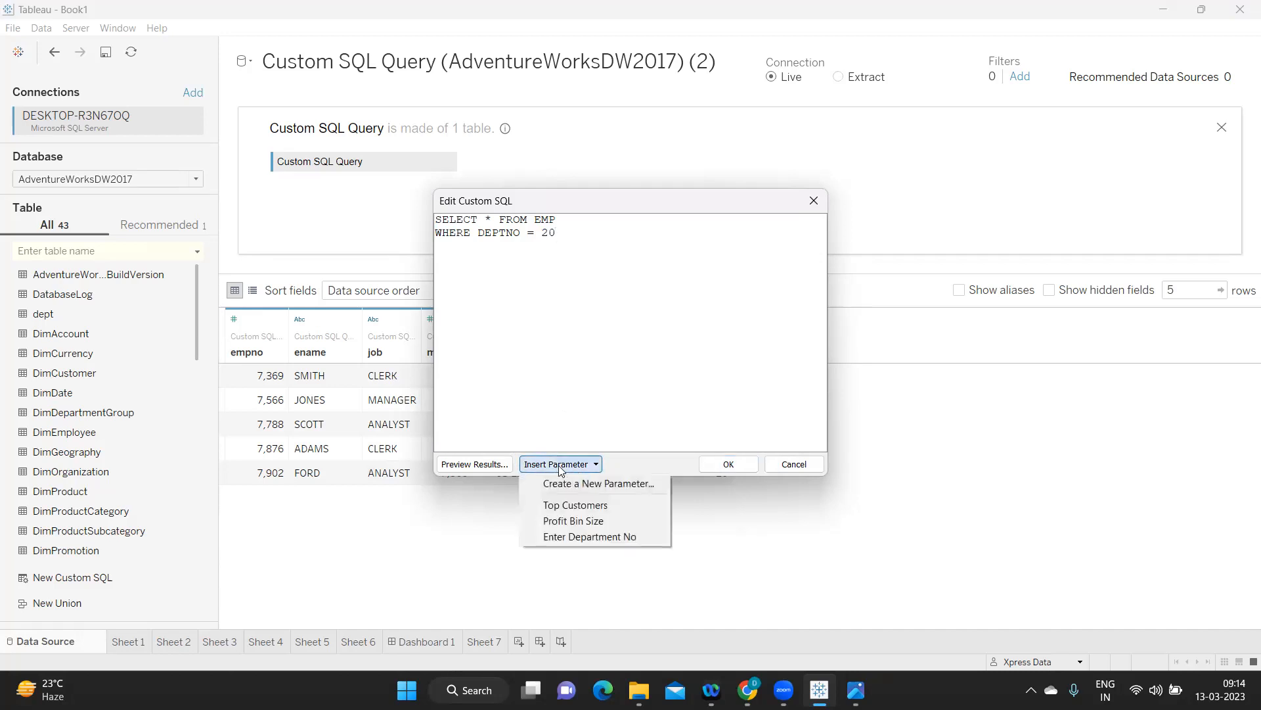
mouse_move(595, 484)
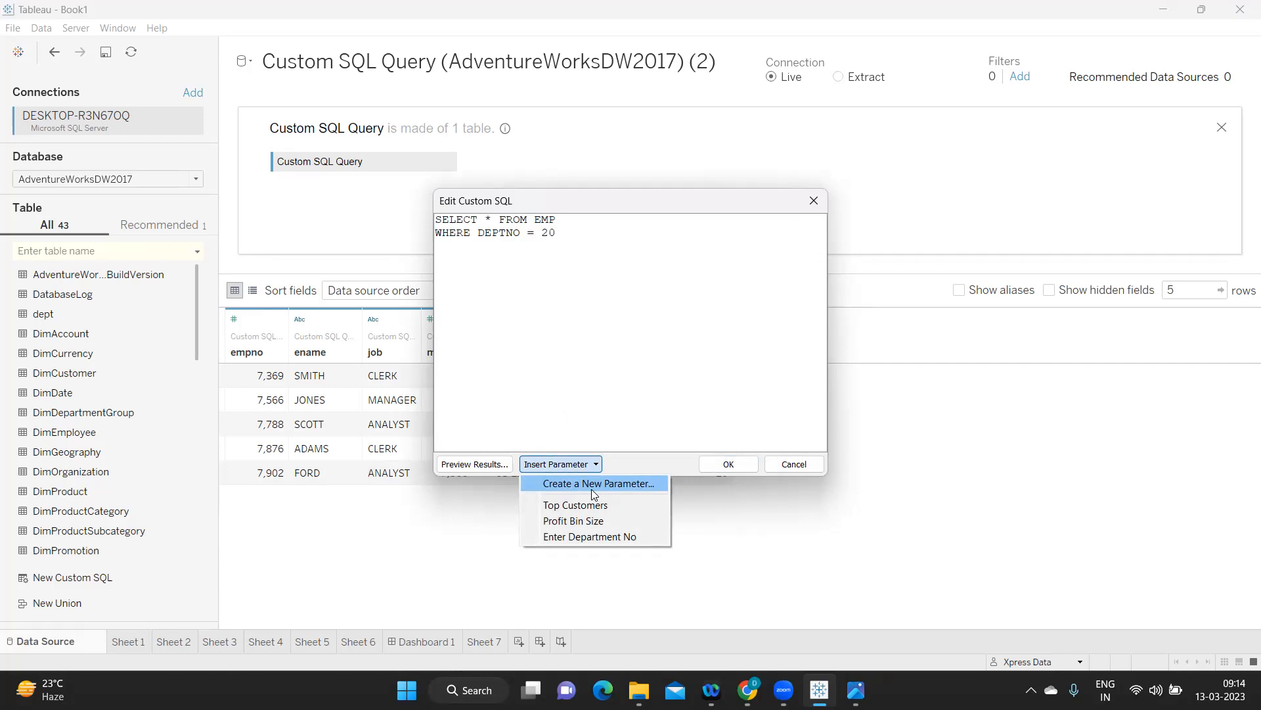
mouse_move(594, 523)
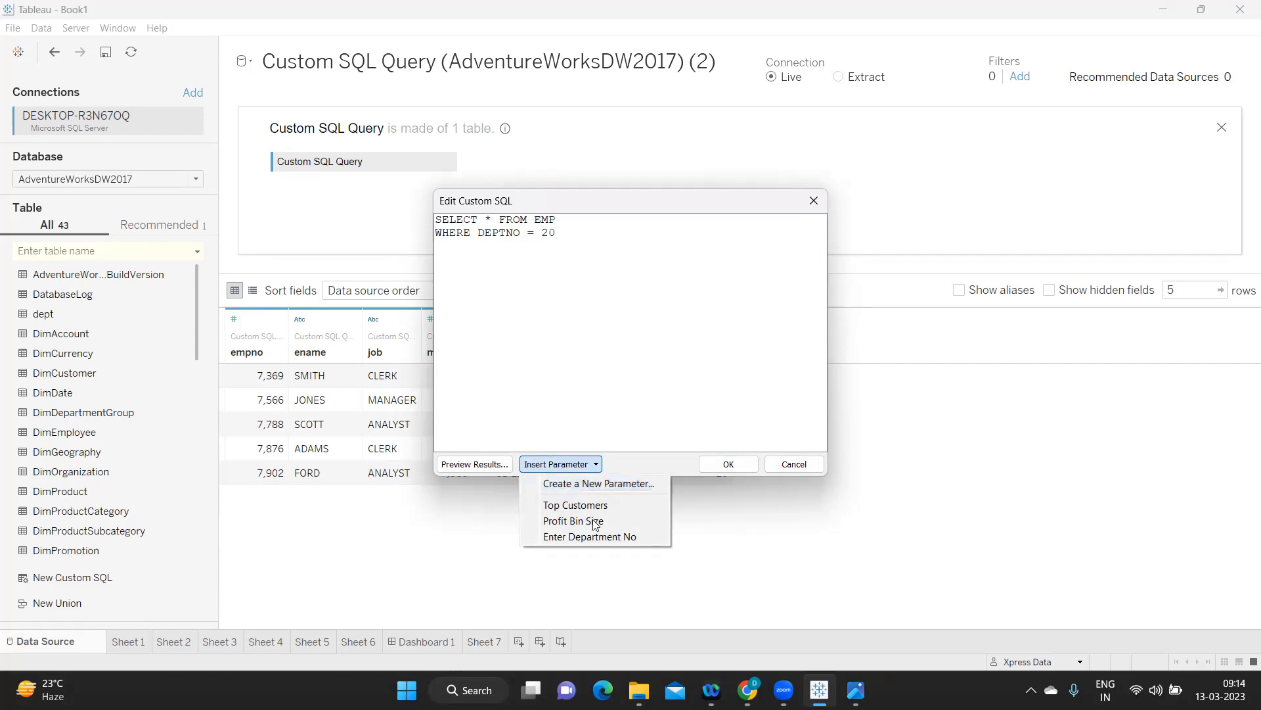
mouse_move(627, 498)
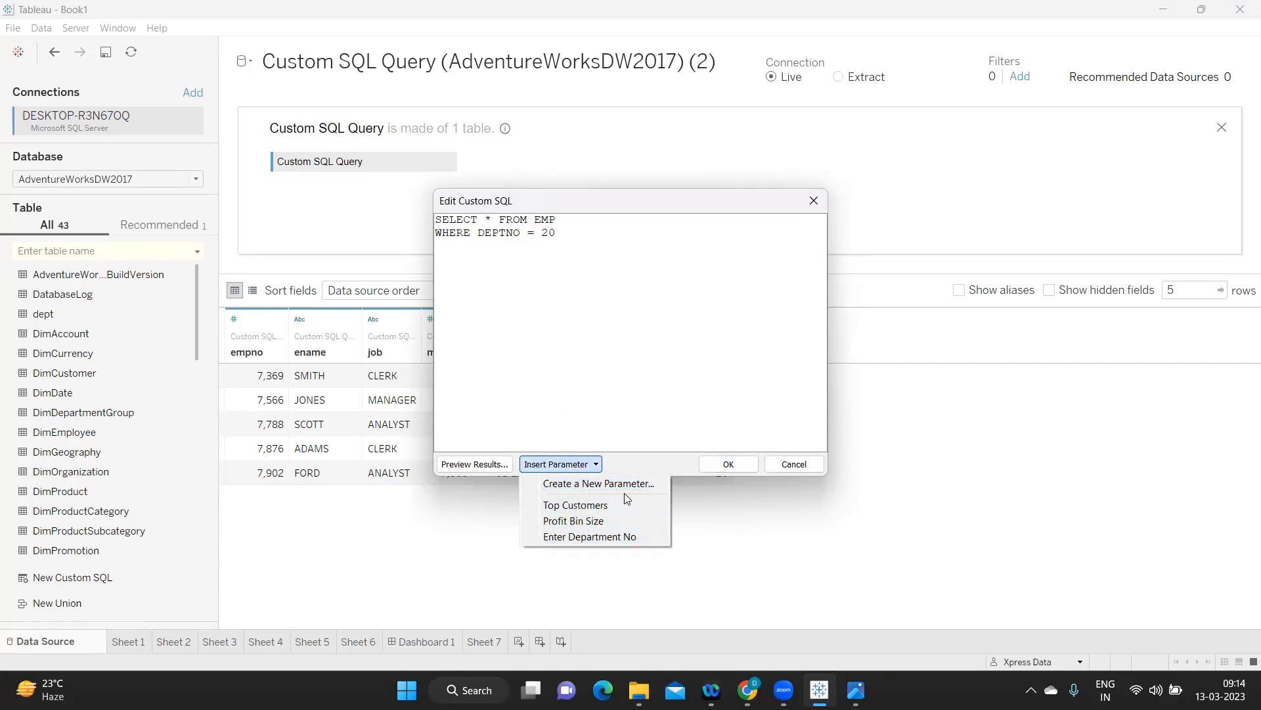
left_click(598, 483)
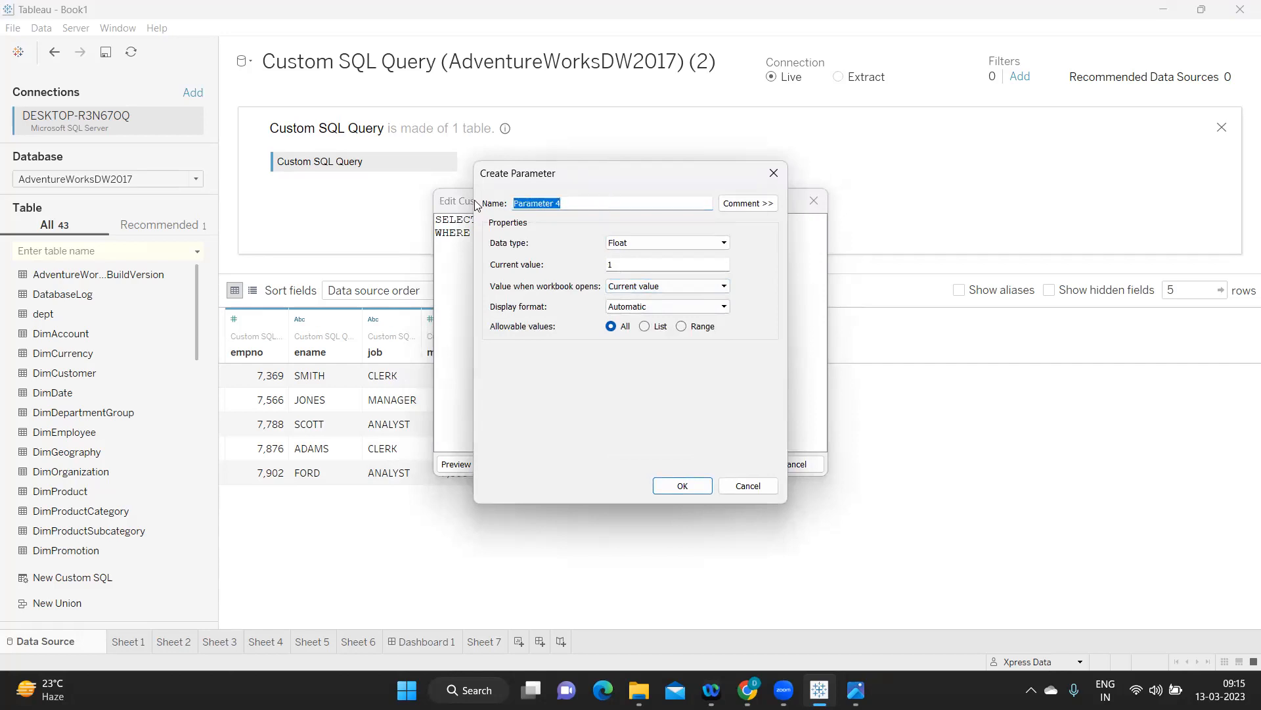
Name the parameter Deptno, set its data type to Integer and current value 10
type("dE")
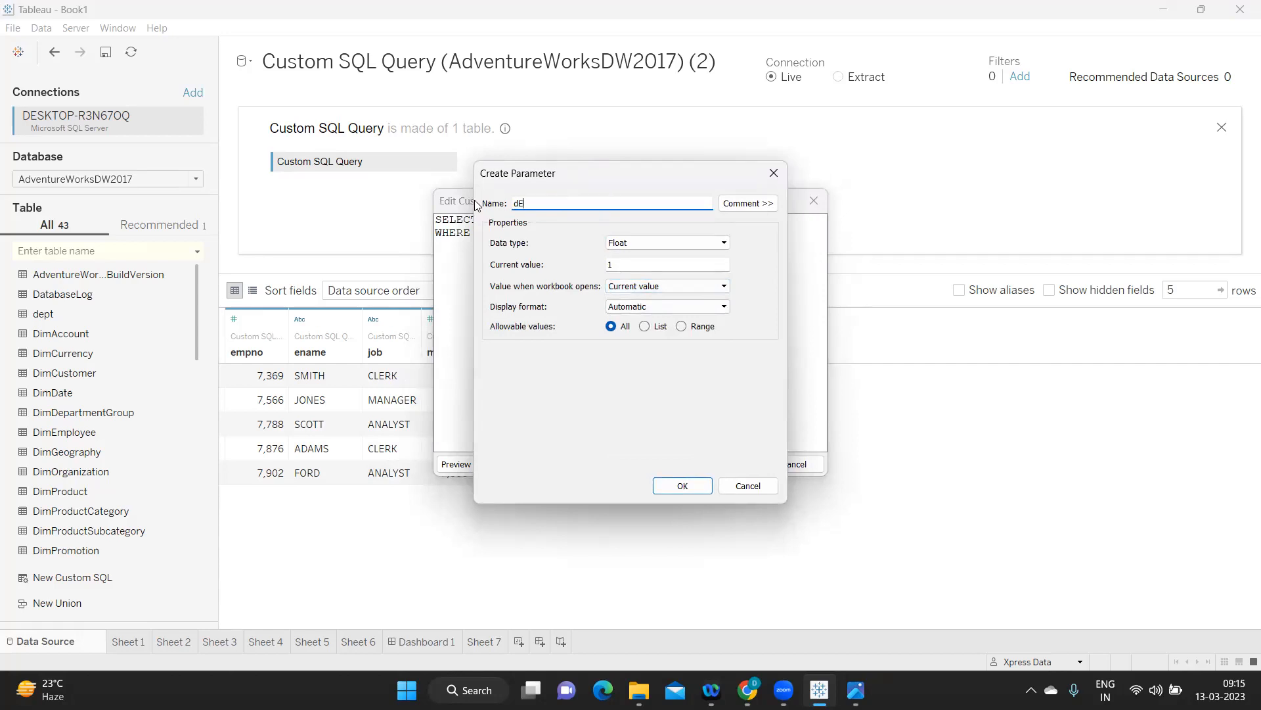
type("Deptno")
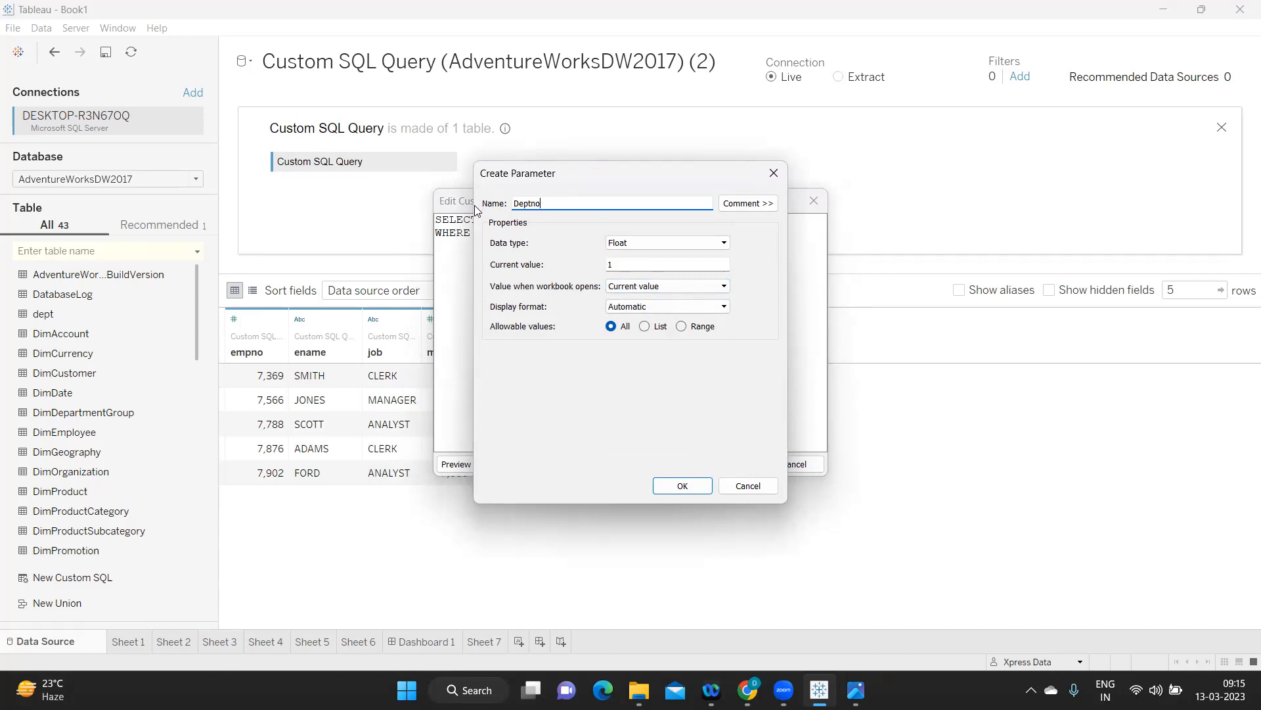
key("ctrl+a")
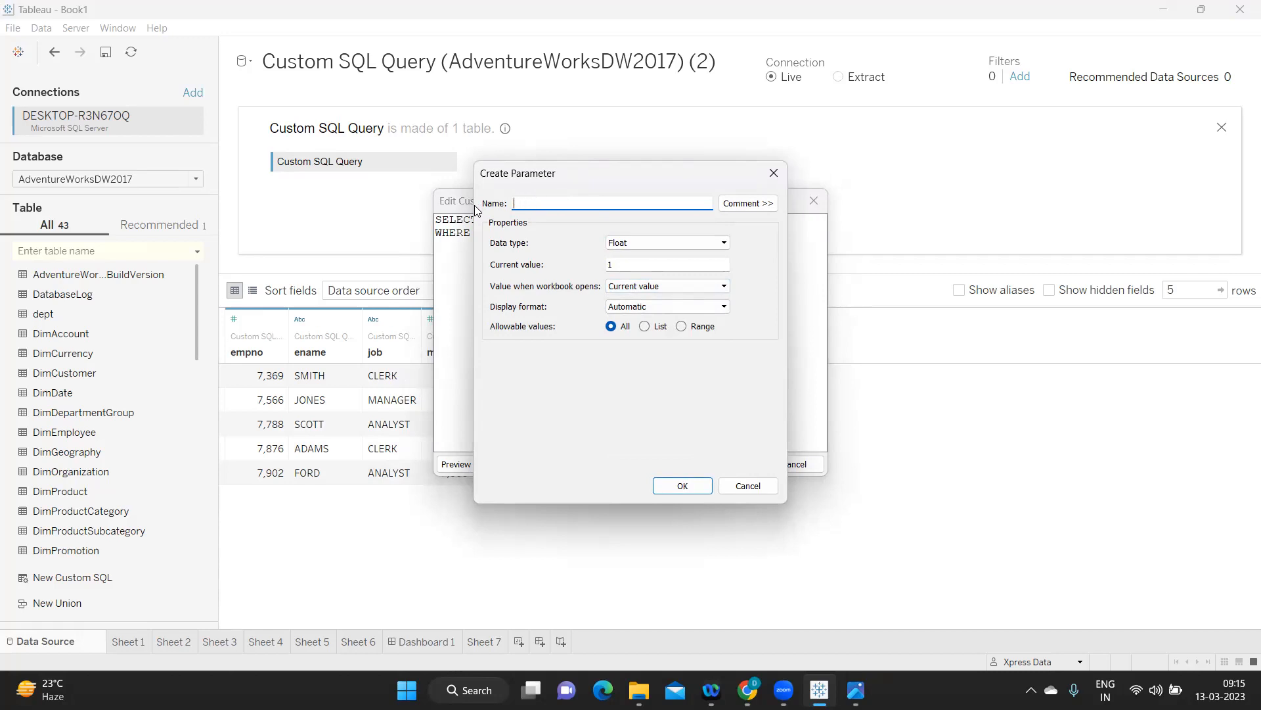
type("F")
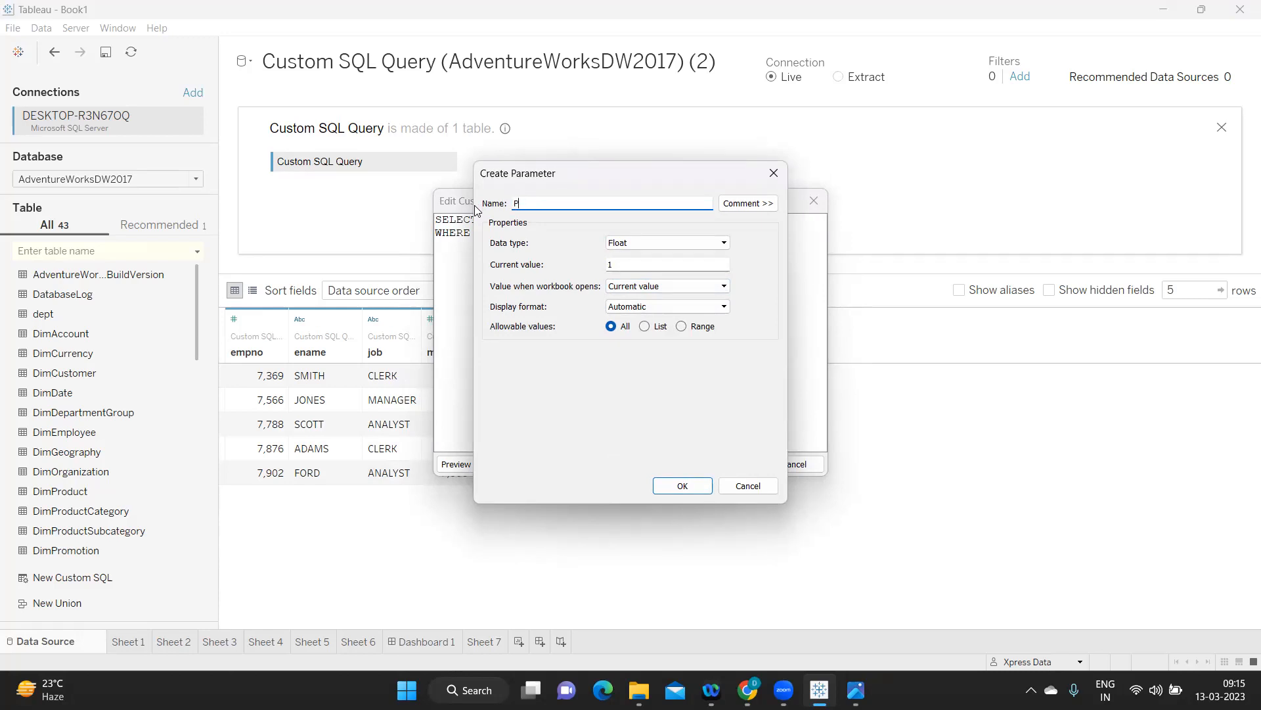
type("Pass Deptno")
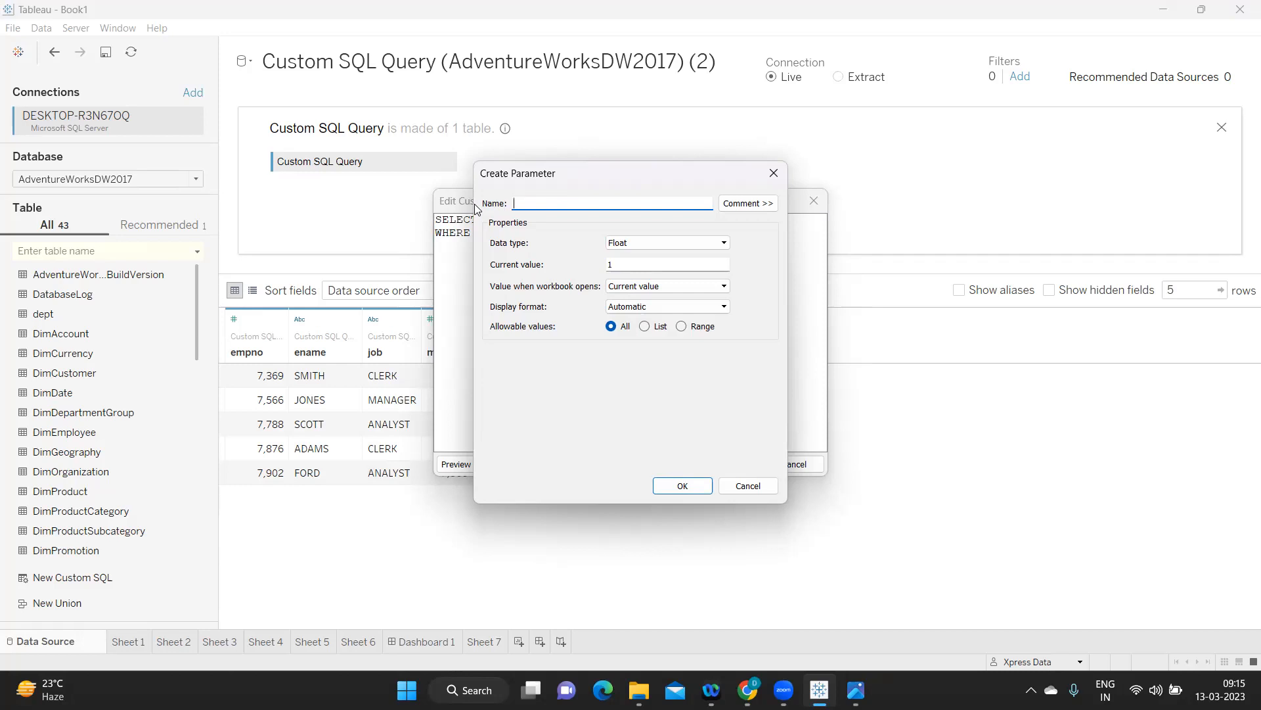
type("Deptno")
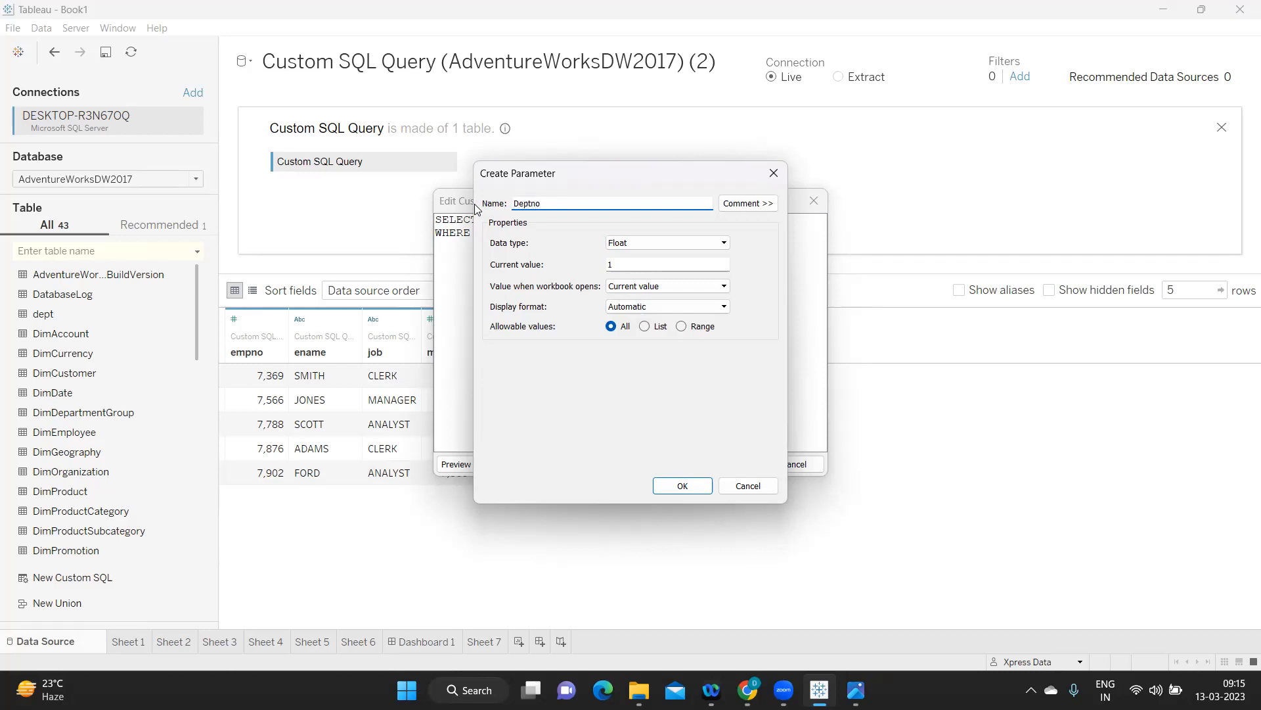
left_click(664, 242)
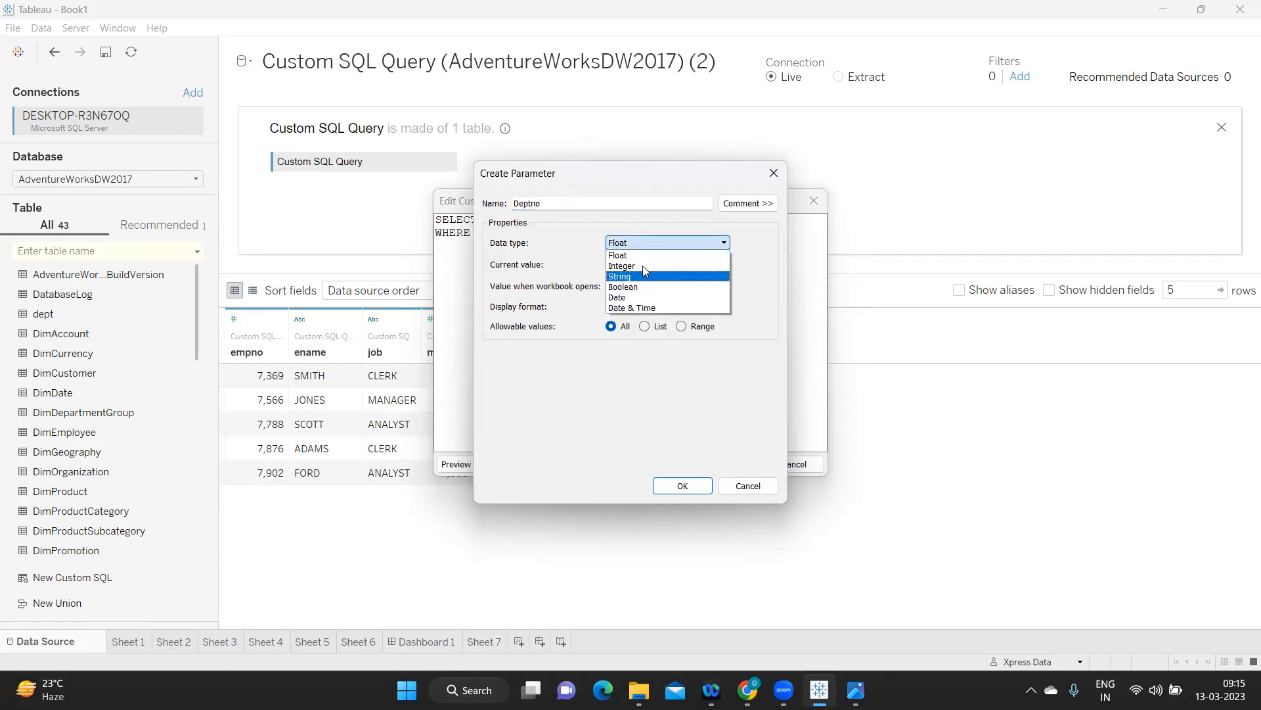
left_click(622, 265)
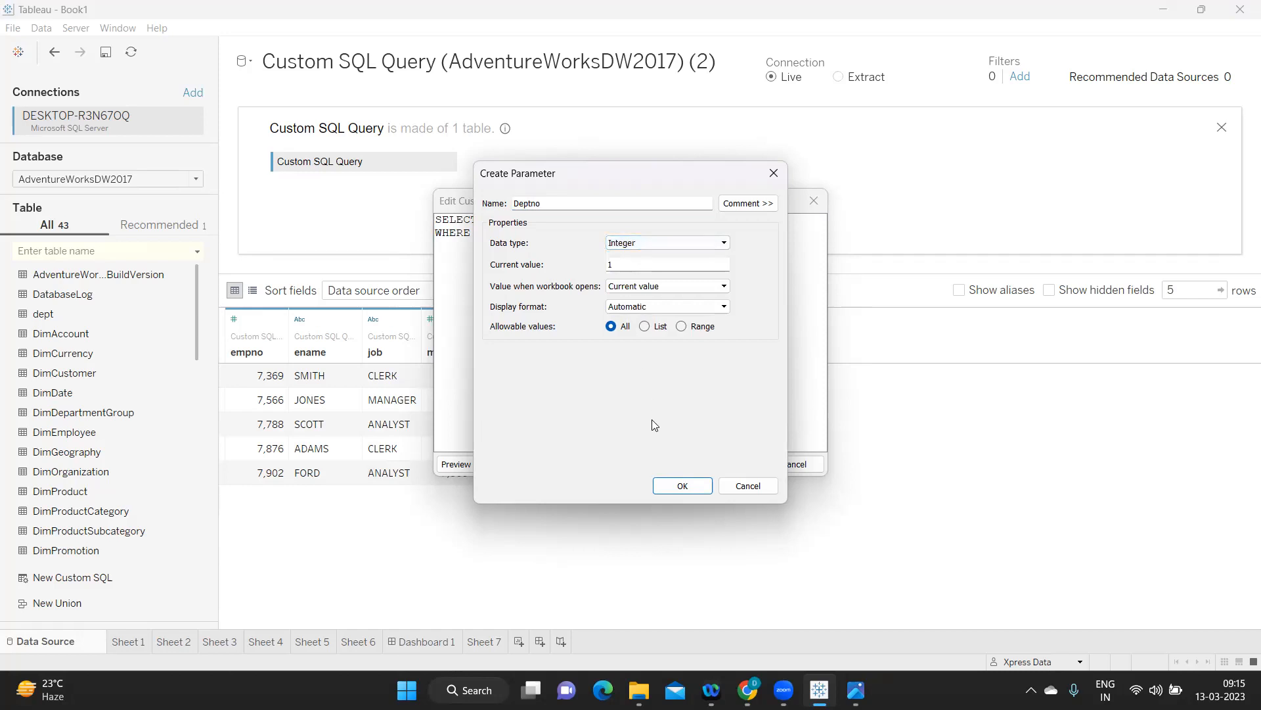
left_click(650, 264)
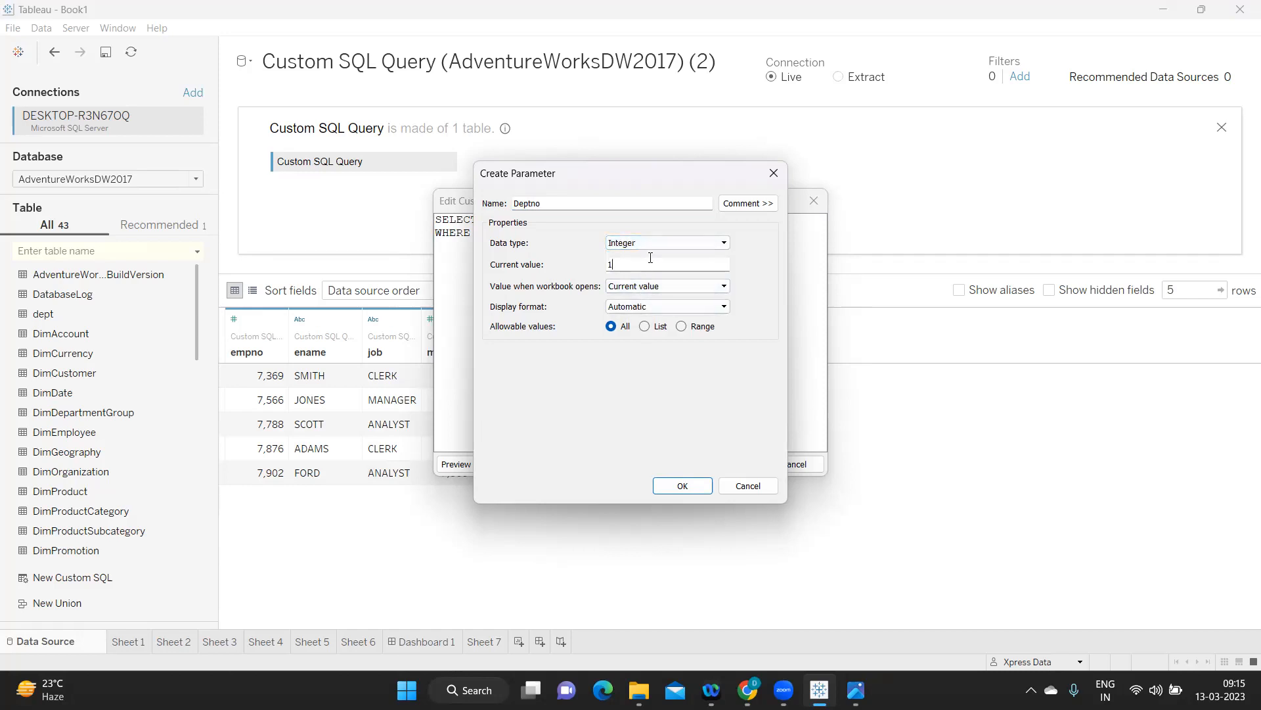
type("0")
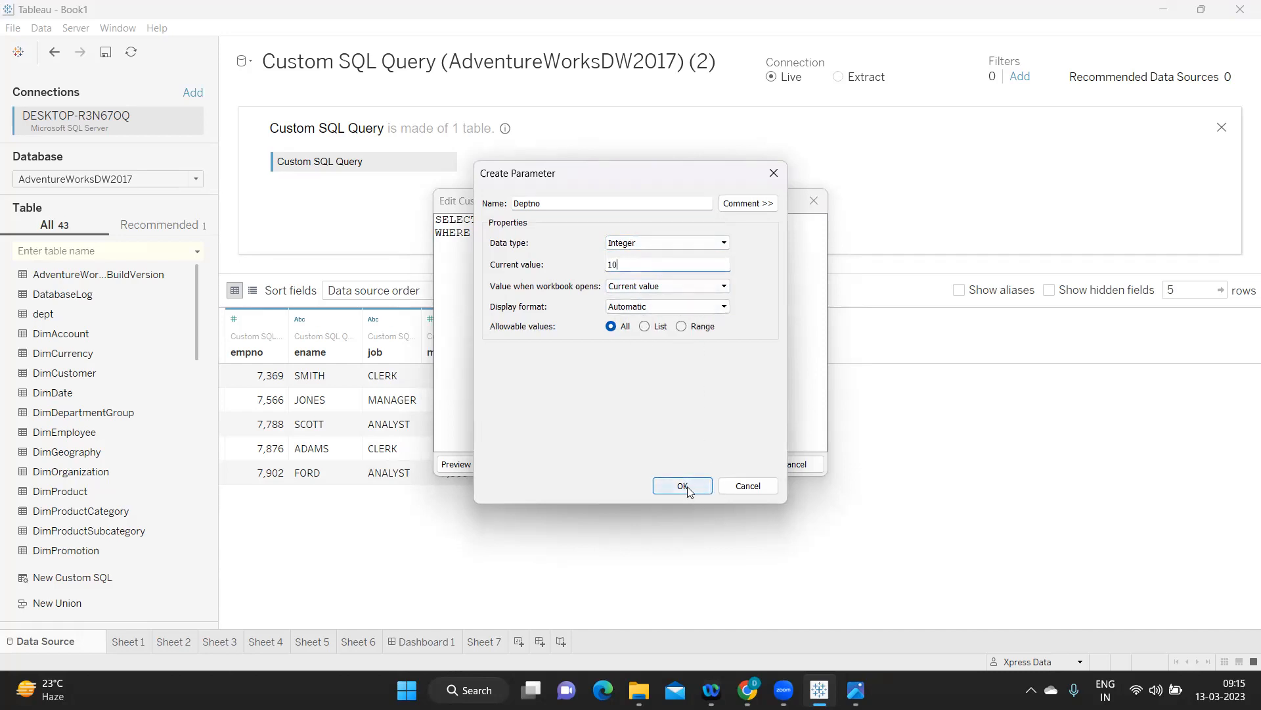
left_click(682, 485)
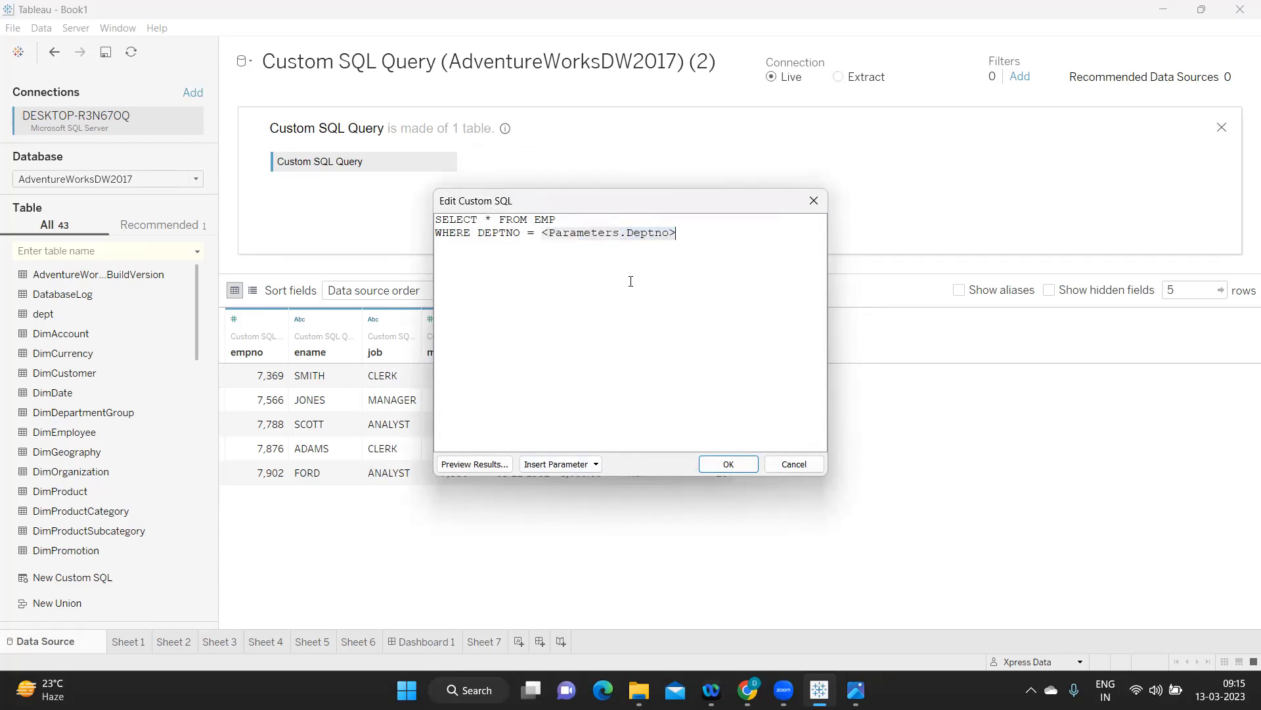
mouse_move(549, 239)
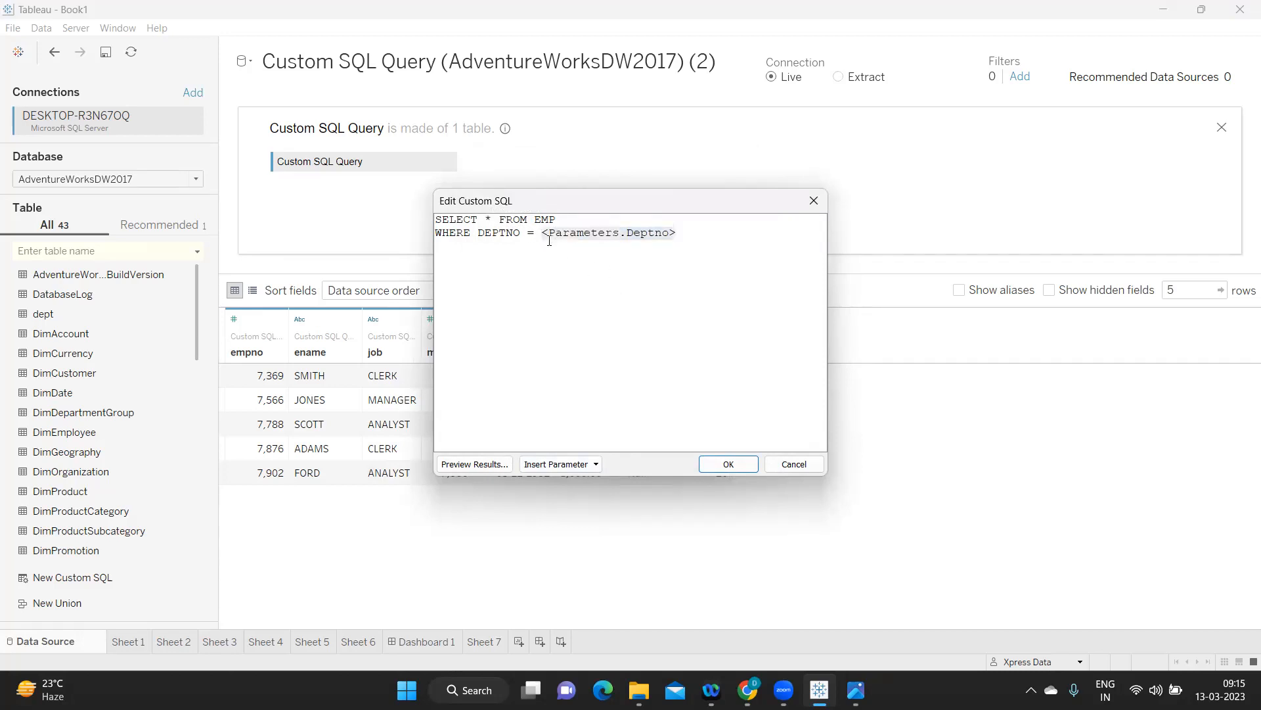
Apply WHERE DEPTNO = <Parameters.Deptno>, listing the 3 department 10 employees
double_click(584, 232)
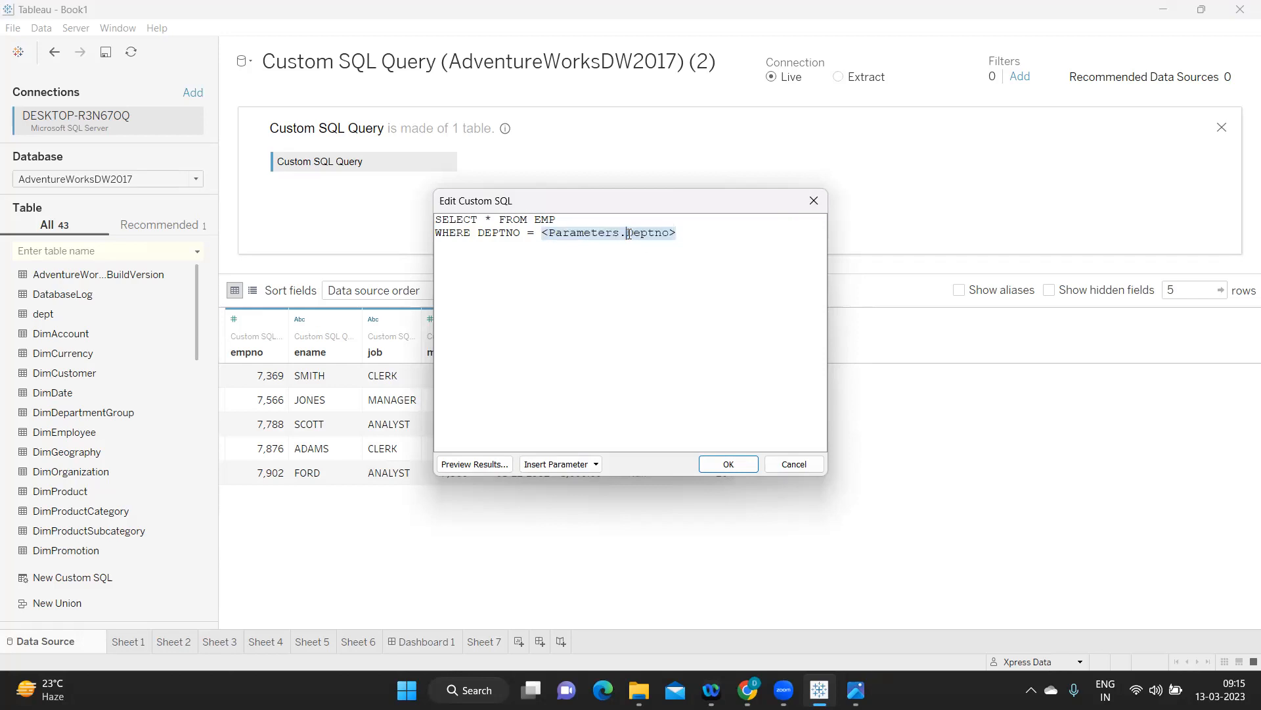
double_click(649, 232)
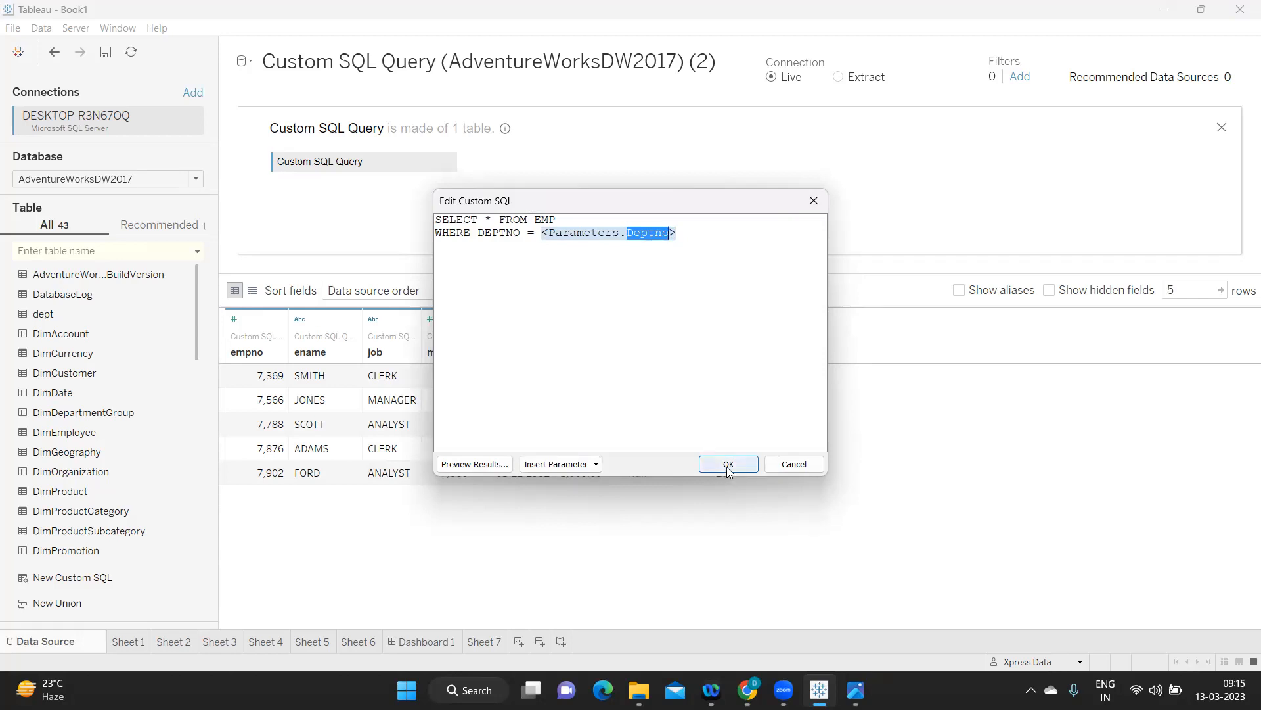
left_click(726, 465)
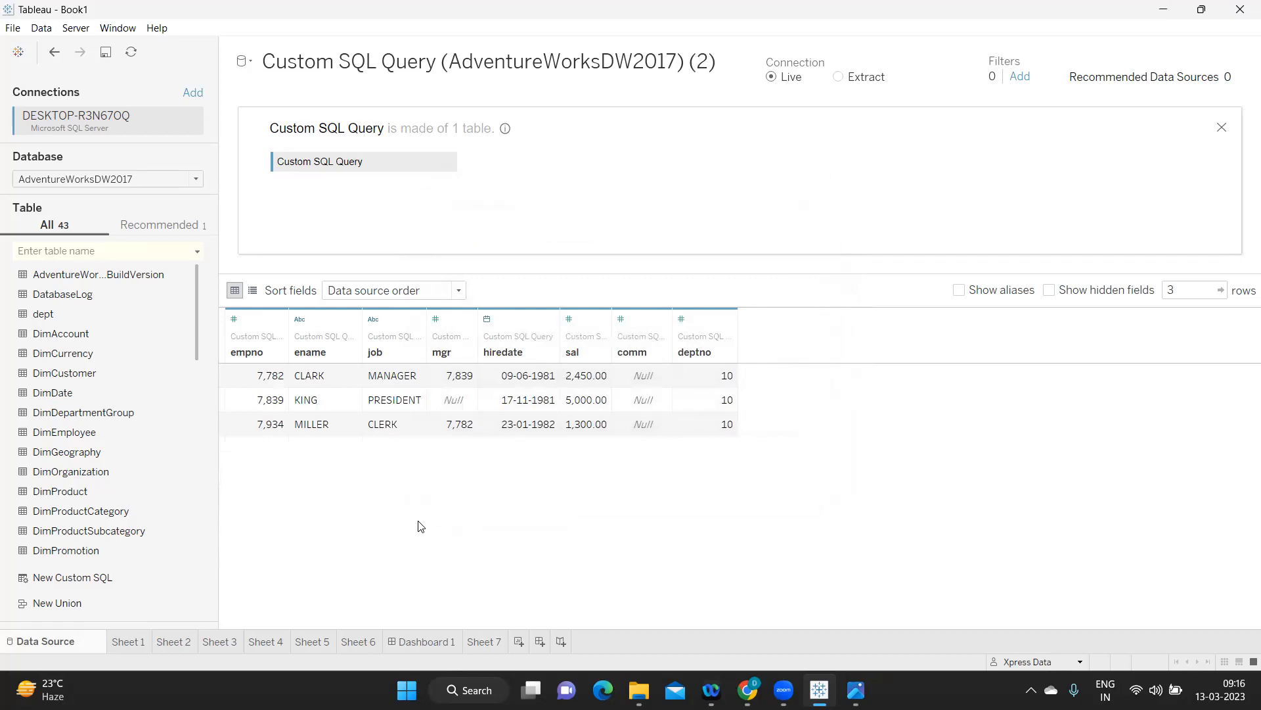
On Sheet 7, place ename and deptno (as a dimension) on Rows and sal as Text
left_click(483, 641)
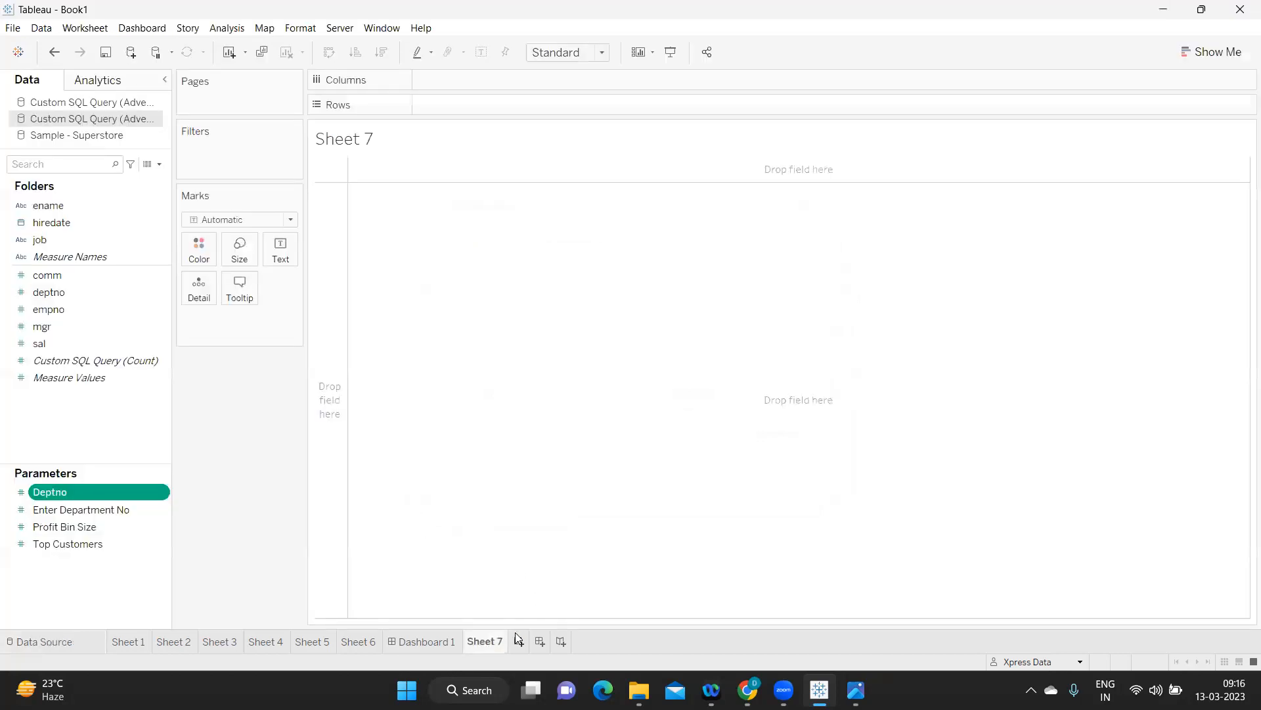
mouse_move(79, 406)
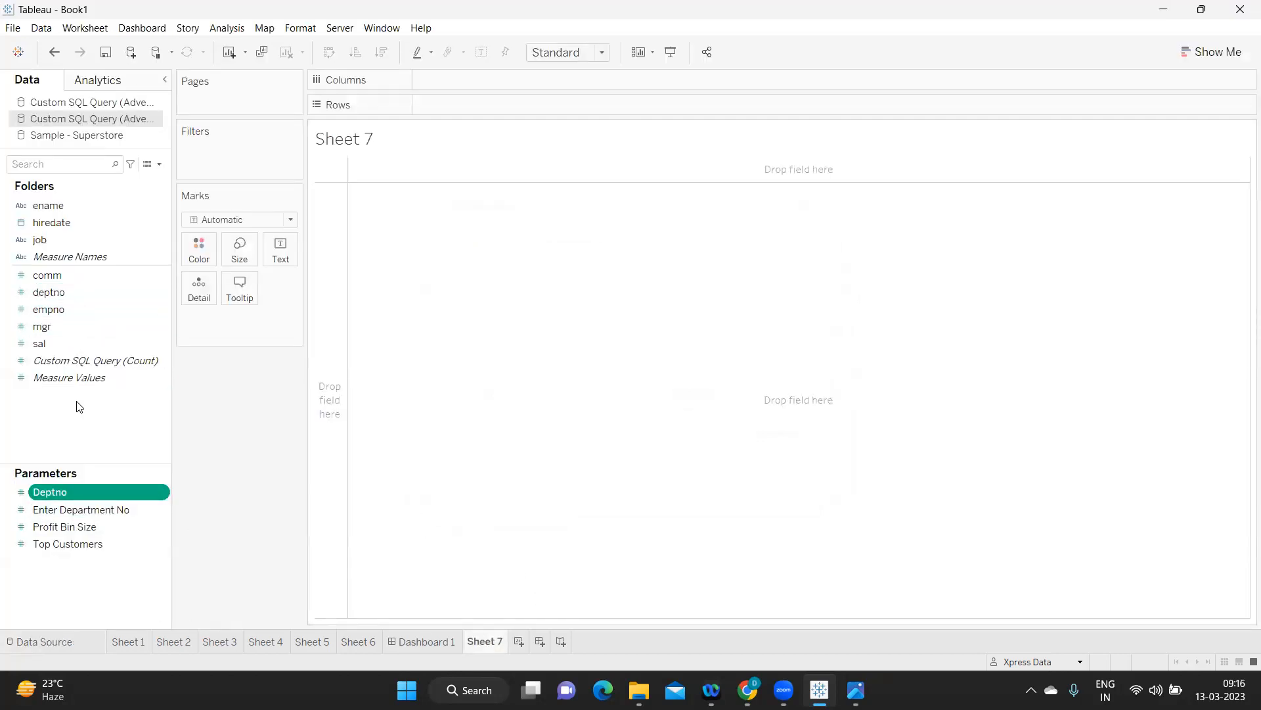
left_click_drag(47, 205, 438, 156)
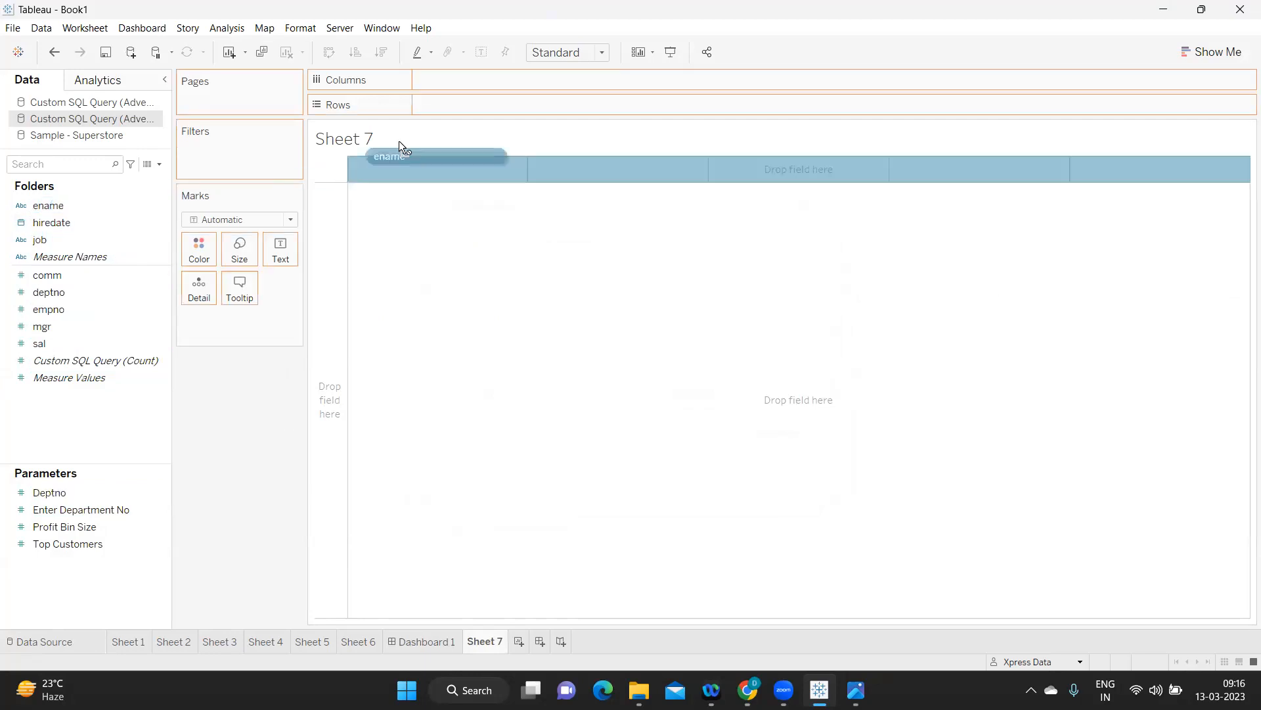
left_click_drag(390, 156, 472, 105)
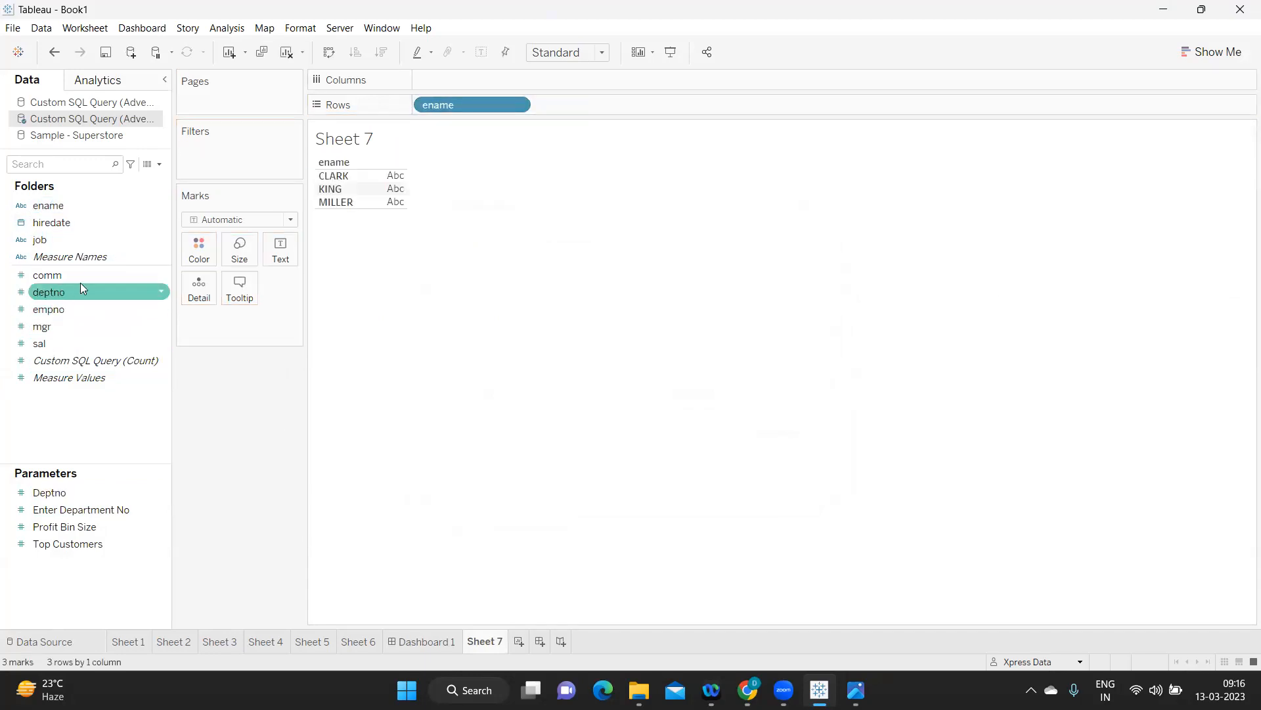
right_click(48, 291)
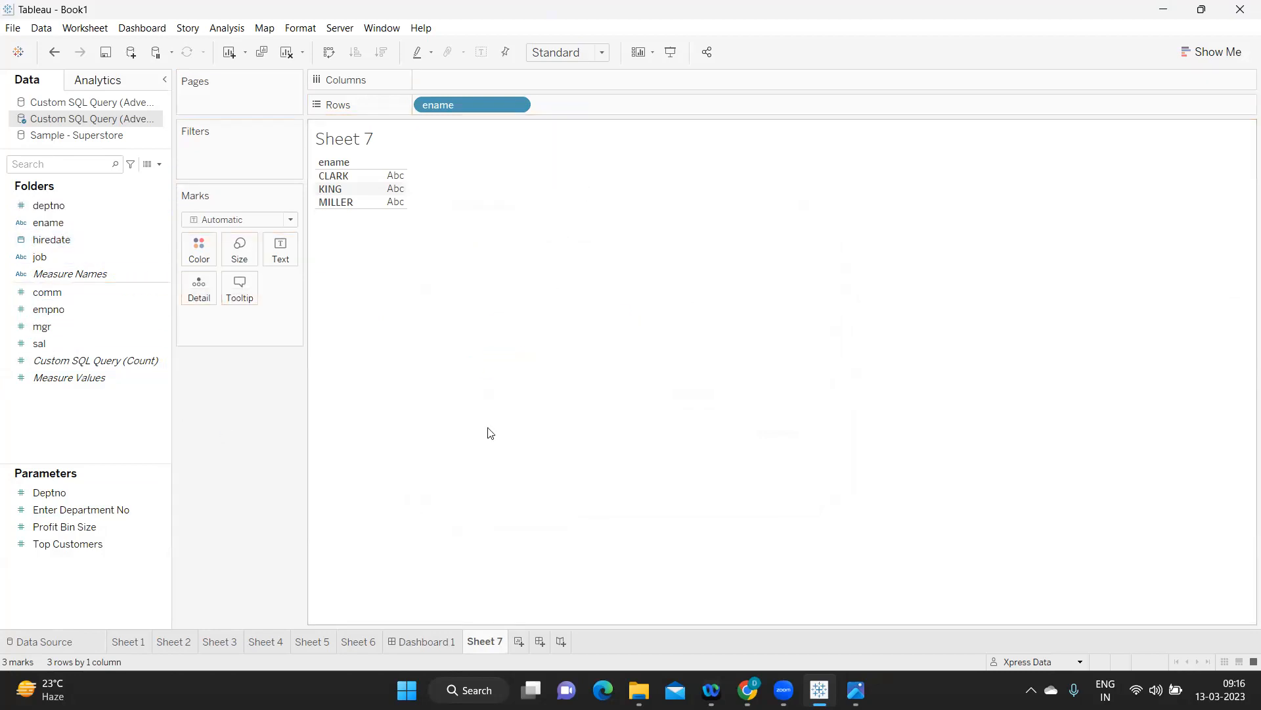
left_click_drag(47, 205, 553, 125)
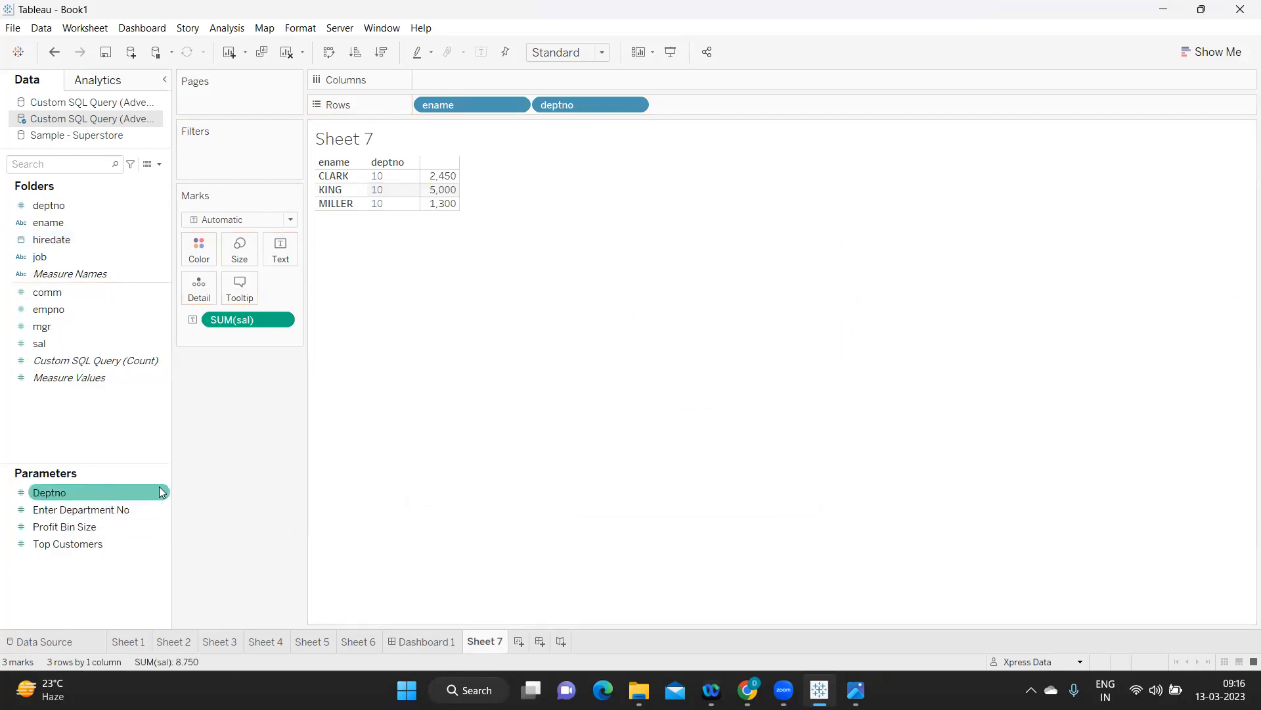
Display the Deptno parameter control on Sheet 7 and enter 20 to list department 20's five employees
right_click(48, 491)
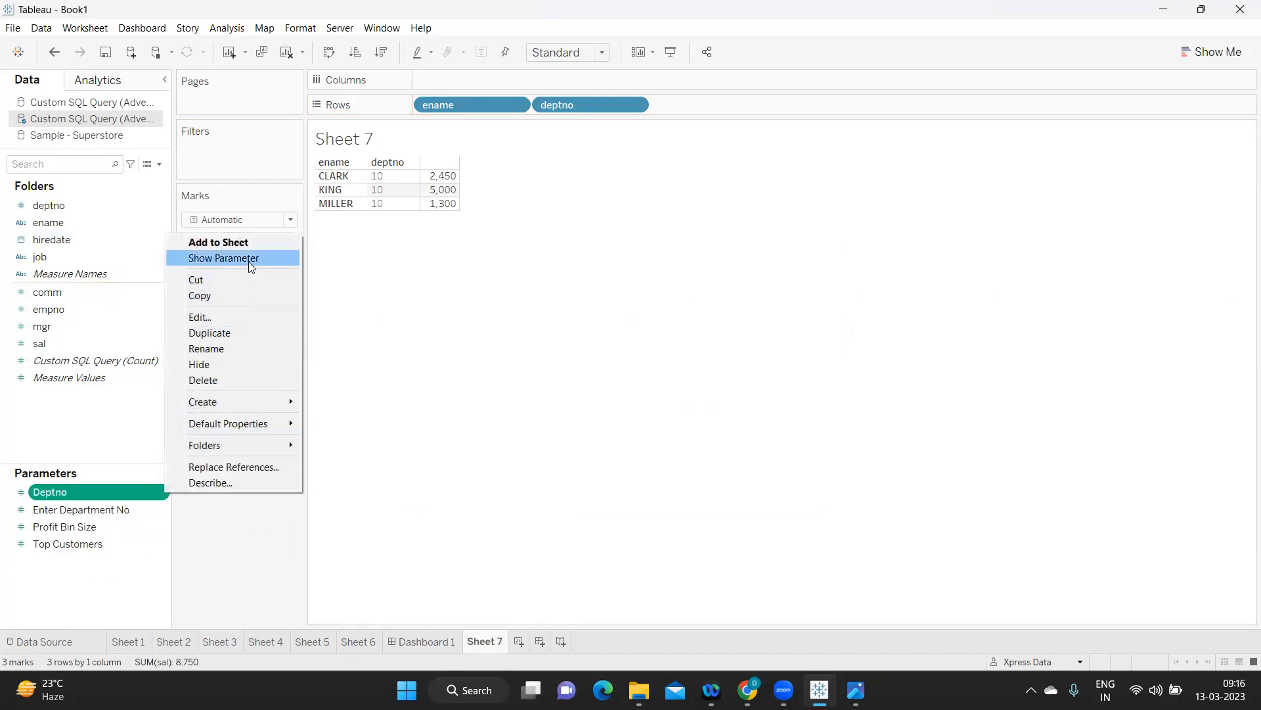
left_click(223, 258)
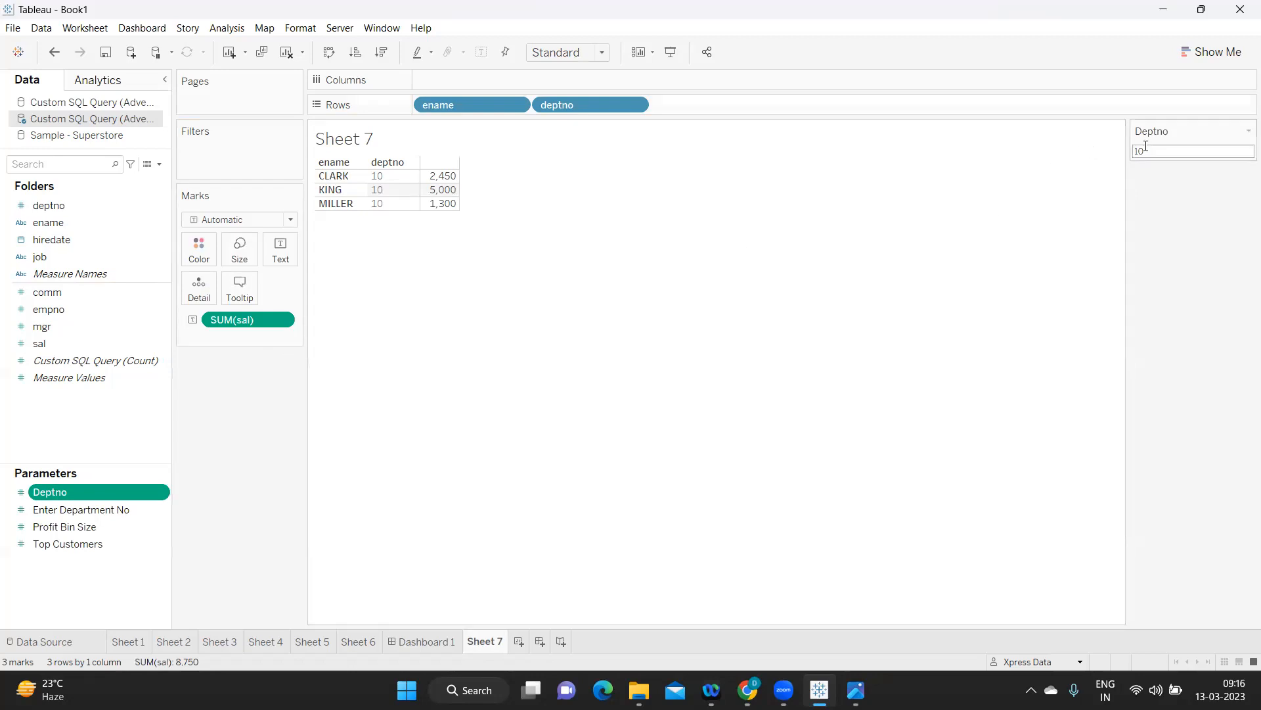
type("20")
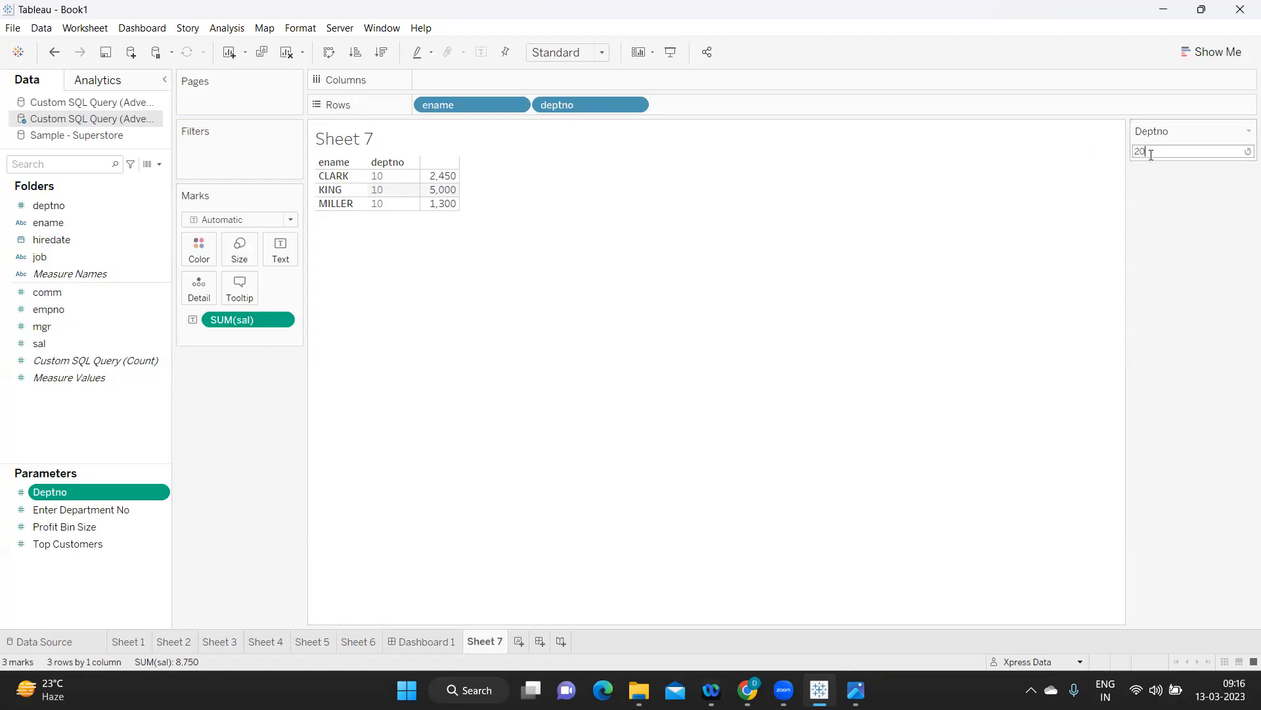
key("Return")
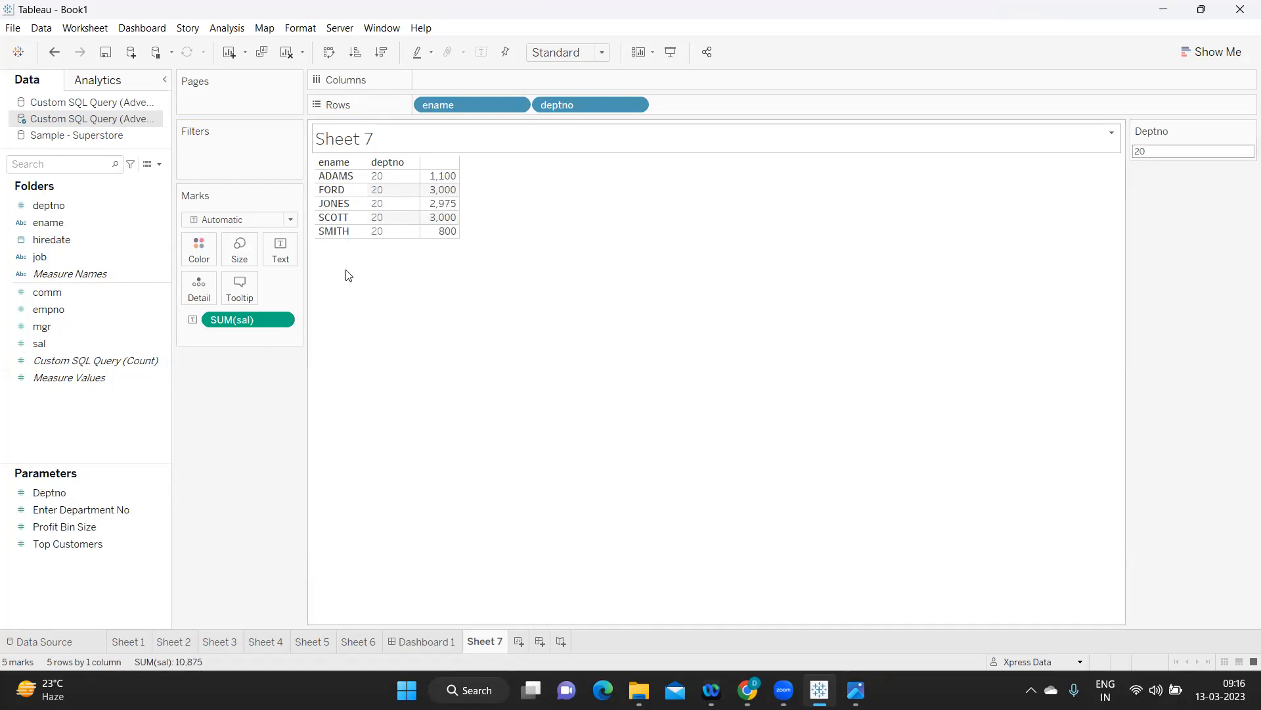
mouse_move(772, 316)
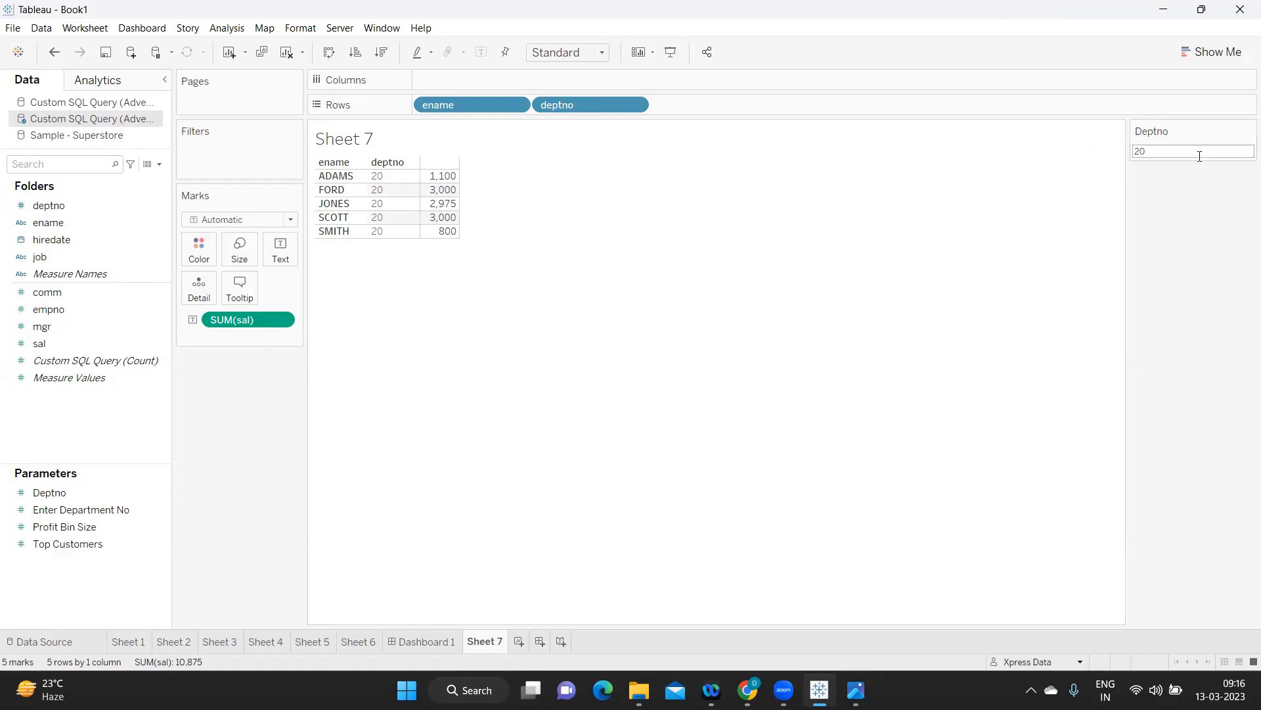
mouse_move(296, 534)
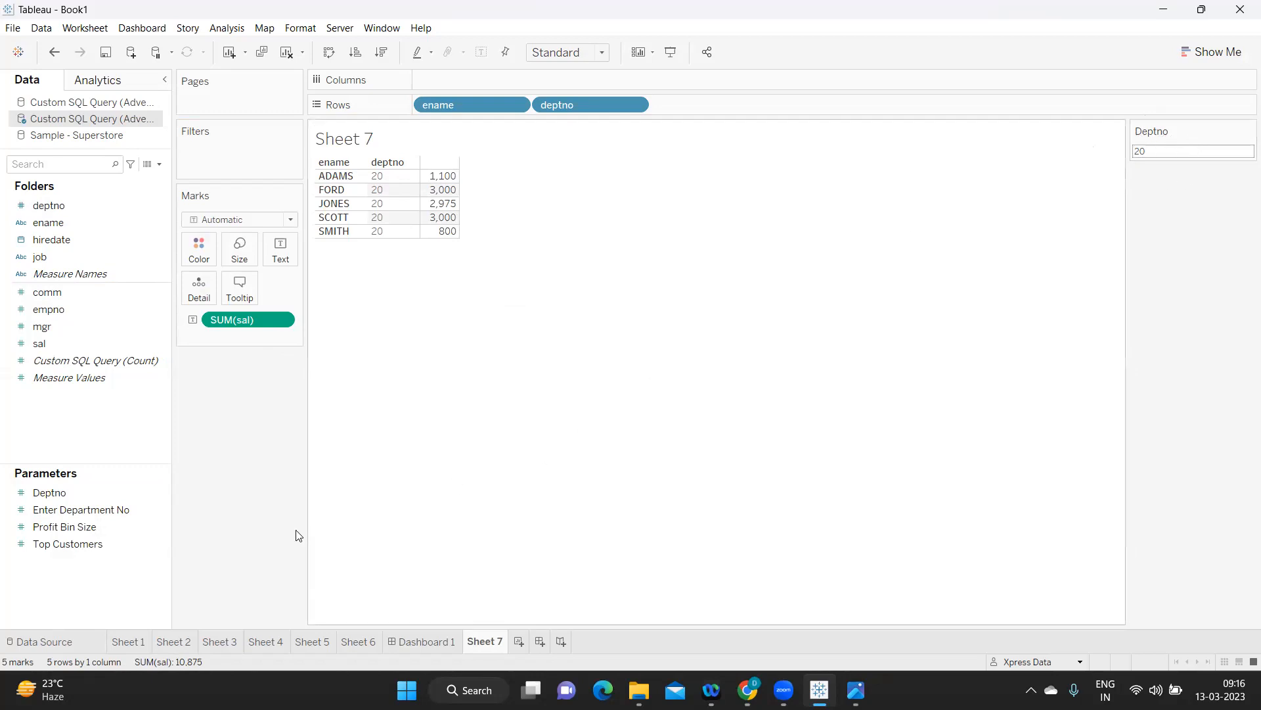
left_click(40, 642)
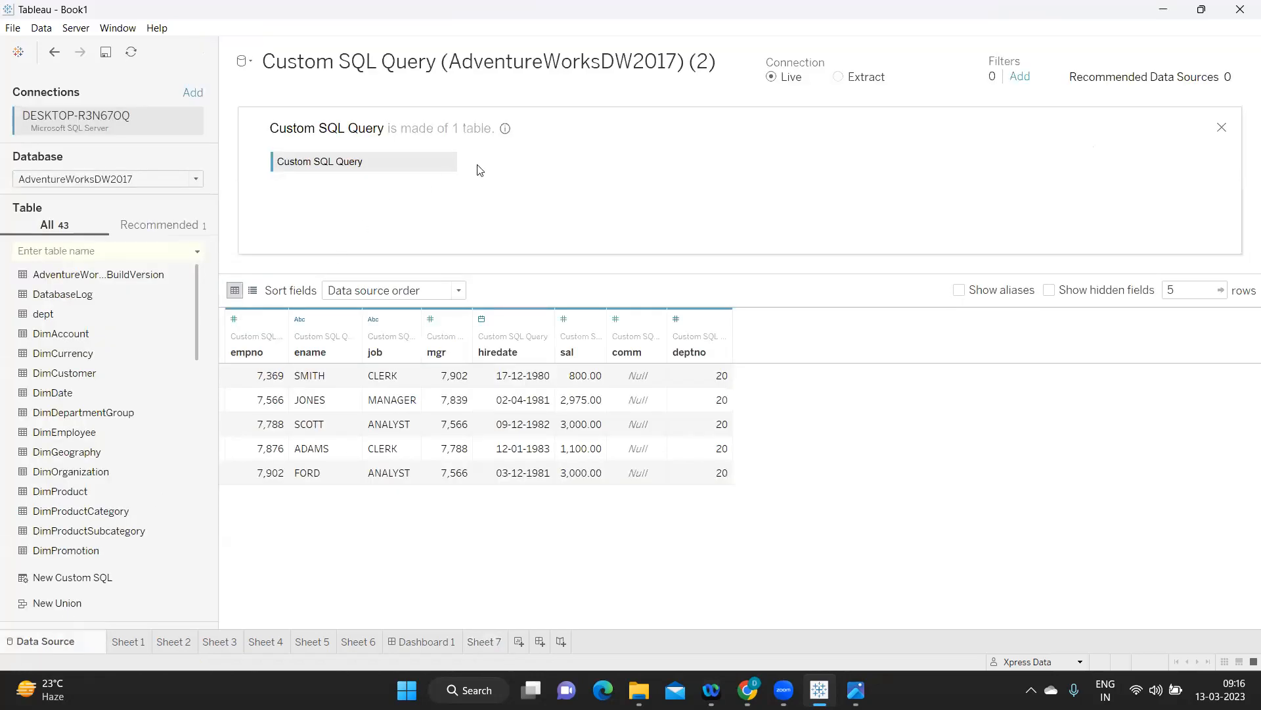
double_click(364, 161)
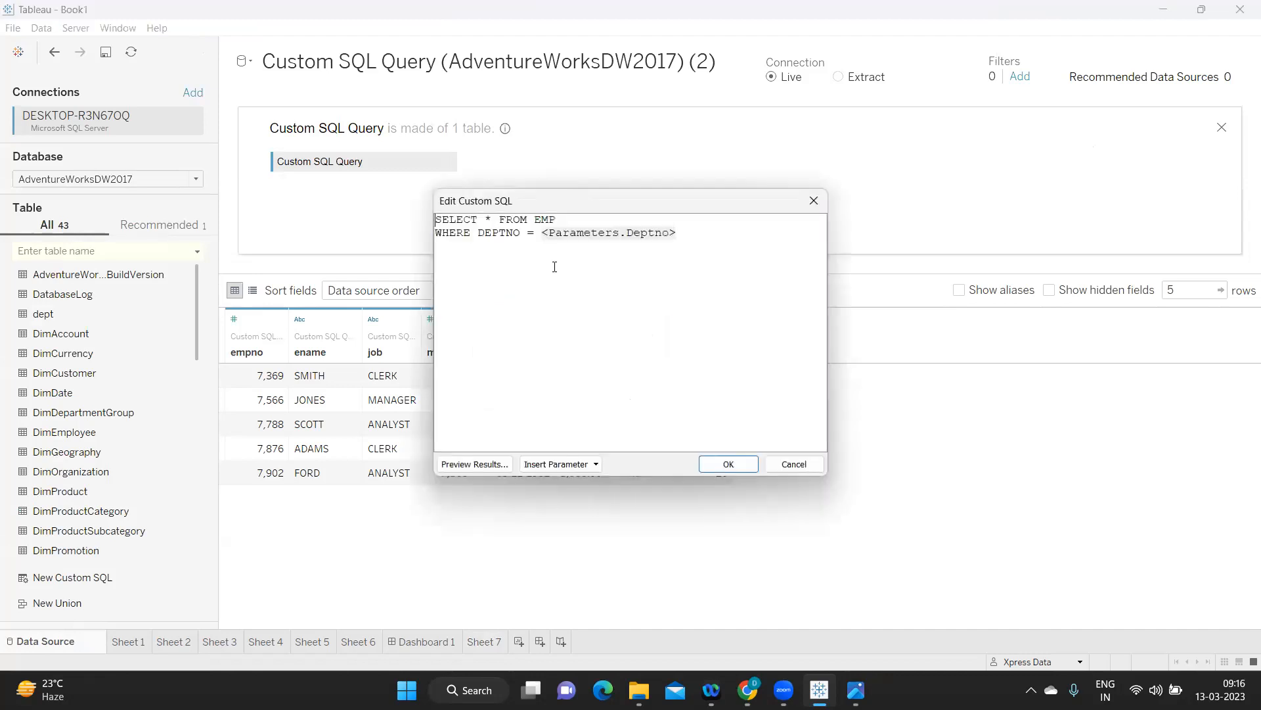
double_click(610, 233)
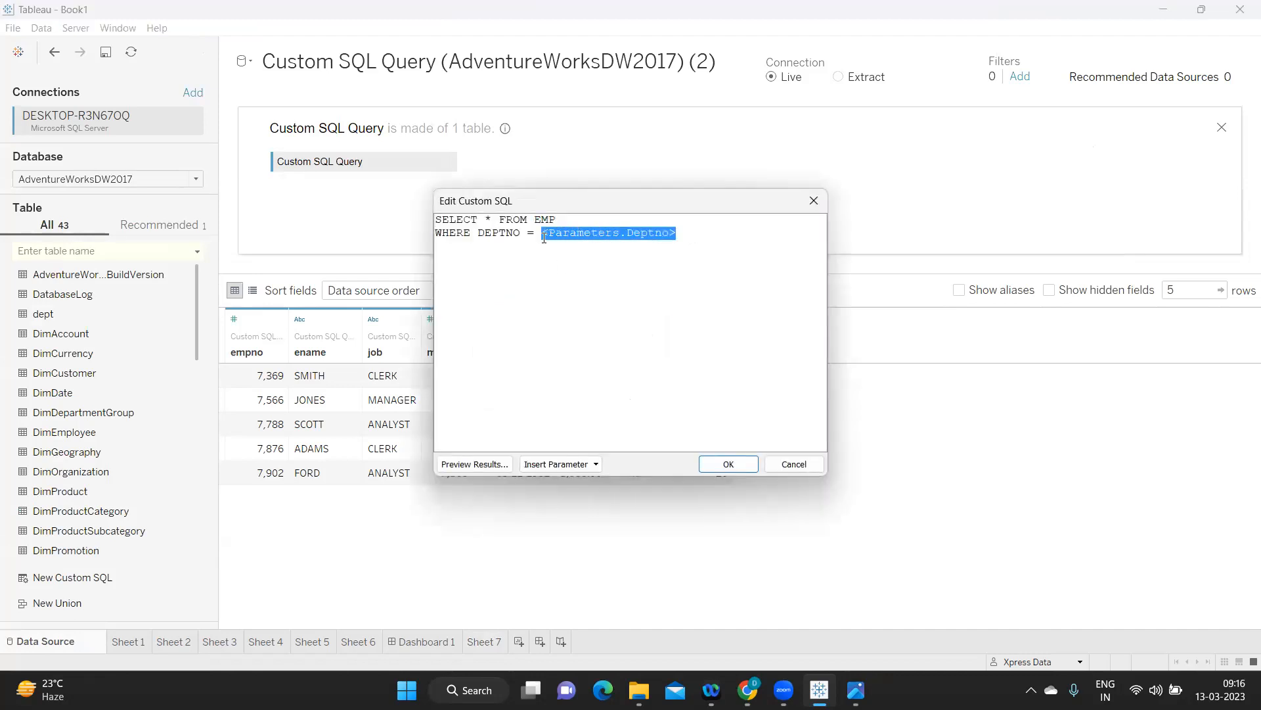
left_click(728, 464)
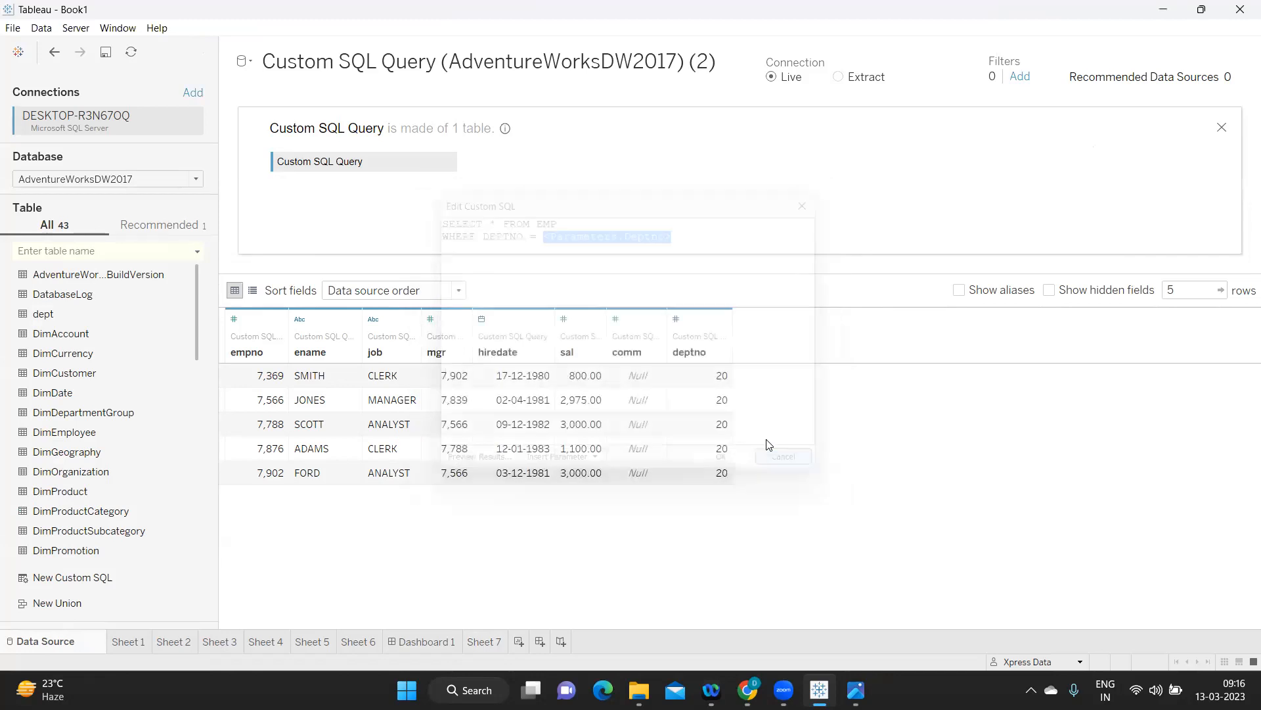
left_click(484, 642)
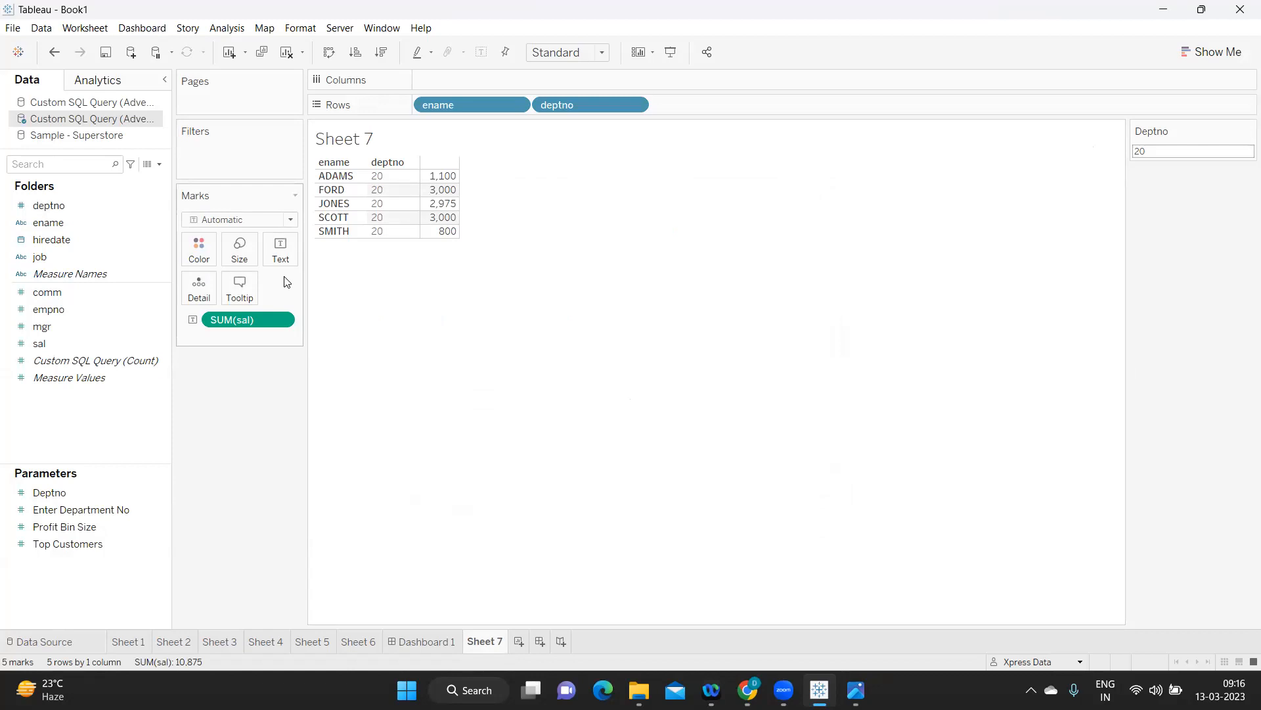
mouse_move(390, 144)
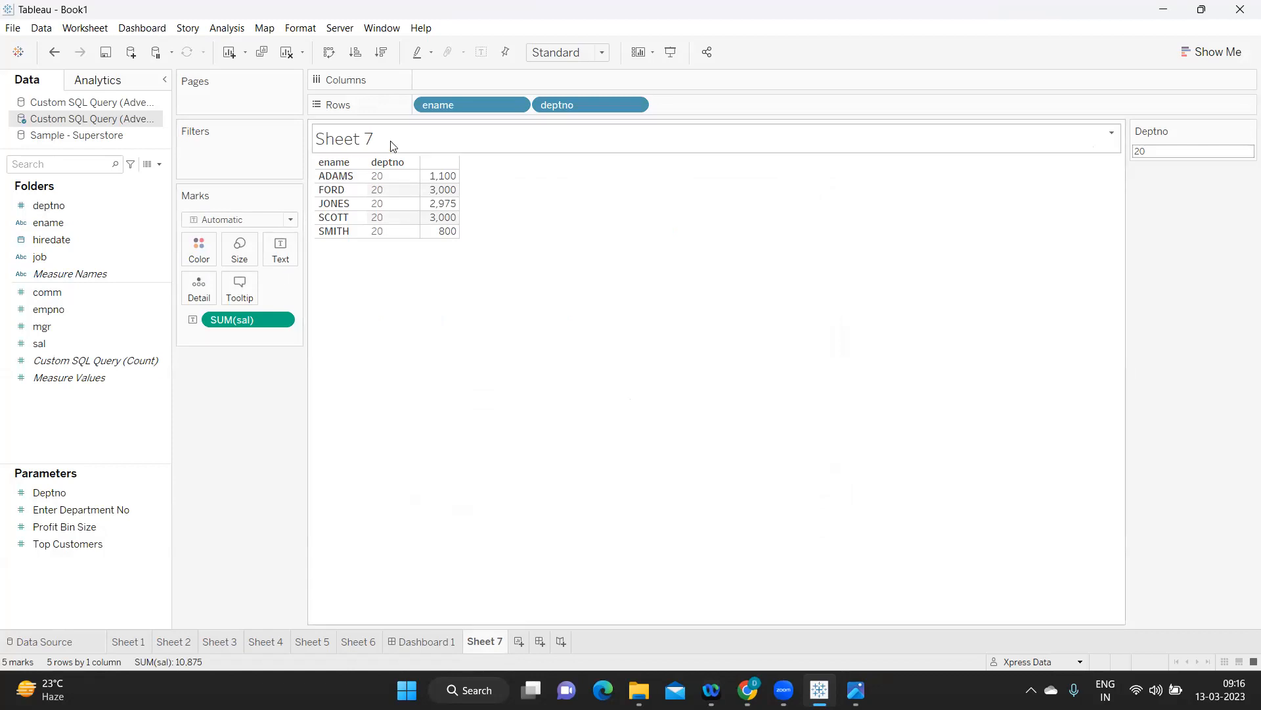
mouse_move(741, 112)
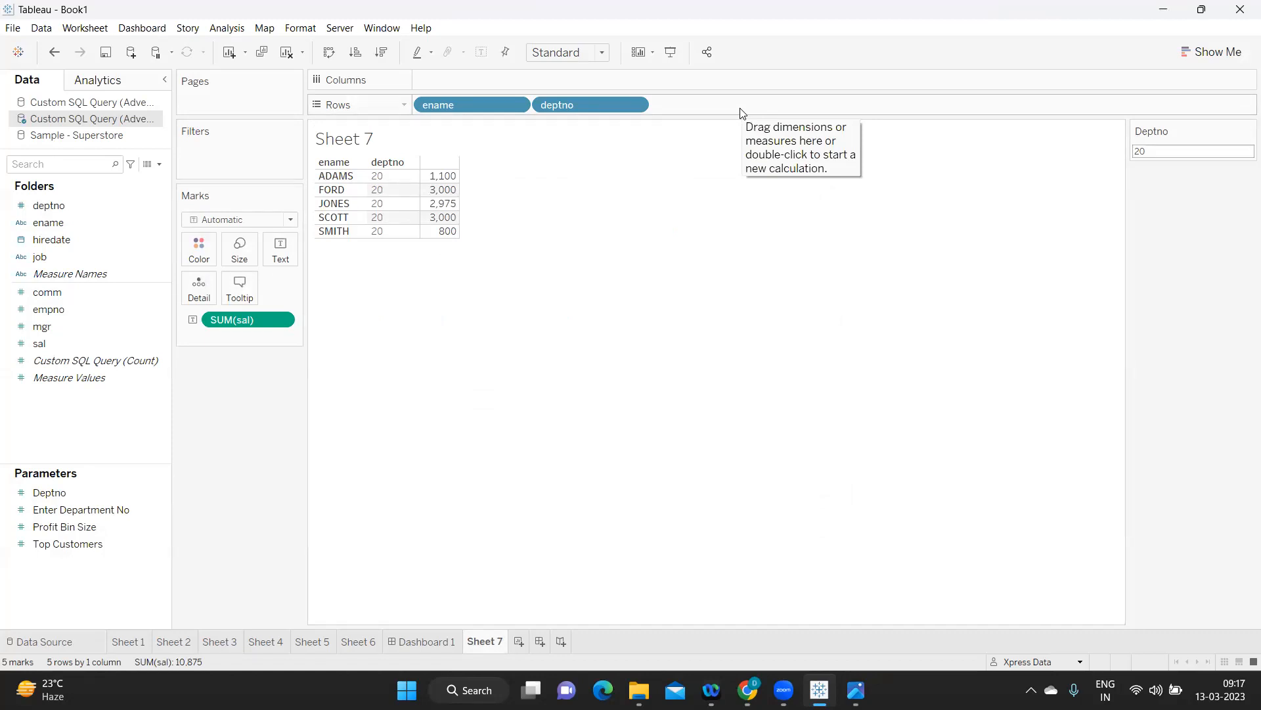
mouse_move(560, 212)
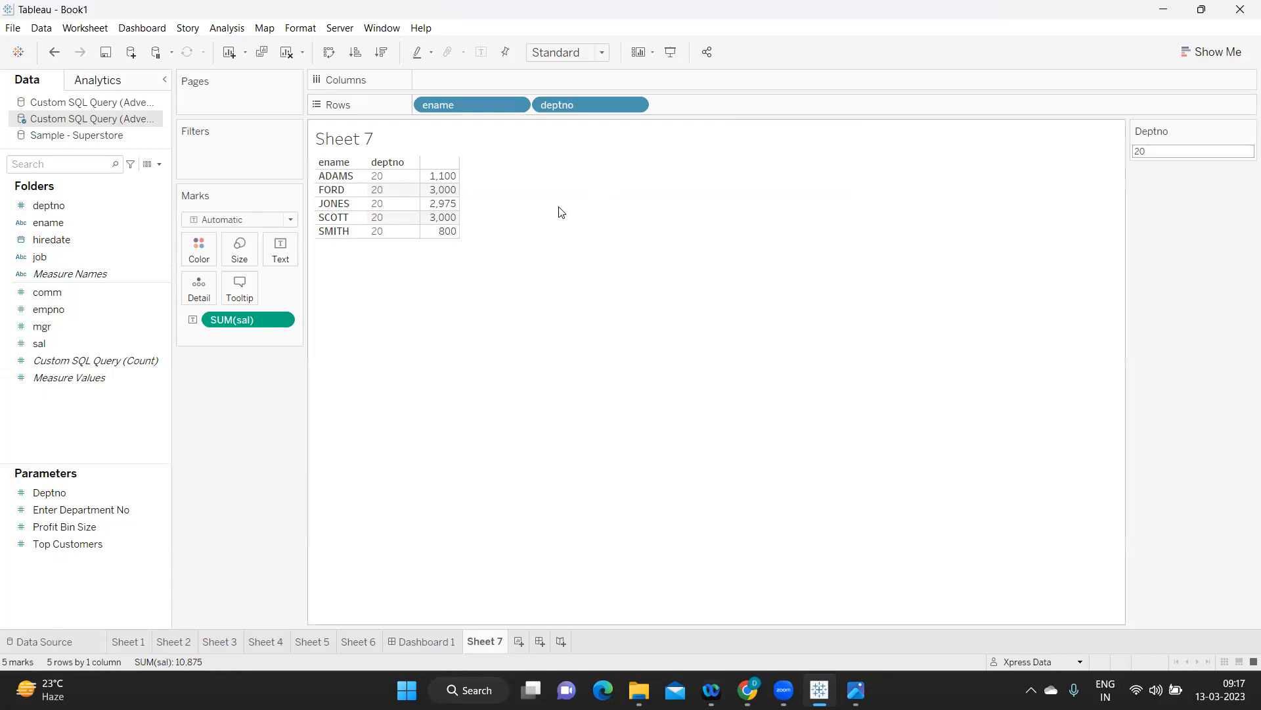
mouse_move(670, 272)
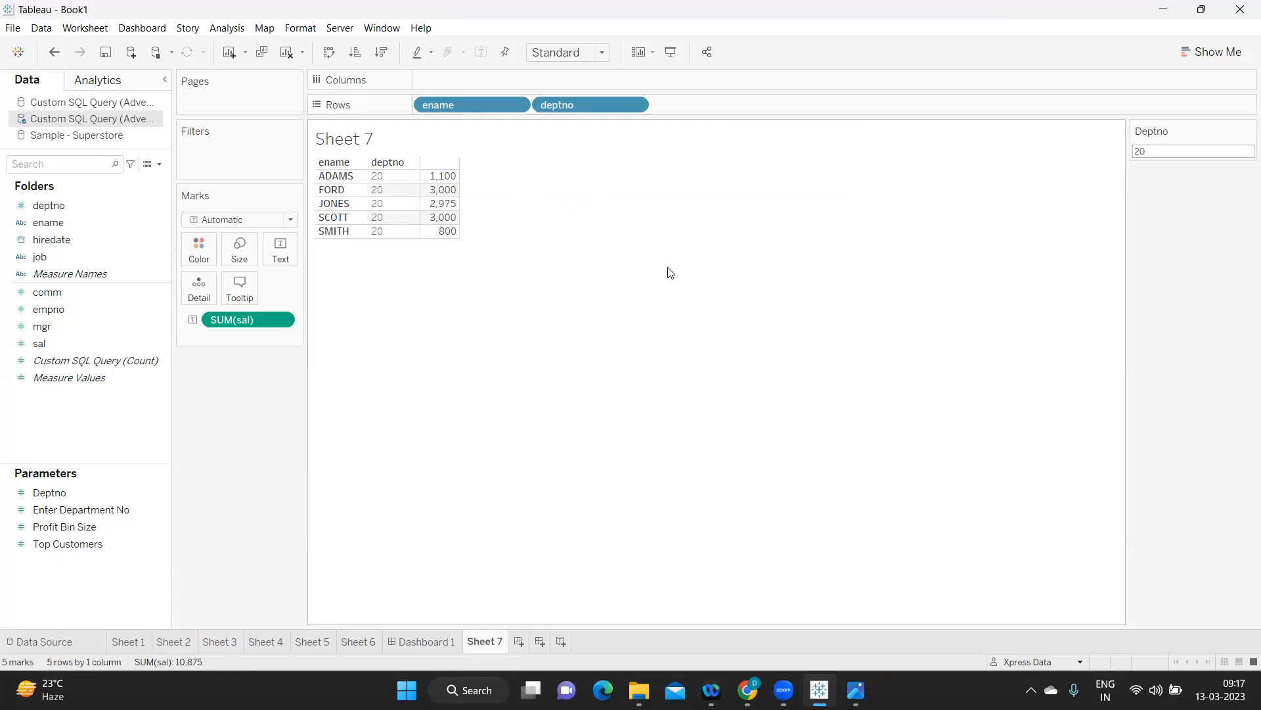
mouse_move(638, 294)
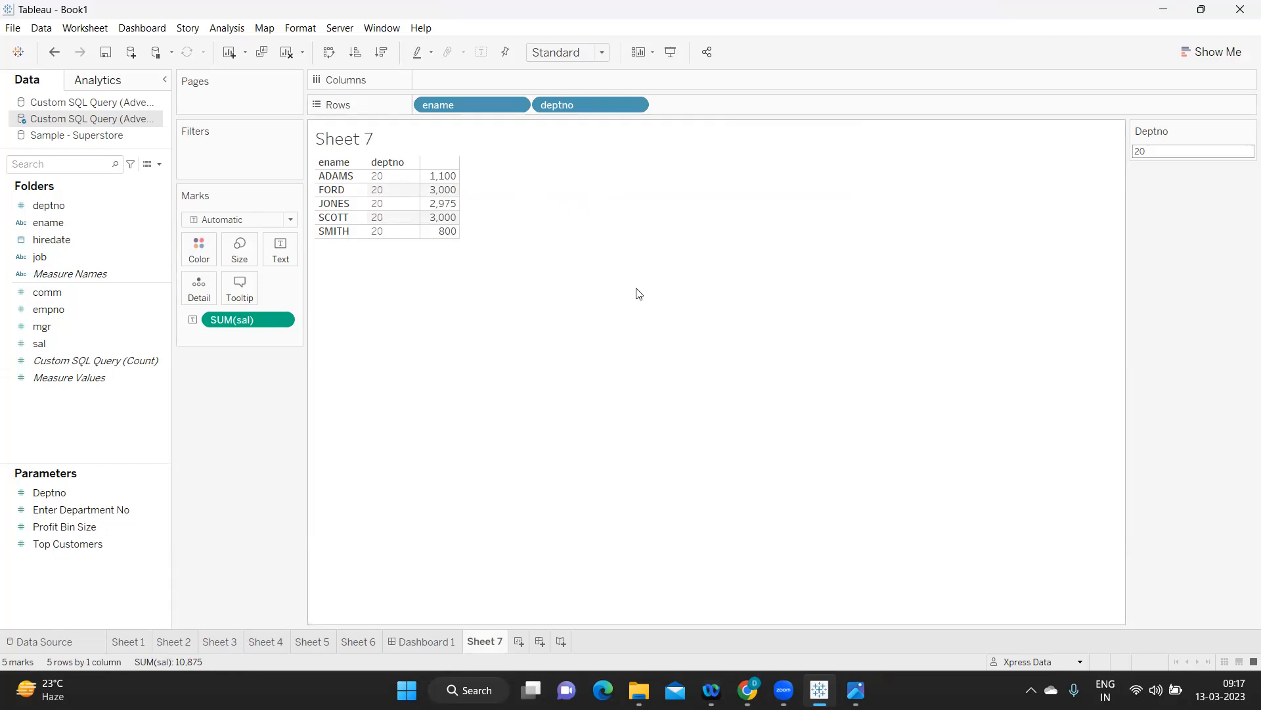
mouse_move(623, 312)
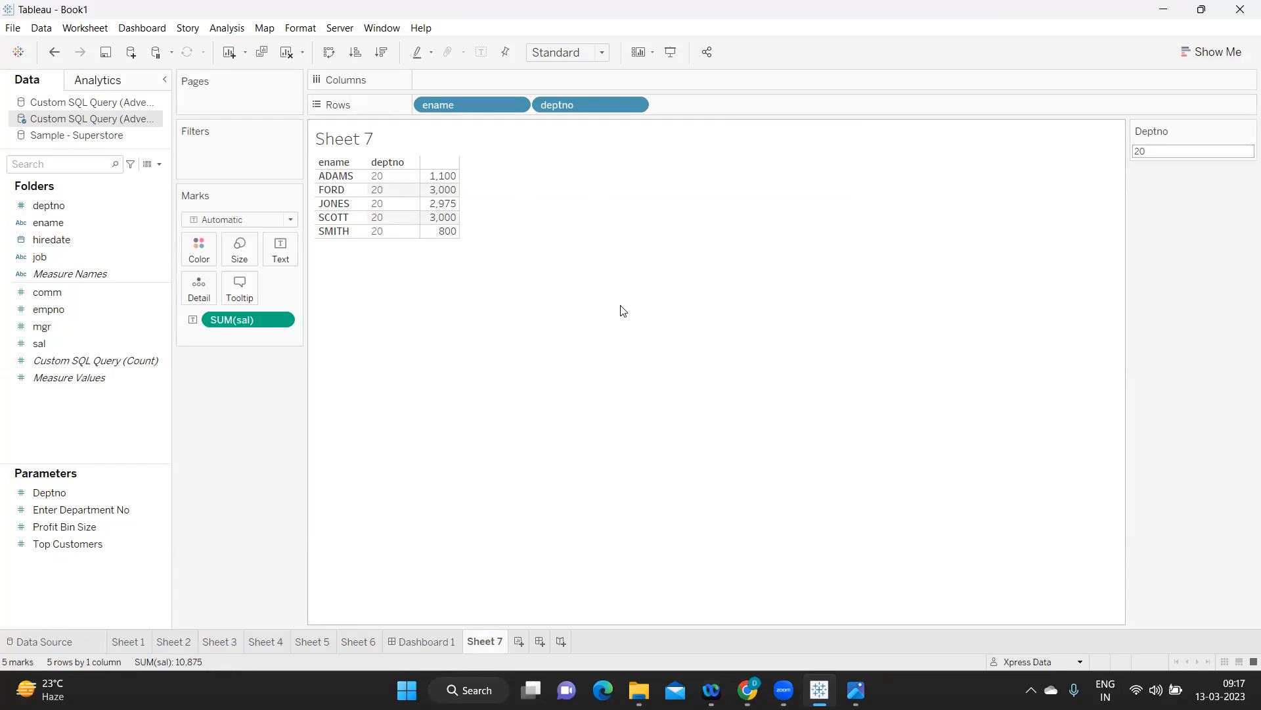
mouse_move(1061, 186)
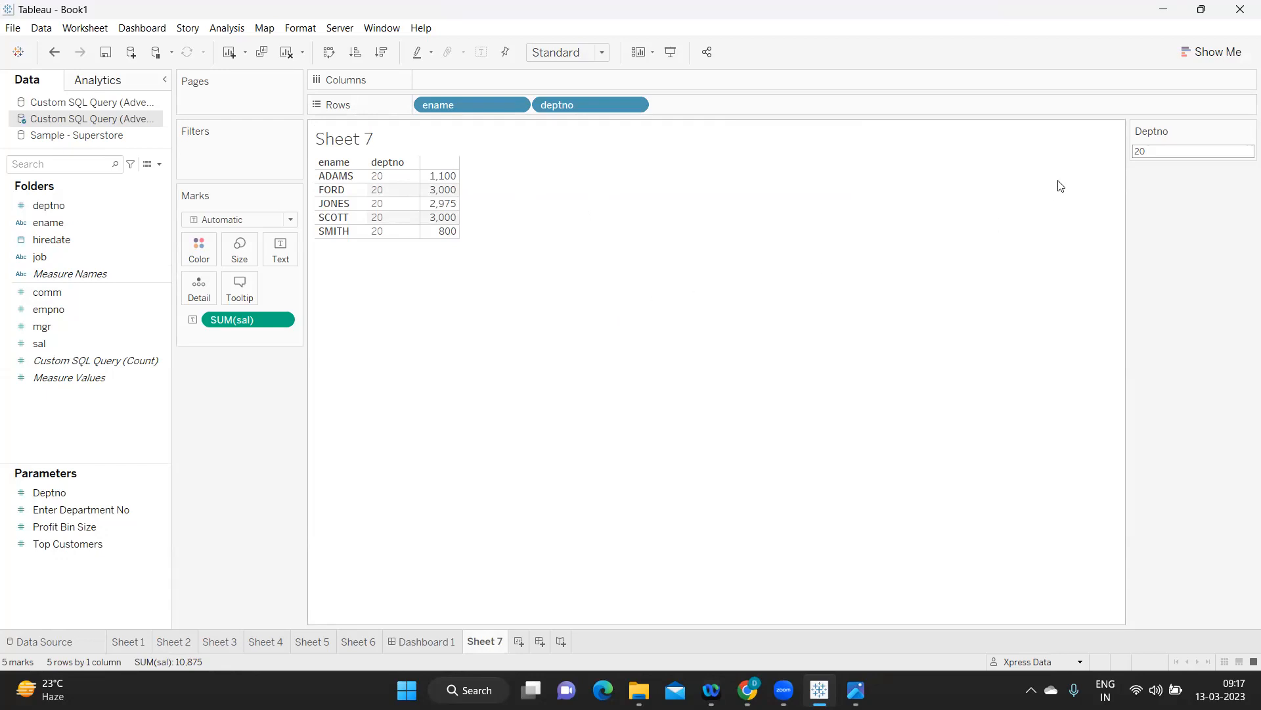
mouse_move(1193, 132)
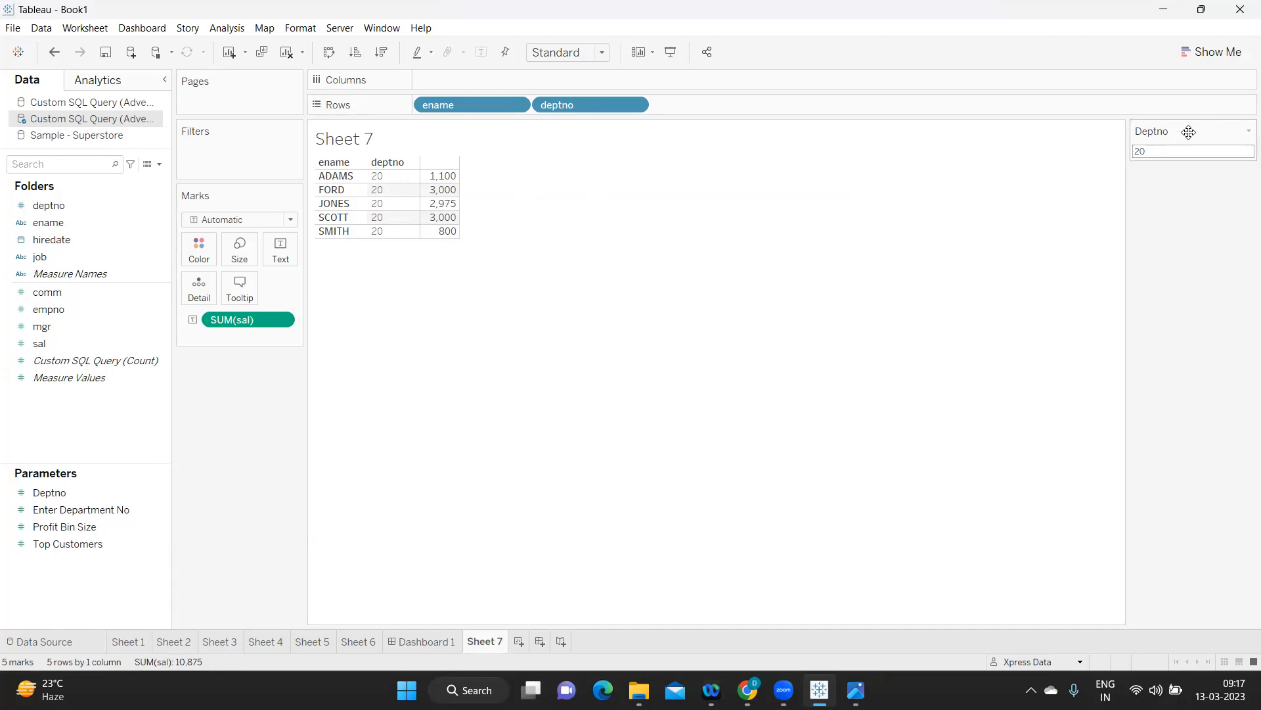